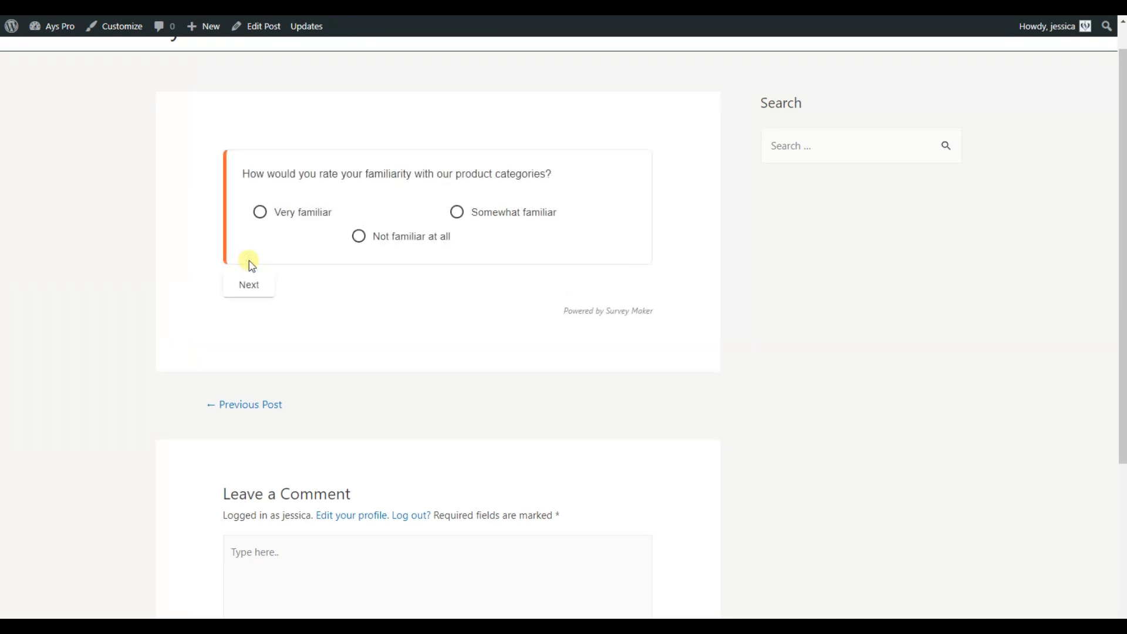
Answer Somewhat familiar, Electronics and Gadgets, $0 - $50 and Durability and Quality to get Headphones
{"action": "left_click", "coordinate": [456, 212]}
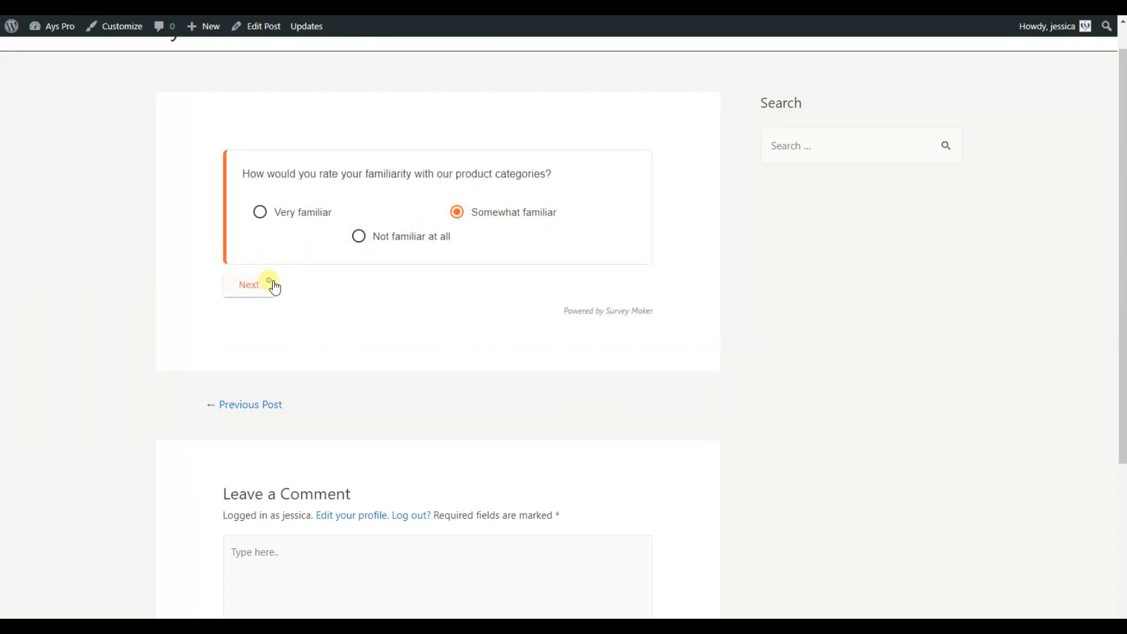
{"action": "left_click", "coordinate": [248, 285]}
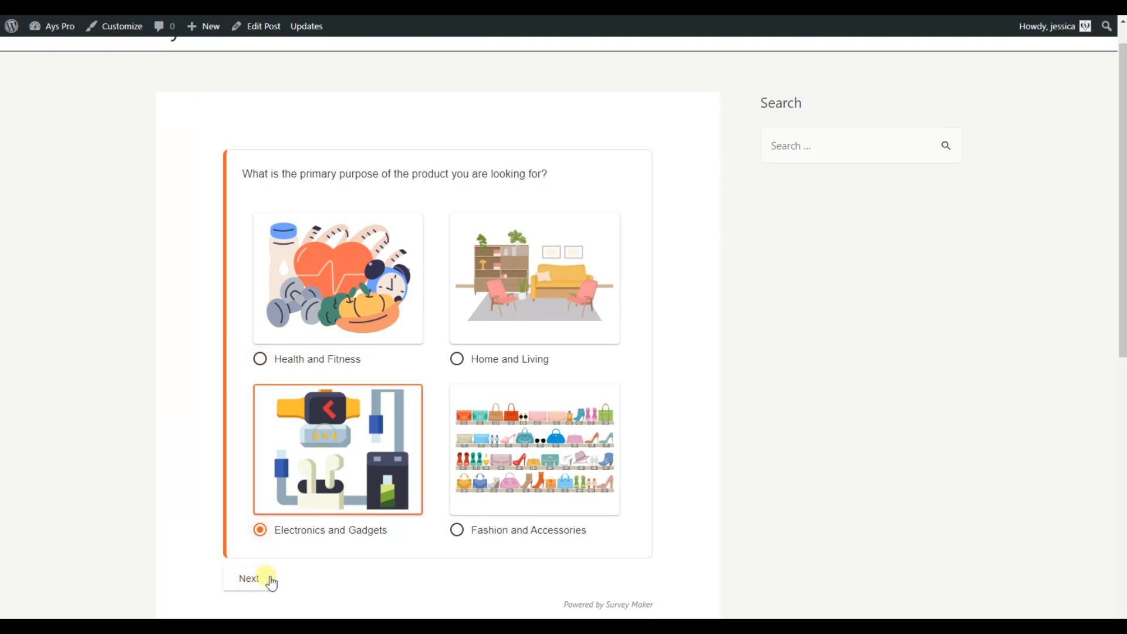
{"action": "left_click", "coordinate": [248, 578]}
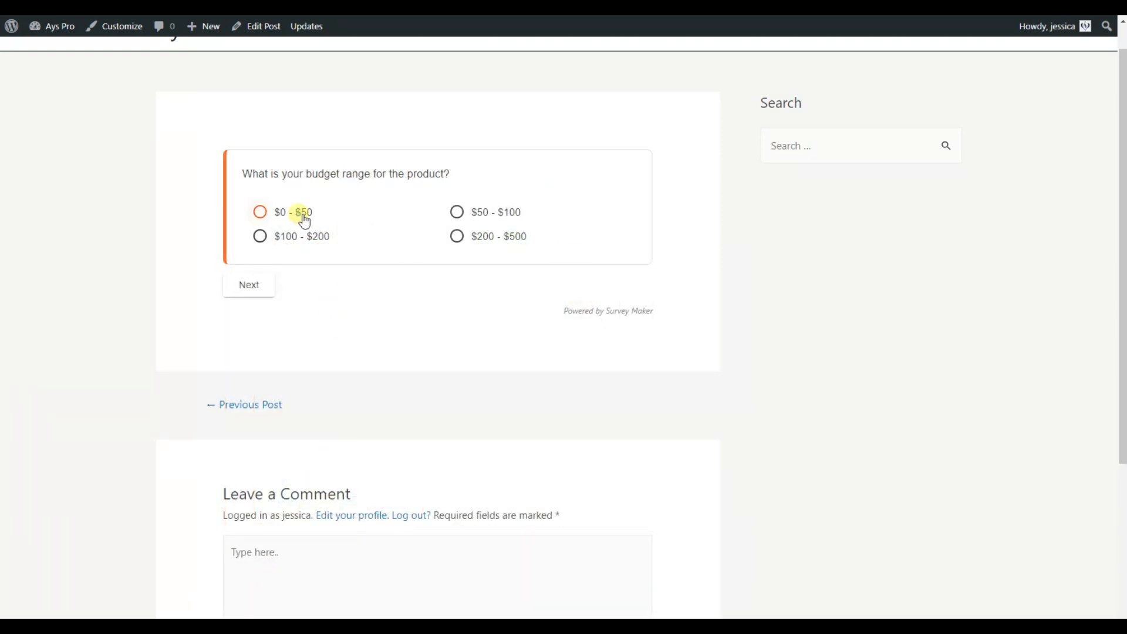
{"action": "left_click", "coordinate": [248, 285]}
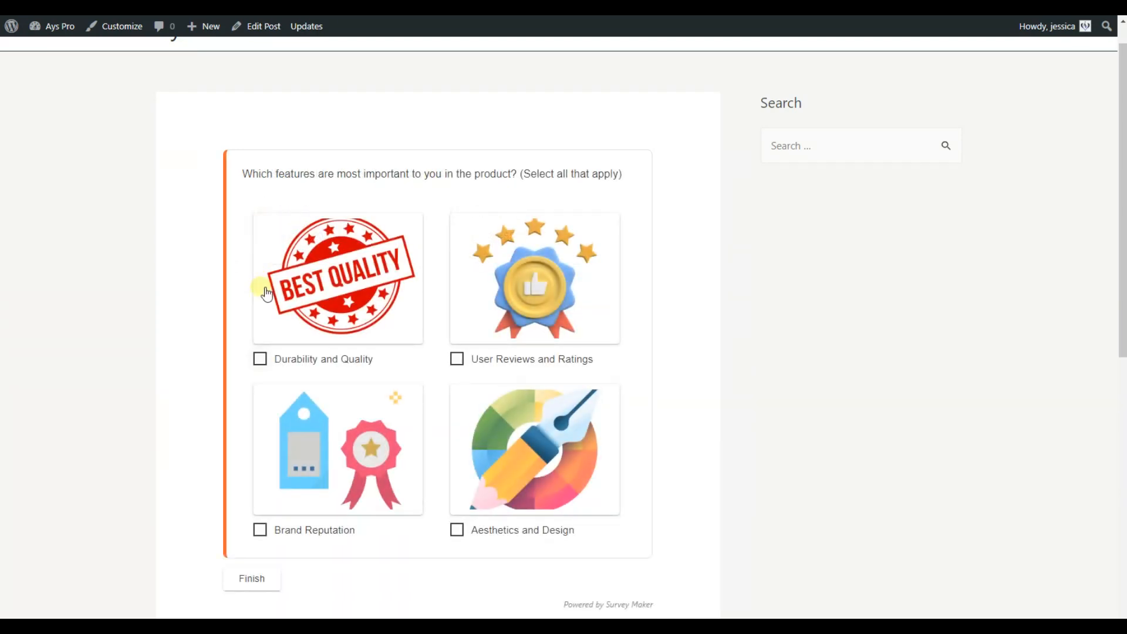
{"action": "mouse_move", "coordinate": [380, 349]}
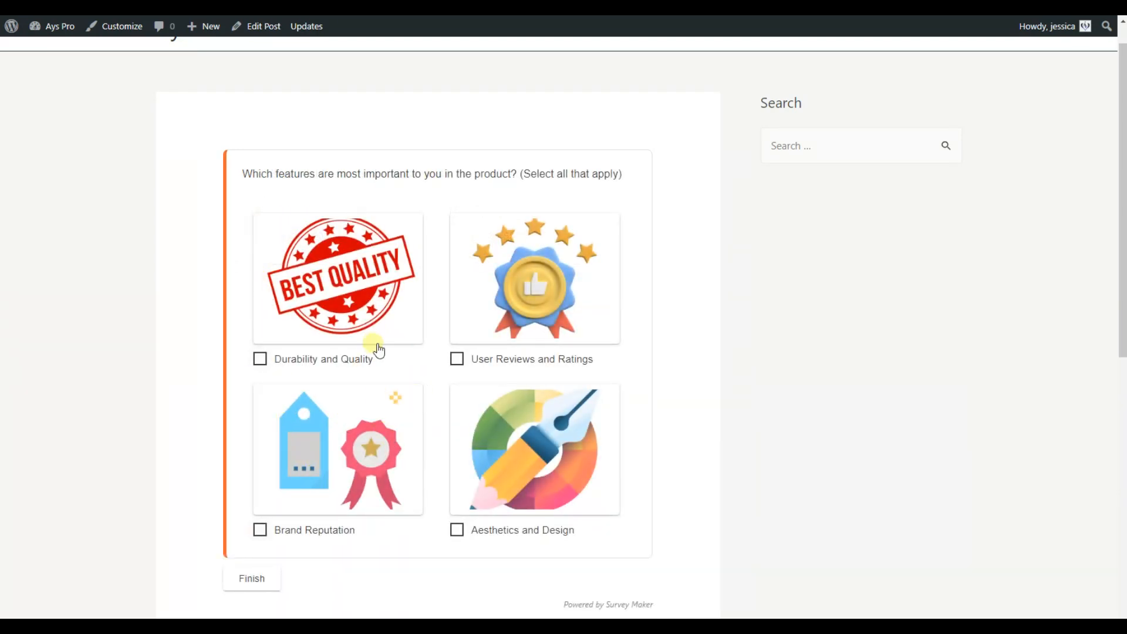
{"action": "left_click", "coordinate": [251, 578]}
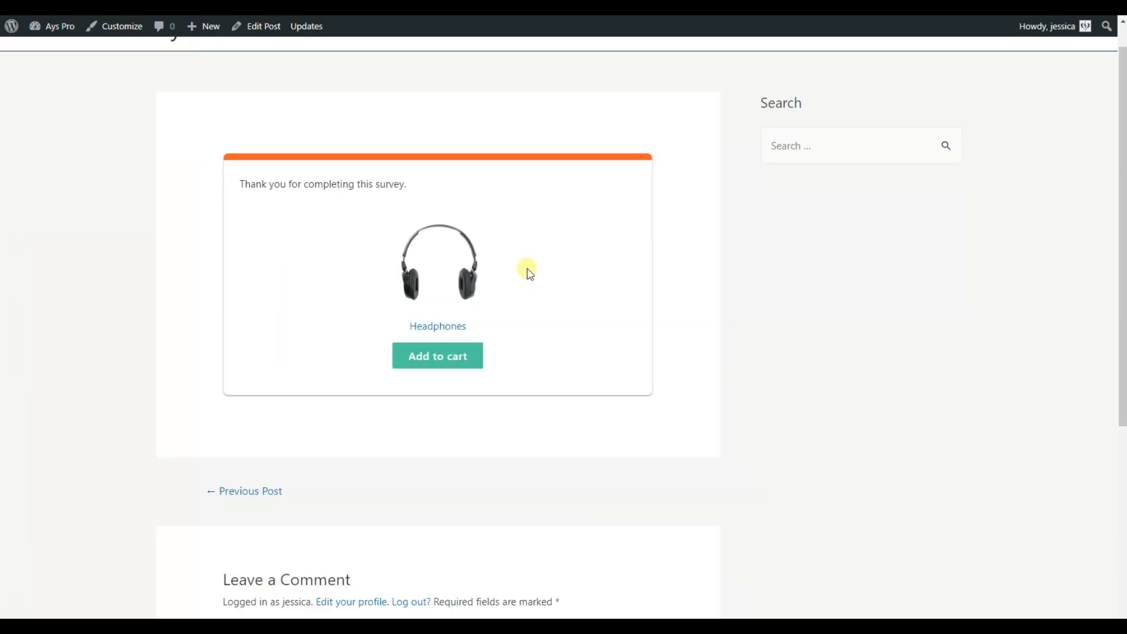
{"action": "mouse_move", "coordinate": [532, 304]}
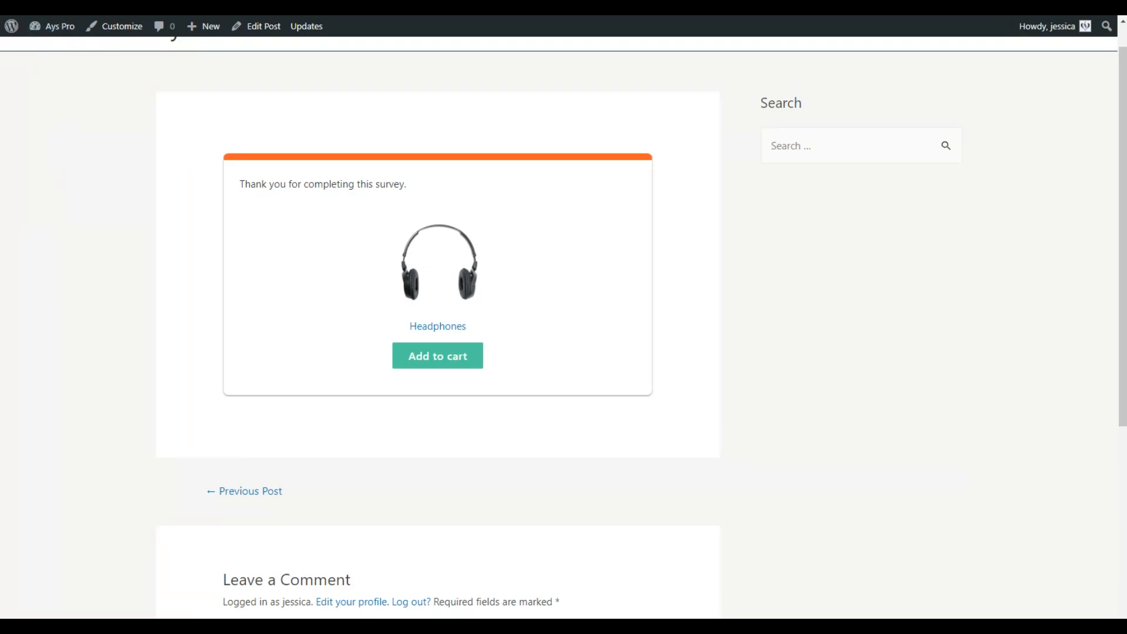
{"action": "mouse_move", "coordinate": [646, 297]}
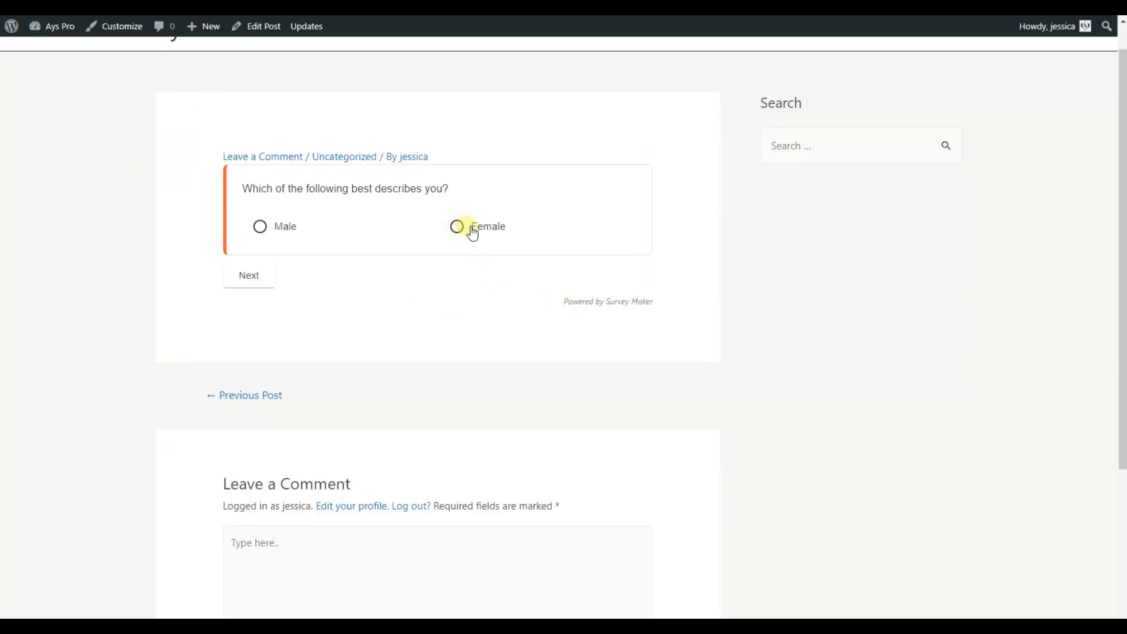
Retake the survey with Female, a familiarity answer, Home and Living and a budget for Vase
{"action": "left_click", "coordinate": [457, 227]}
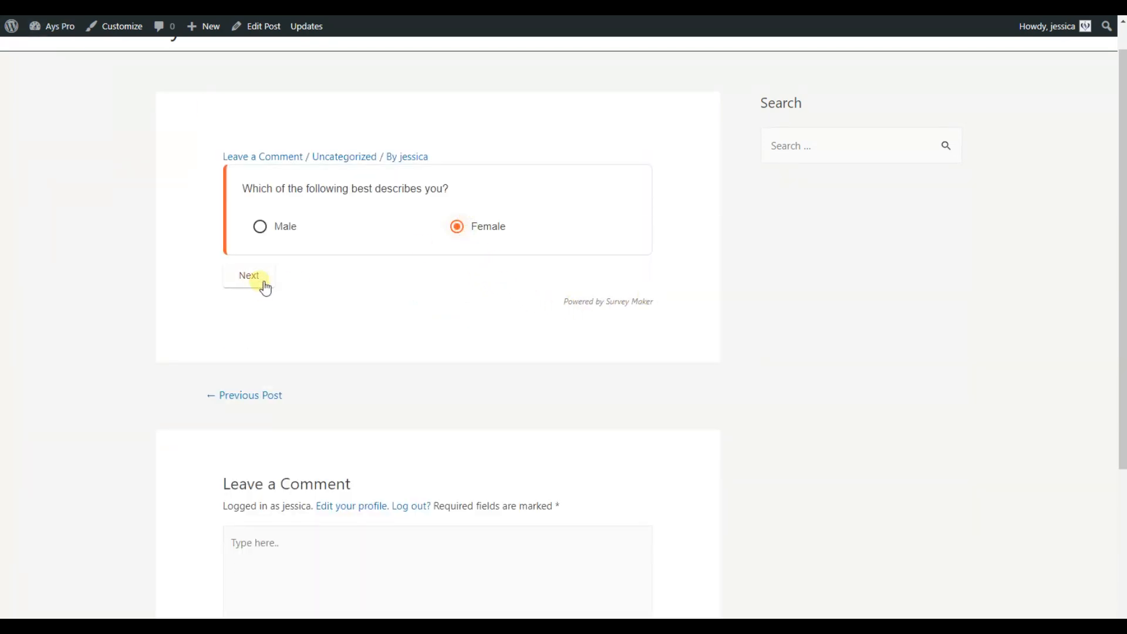
{"action": "left_click", "coordinate": [249, 276]}
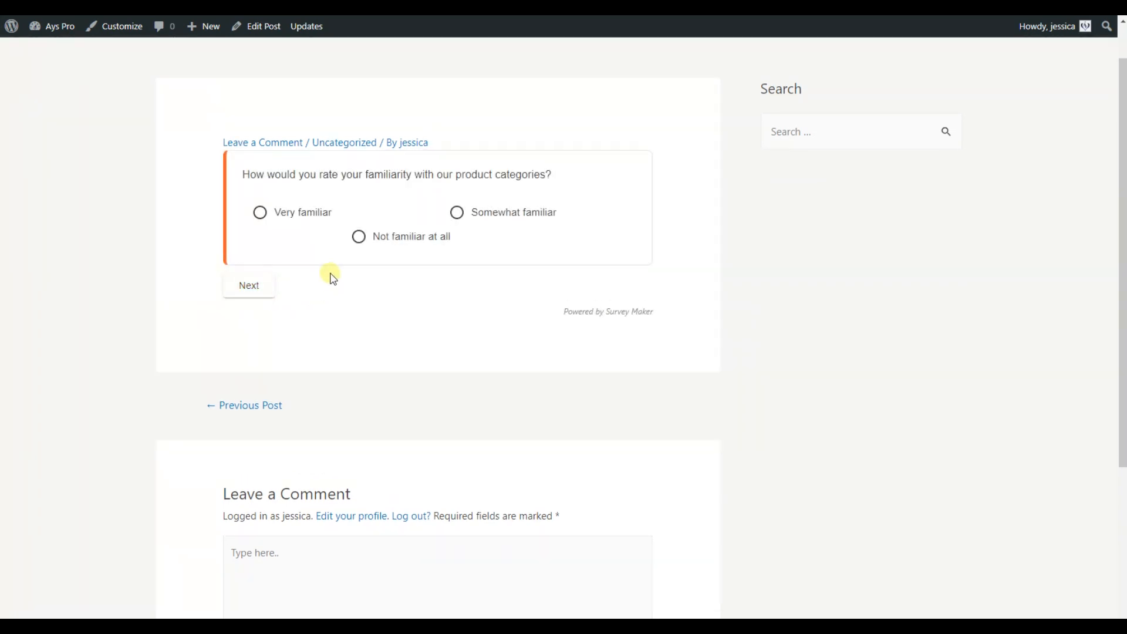
{"action": "left_click", "coordinate": [248, 285]}
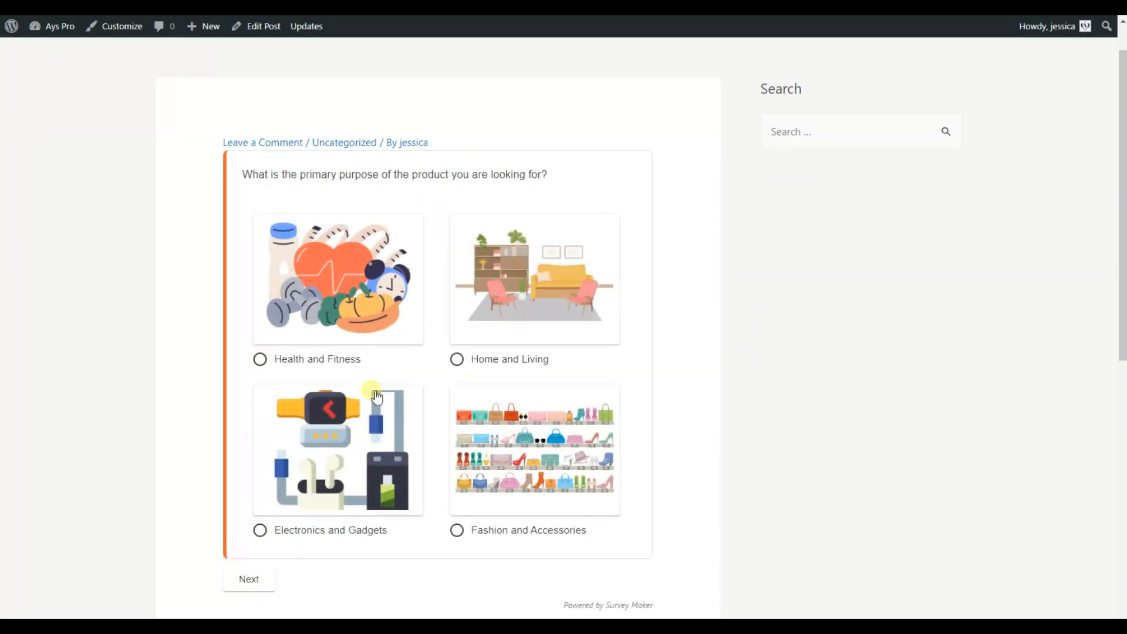
{"action": "left_click", "coordinate": [248, 579]}
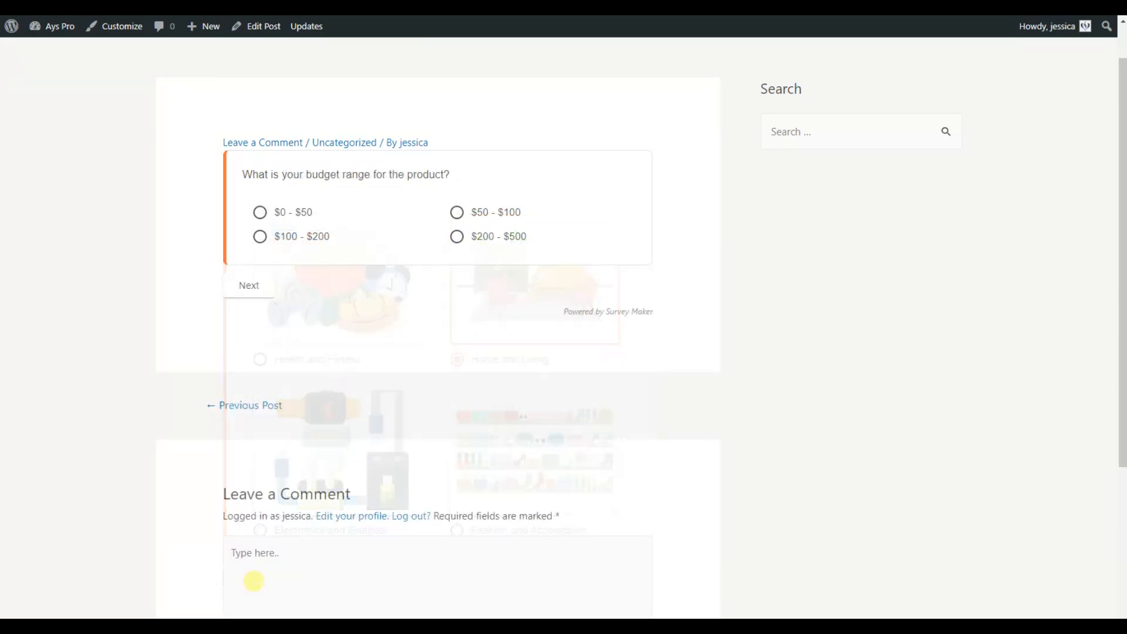
{"action": "left_click", "coordinate": [248, 285]}
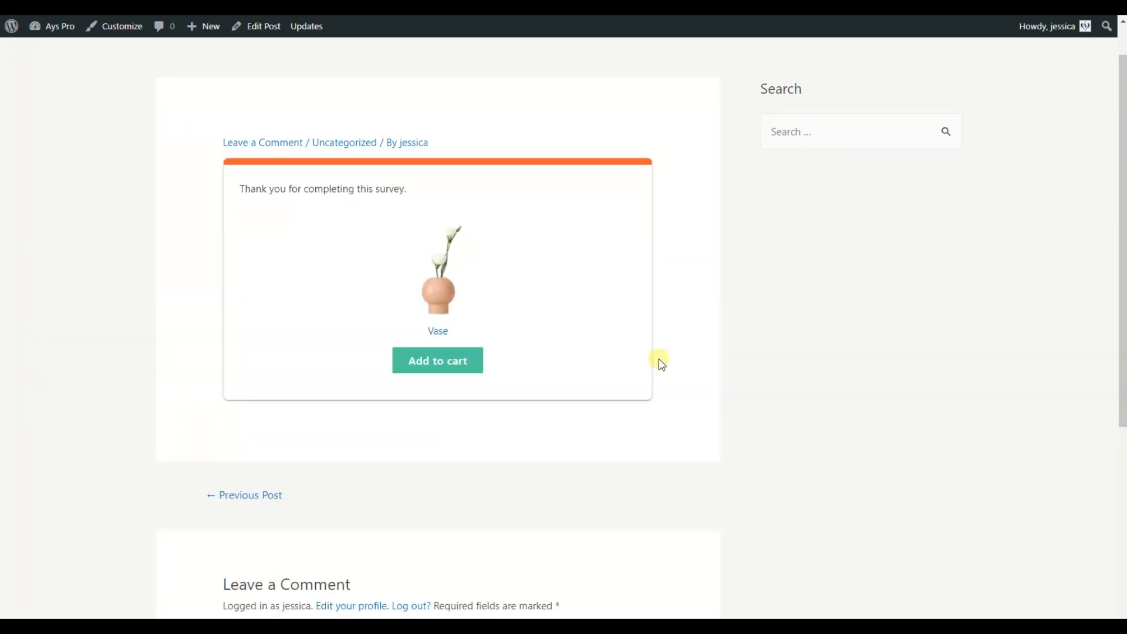
{"action": "mouse_move", "coordinate": [469, 311]}
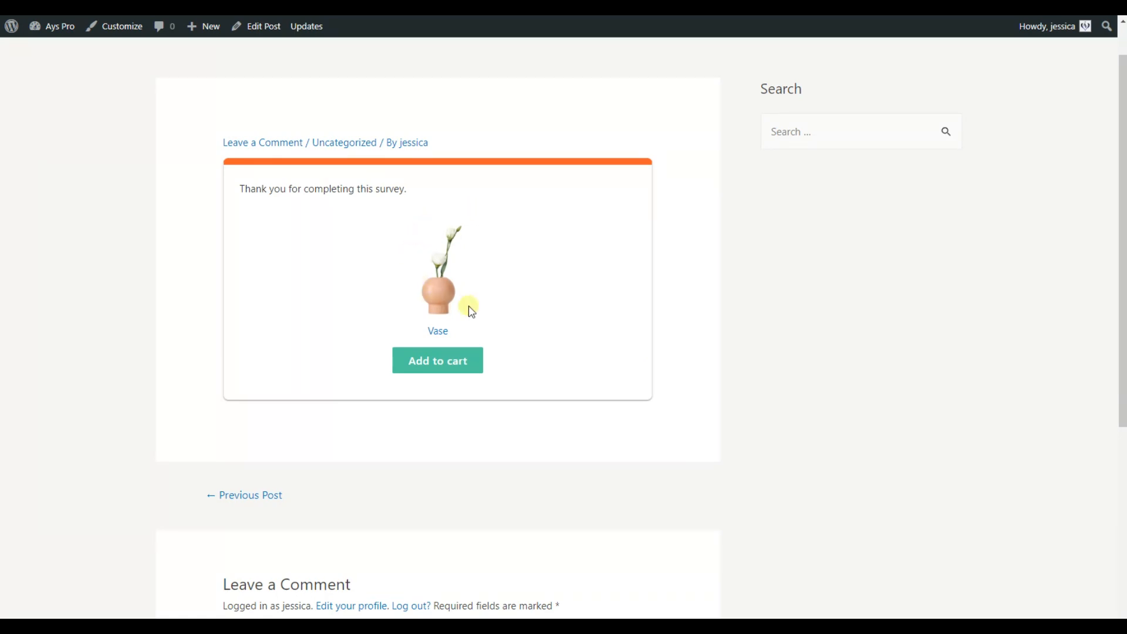
{"action": "mouse_move", "coordinate": [478, 316]}
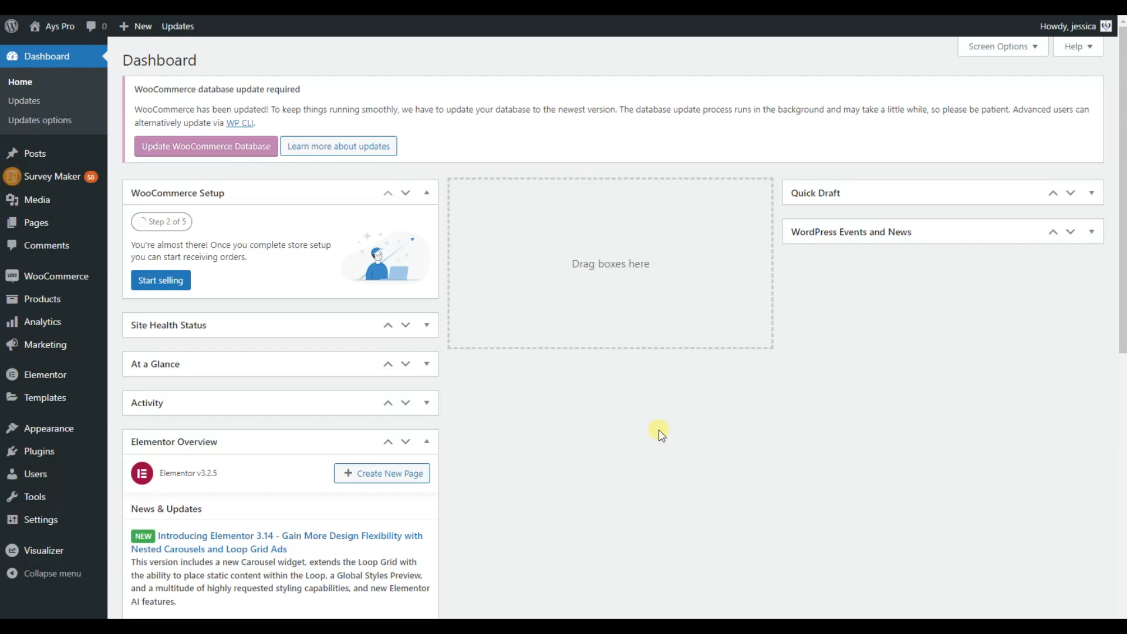
{"action": "mouse_move", "coordinate": [57, 276]}
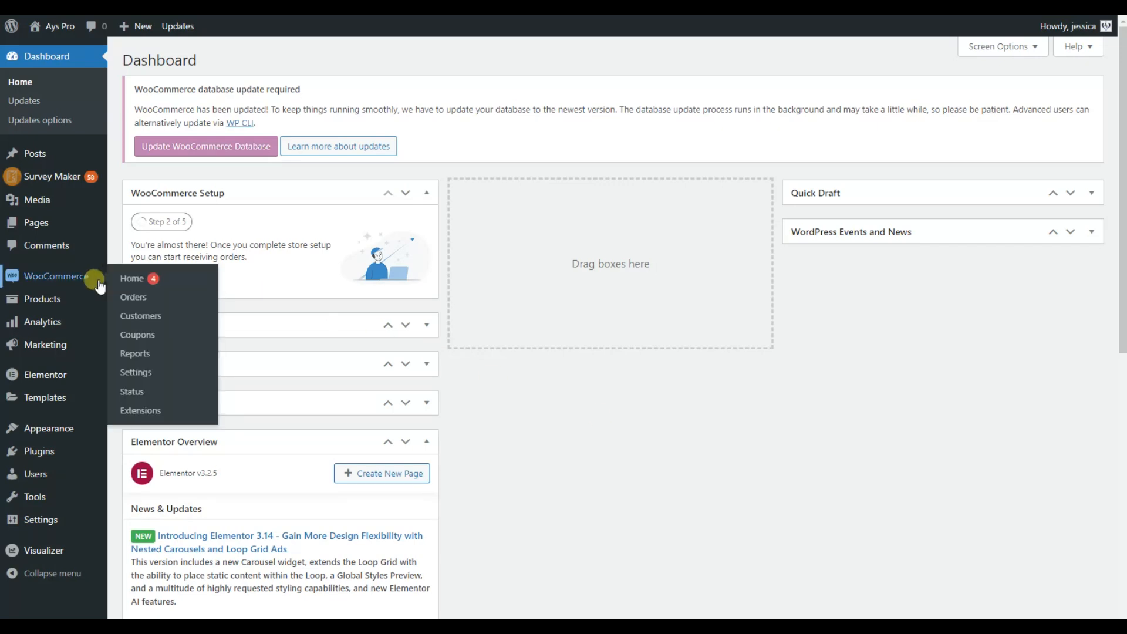
{"action": "mouse_move", "coordinate": [43, 298]}
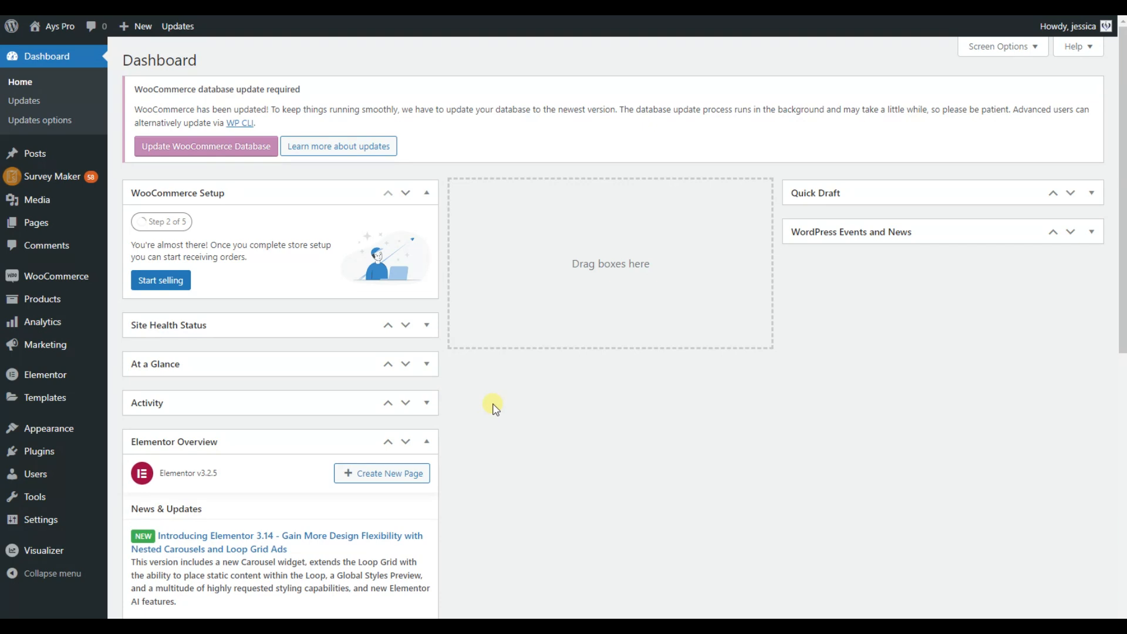
{"action": "mouse_move", "coordinate": [56, 276]}
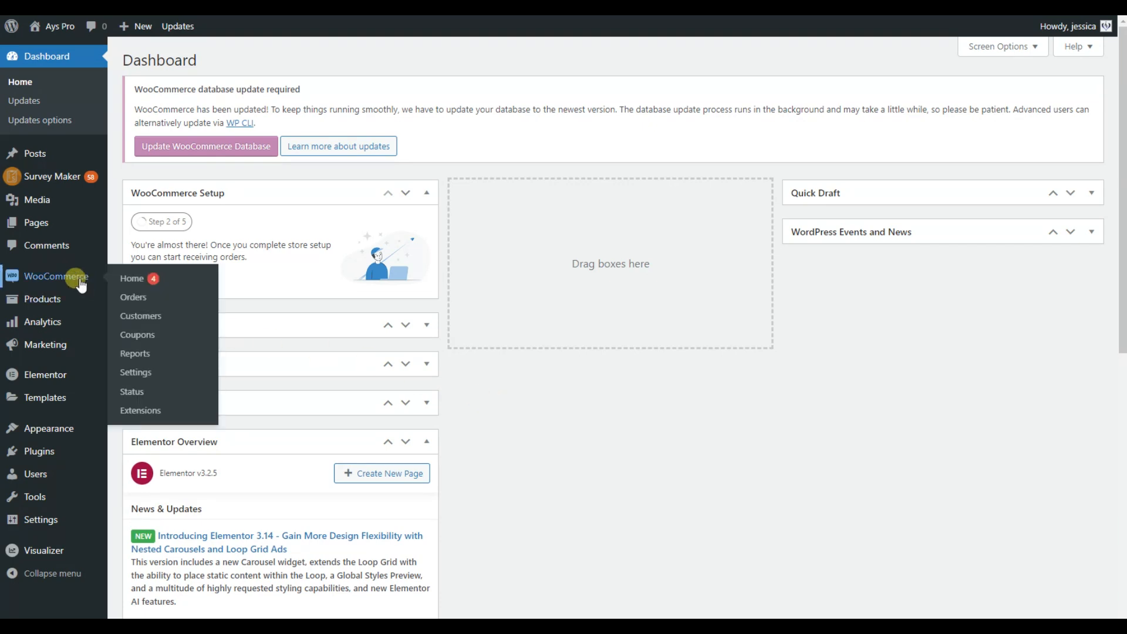
{"action": "mouse_move", "coordinate": [55, 299]}
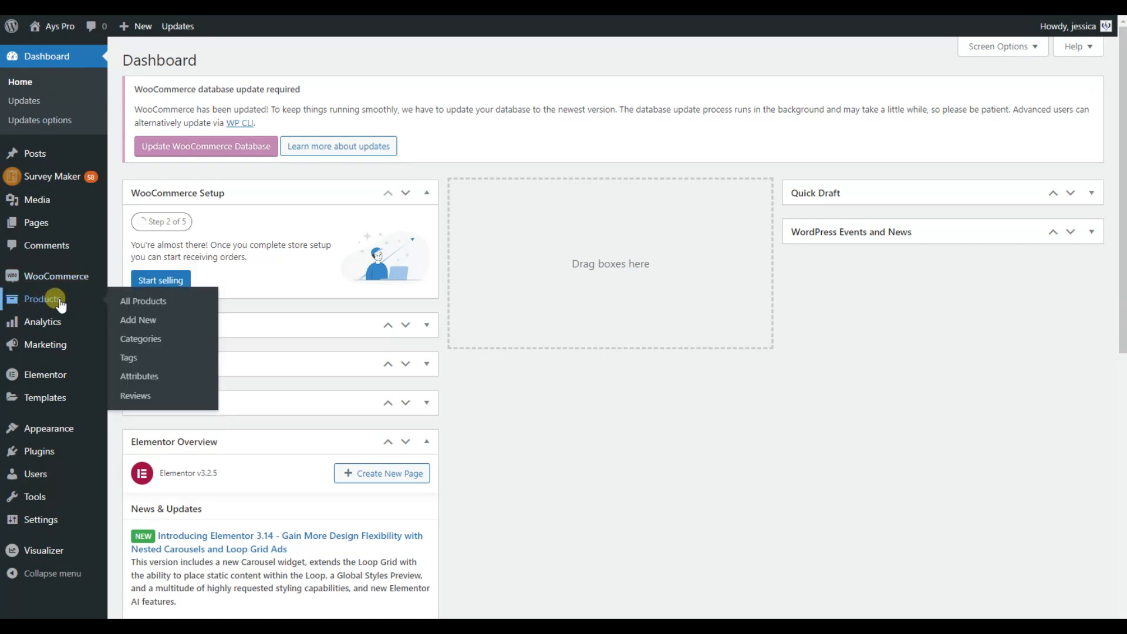
{"action": "mouse_move", "coordinate": [48, 304]}
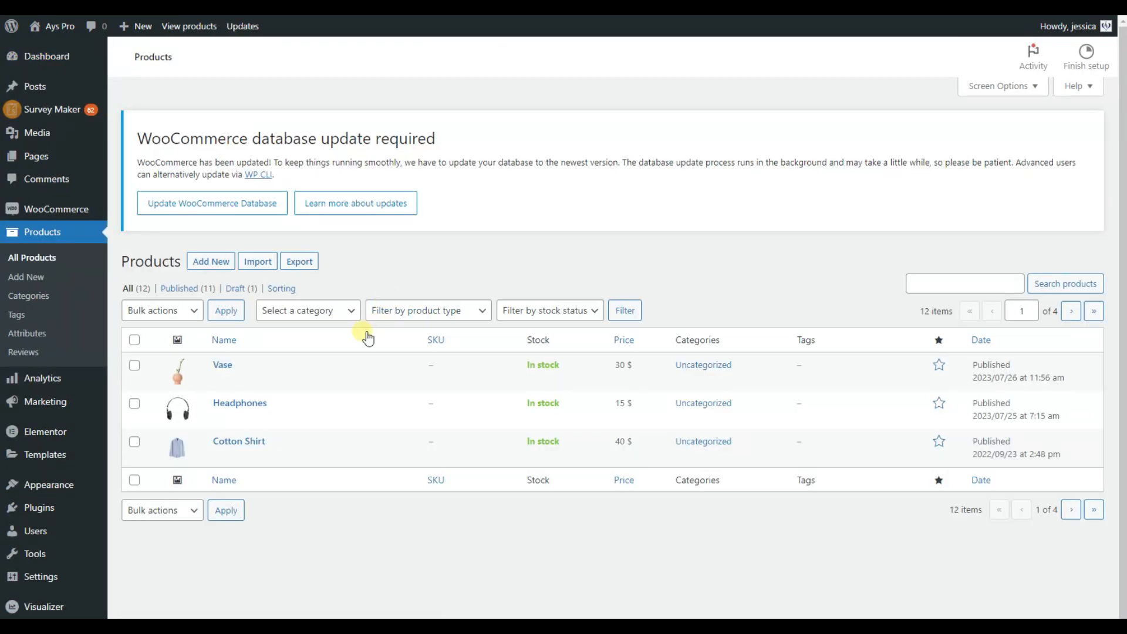
{"action": "mouse_move", "coordinate": [329, 523]}
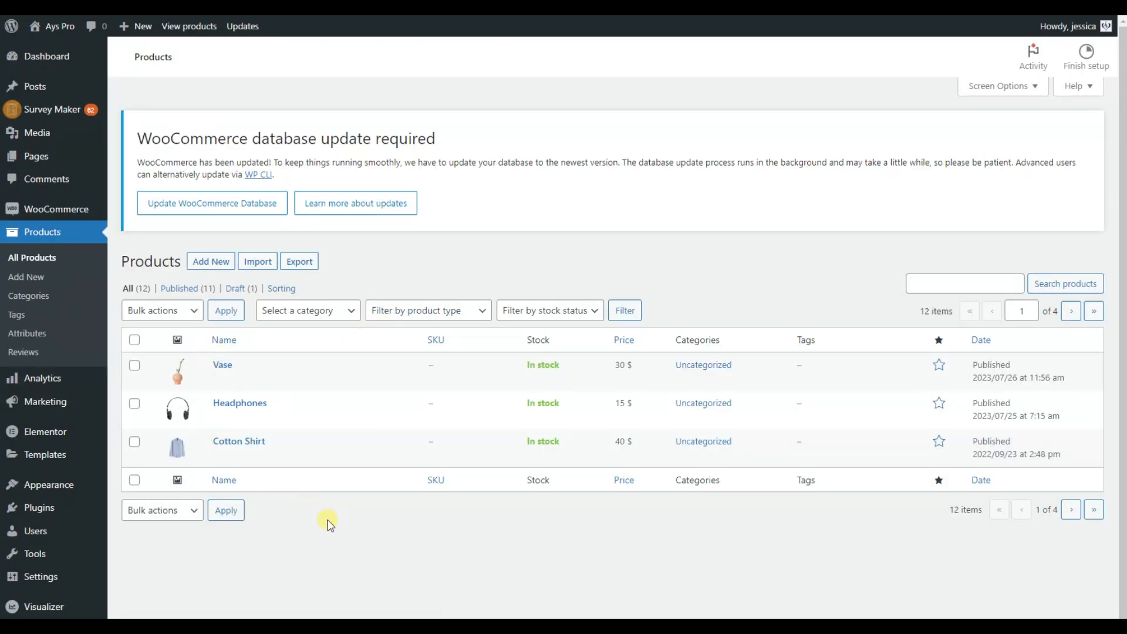
{"action": "mouse_move", "coordinate": [335, 539]}
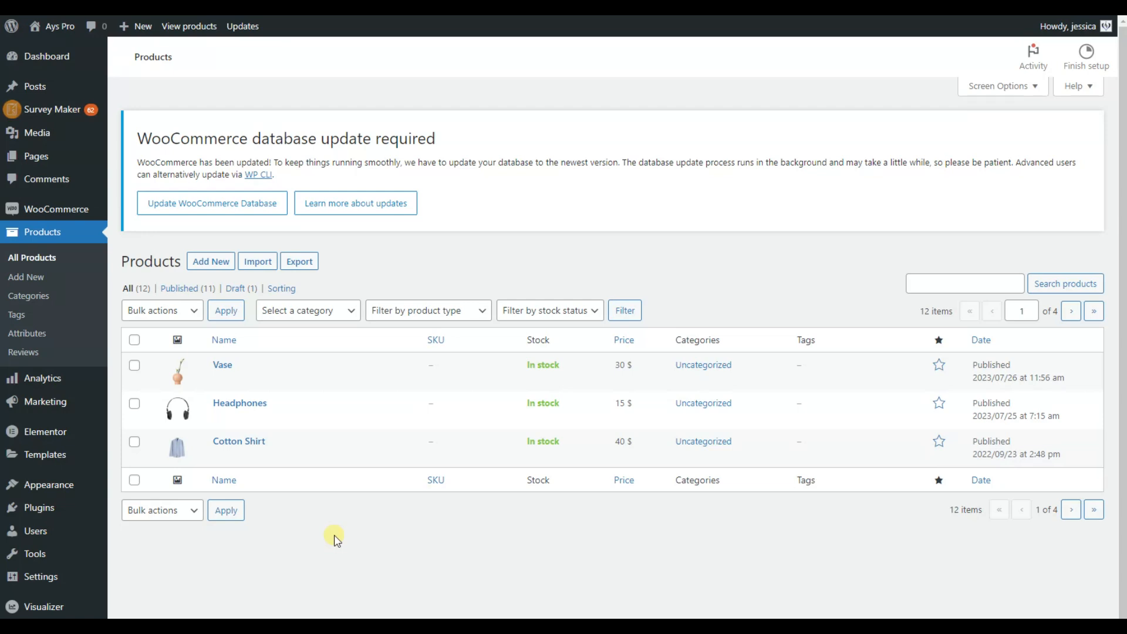
{"action": "mouse_move", "coordinate": [220, 272]}
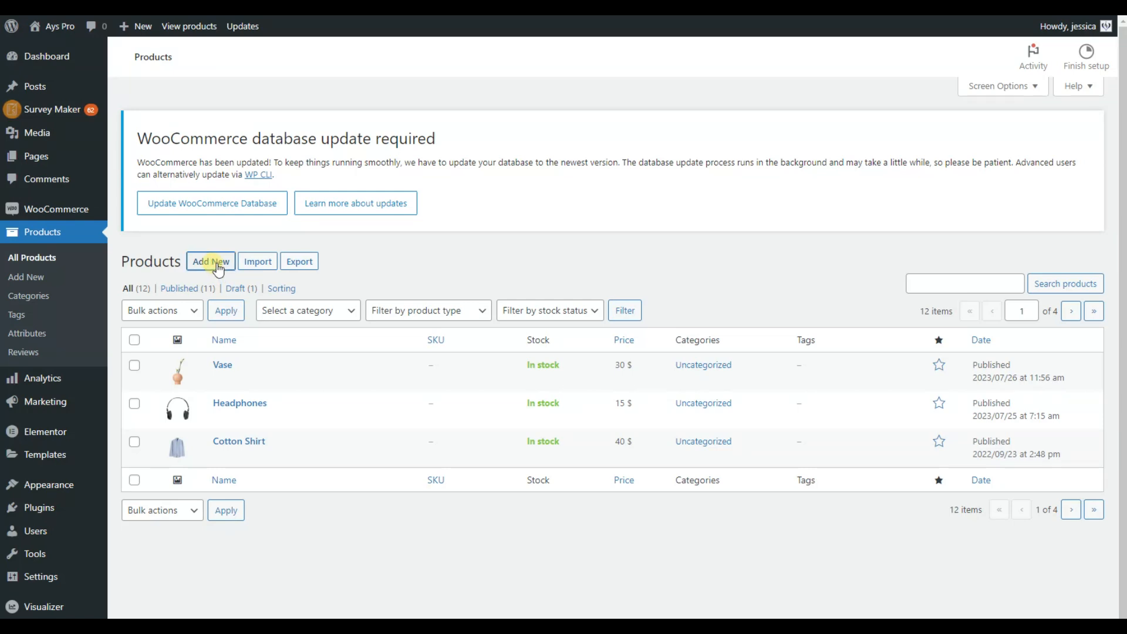
Start a blank new product from the Products list with Add New
{"action": "left_click", "coordinate": [211, 261]}
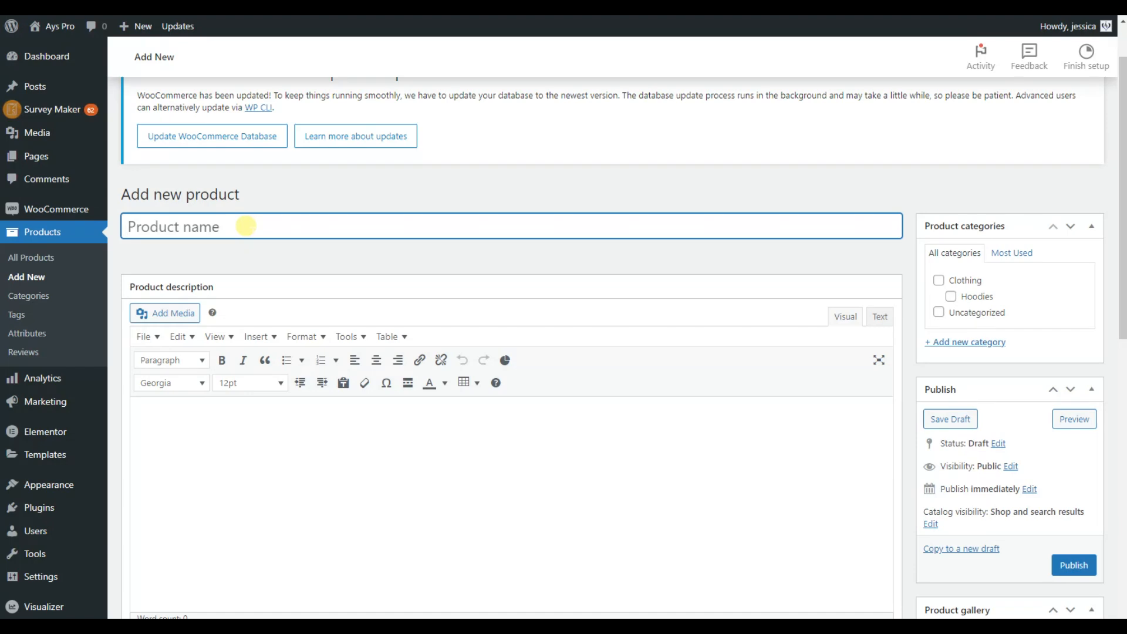
Enter 'dumbbells' as the new product's title
{"action": "type", "text": "d"}
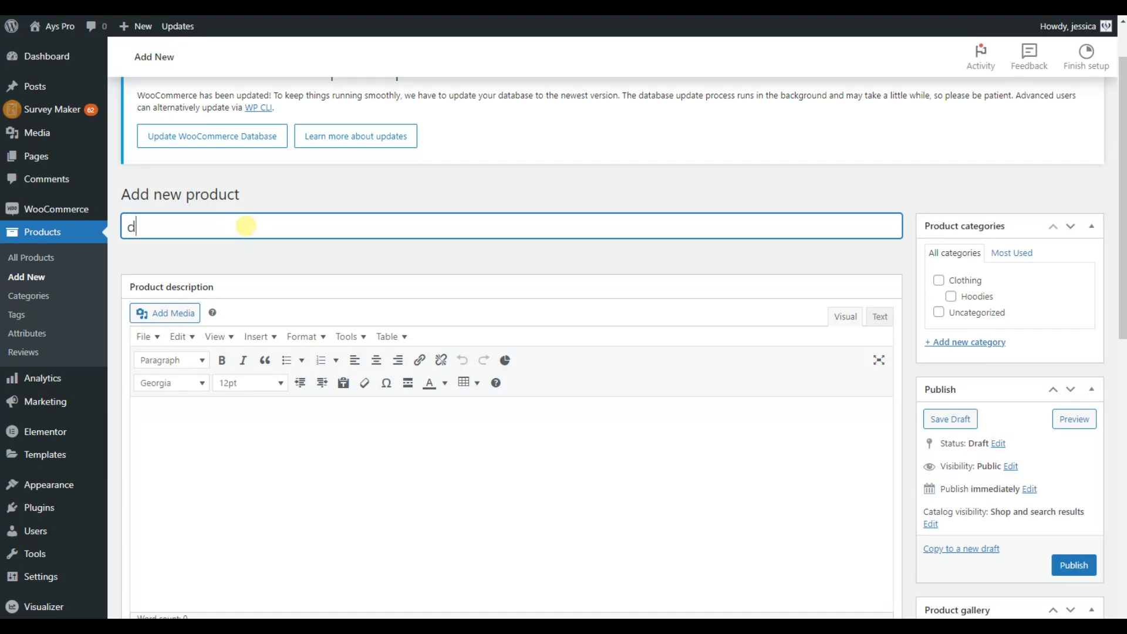
{"action": "type", "text": "umbells"}
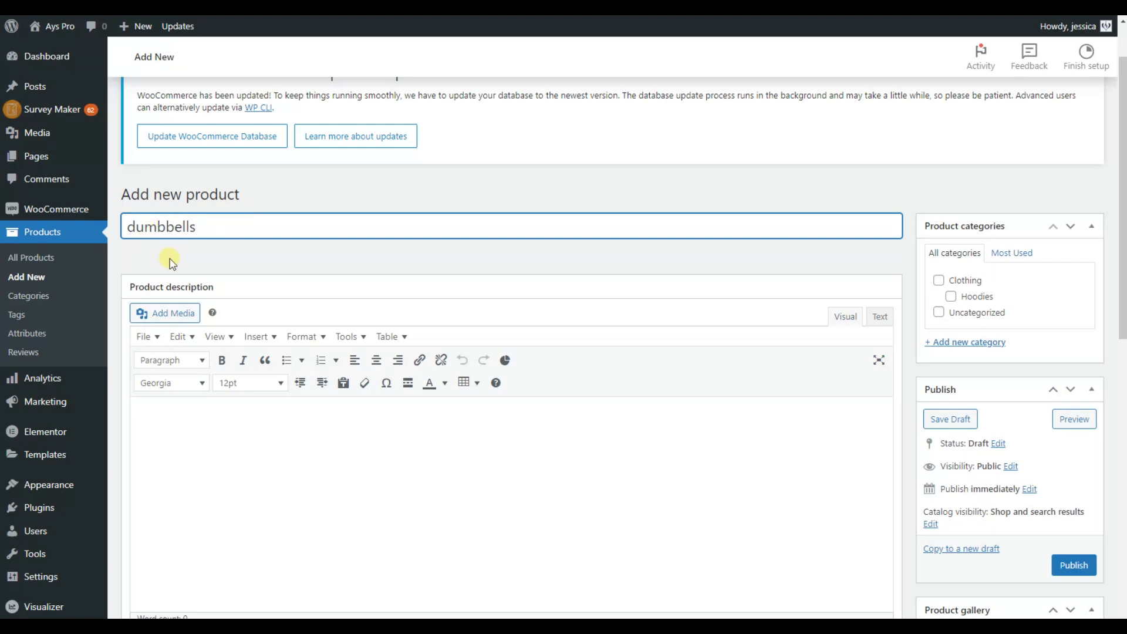
{"action": "scroll", "scroll_direction": "down", "scroll_amount": 3}
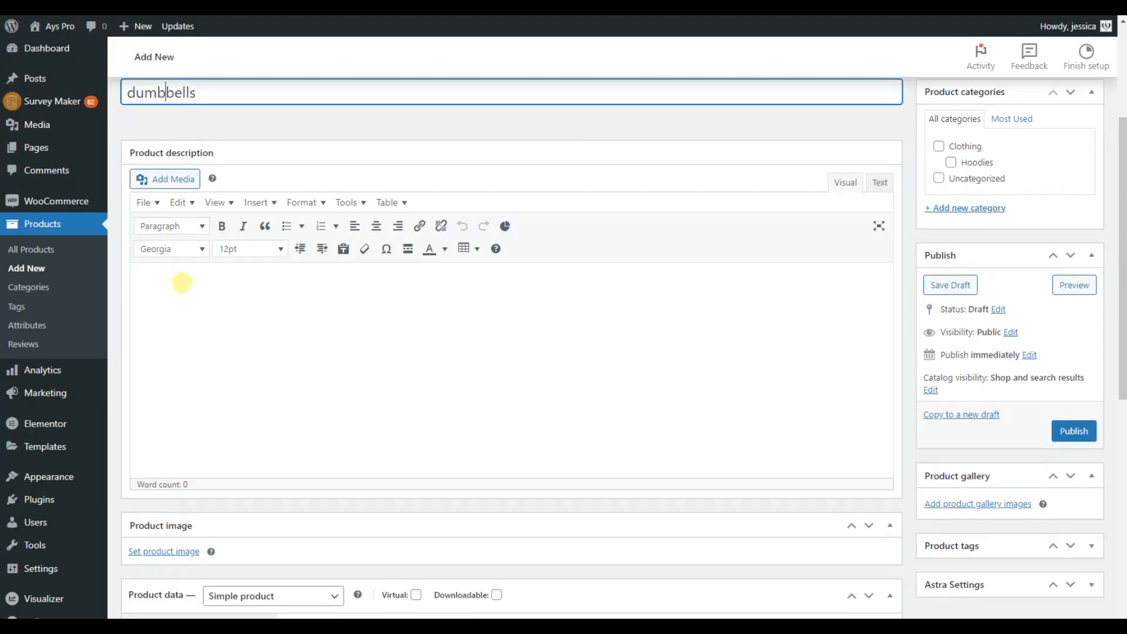
Type 'health and fitness' into the product description
{"action": "left_click", "coordinate": [950, 284]}
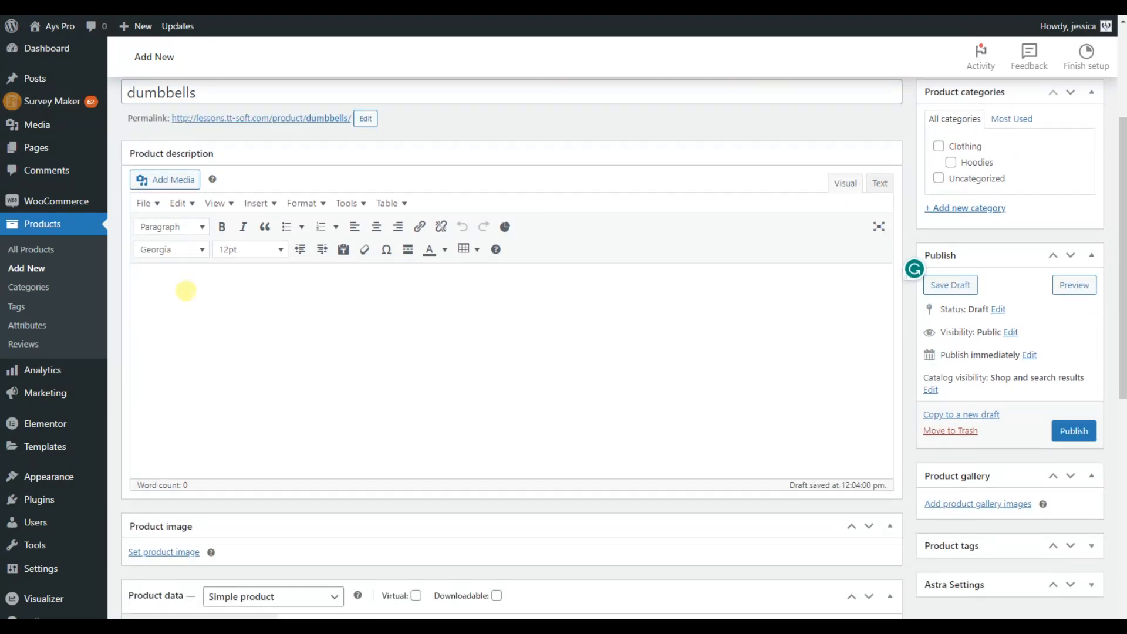
{"action": "left_click", "coordinate": [176, 289]}
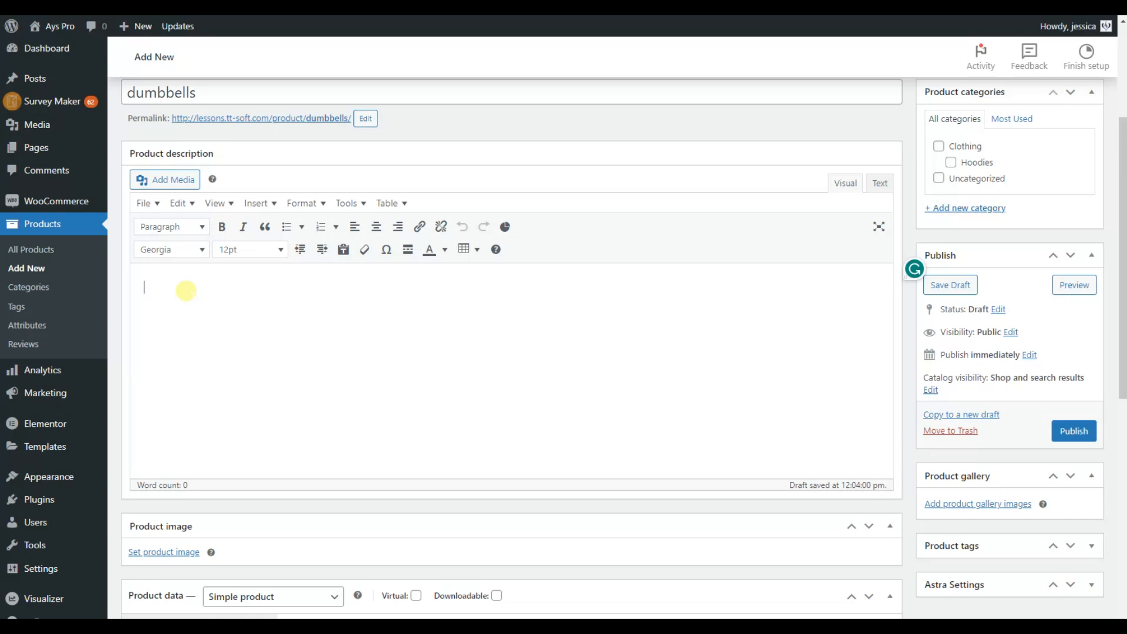
{"action": "type", "text": "health and"}
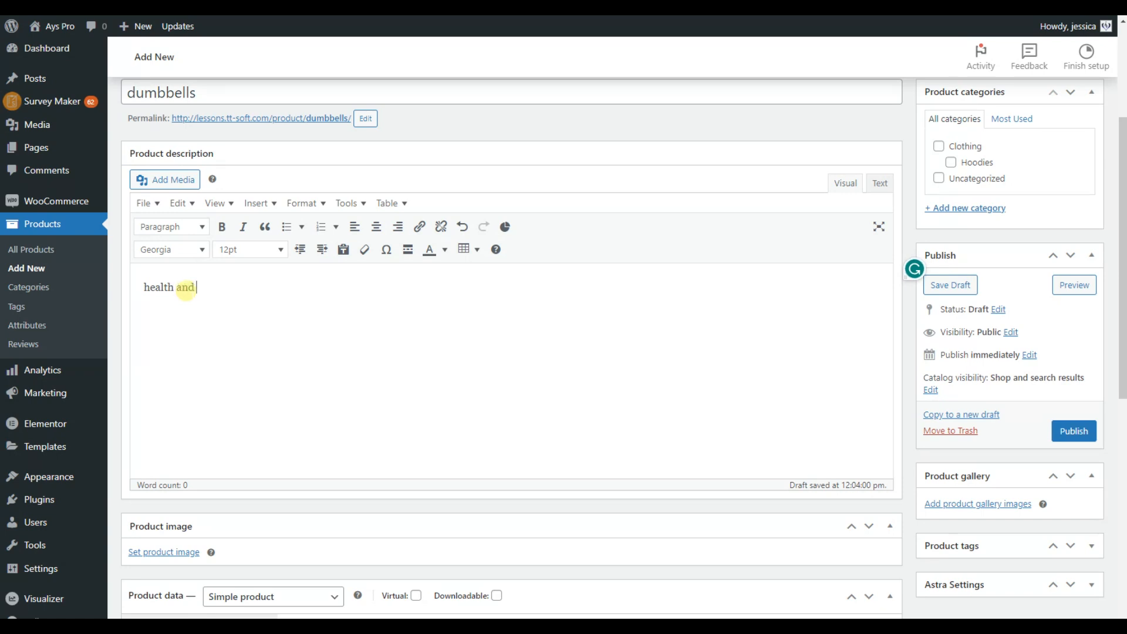
{"action": "type", "text": "fitness"}
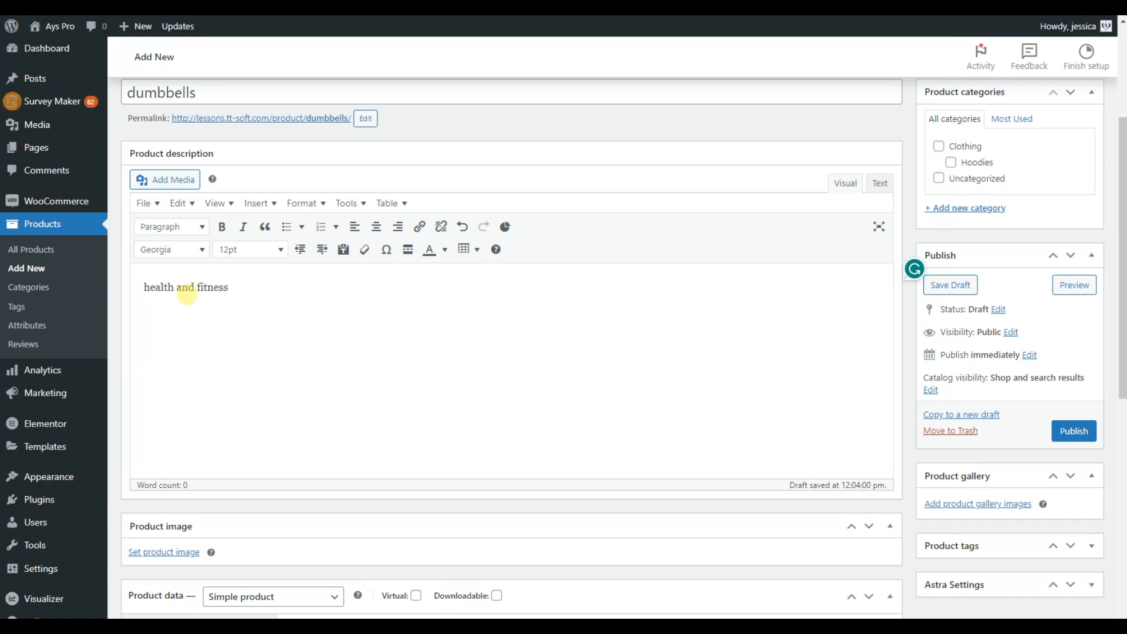
{"action": "scroll", "scroll_direction": "down", "scroll_amount": 3}
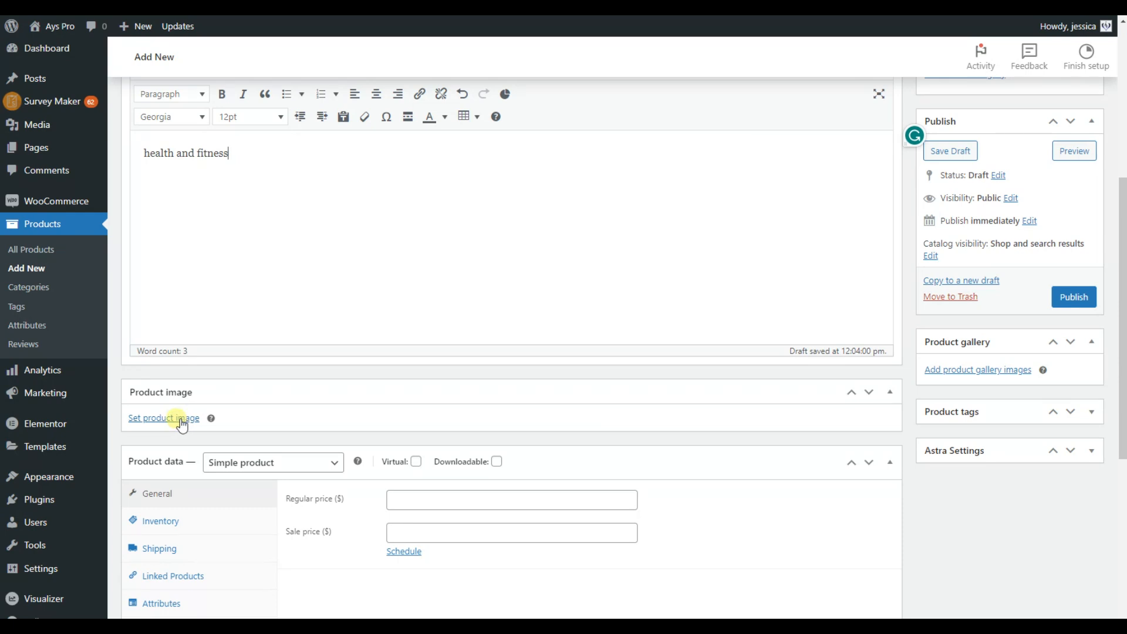
Upload the teal dumbbells picture and set it as the product image
{"action": "left_click", "coordinate": [163, 418]}
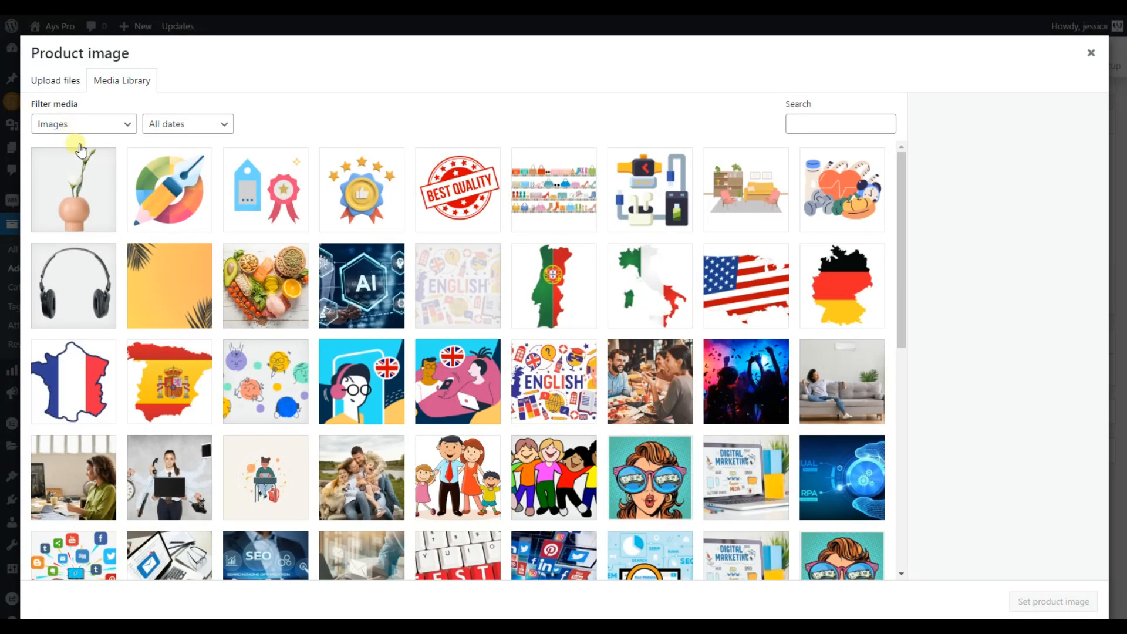
{"action": "mouse_move", "coordinate": [86, 144]}
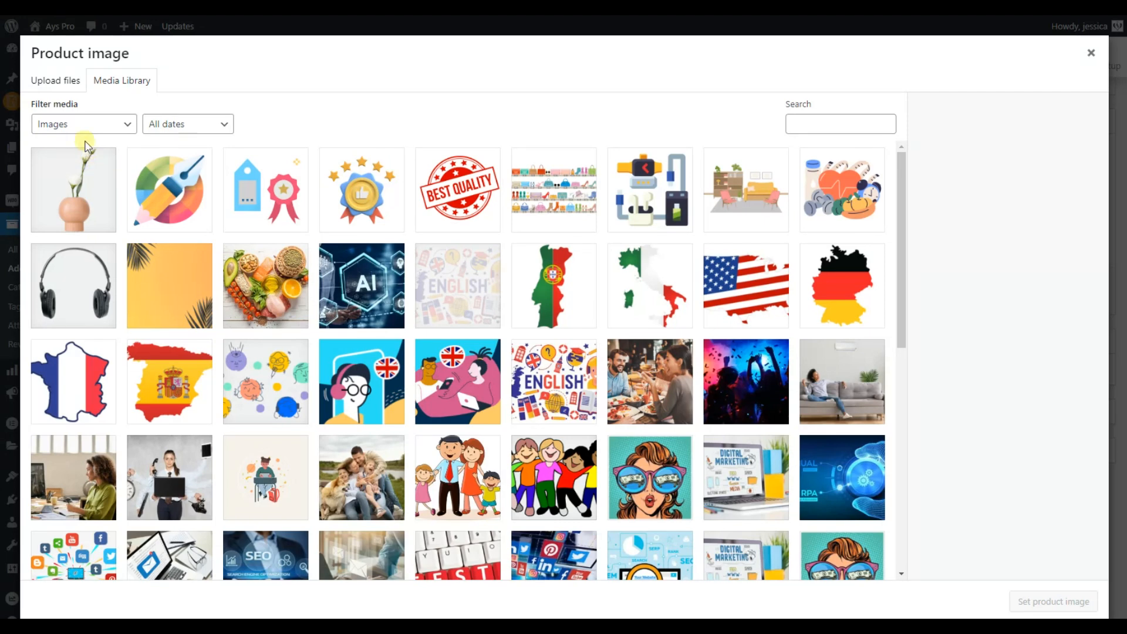
{"action": "left_click", "coordinate": [55, 80]}
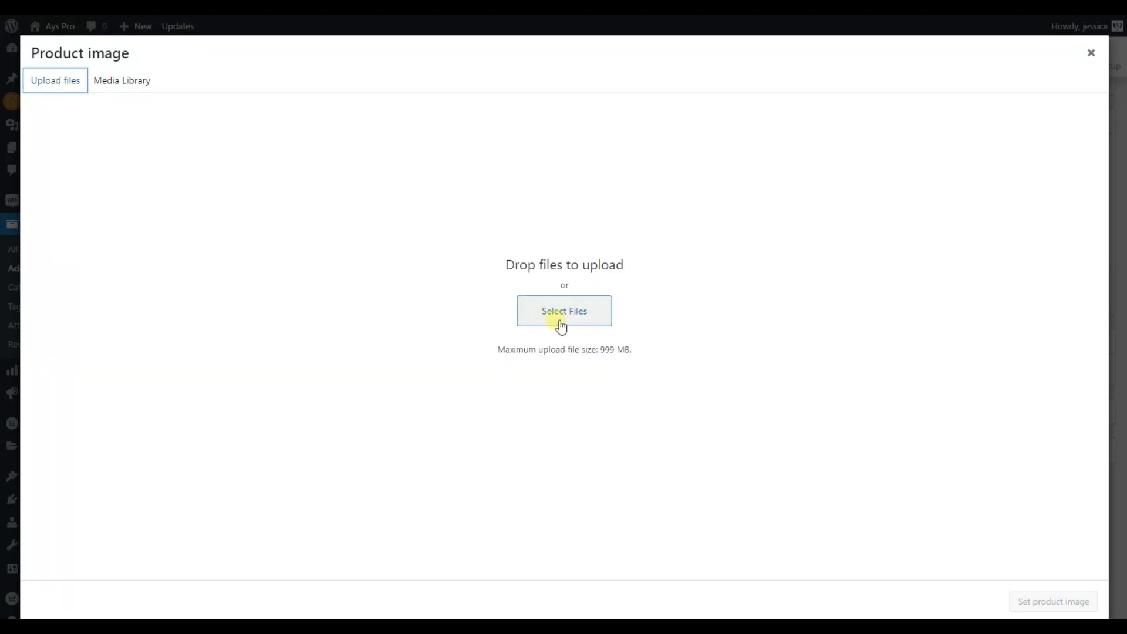
{"action": "left_click", "coordinate": [564, 310]}
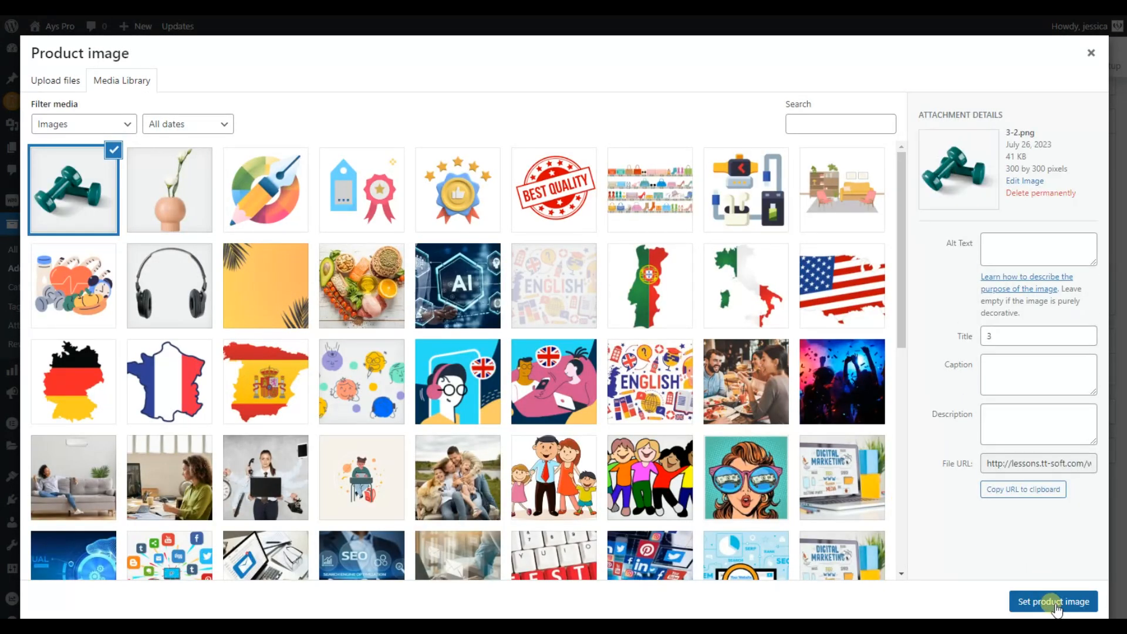
{"action": "left_click", "coordinate": [1052, 617]}
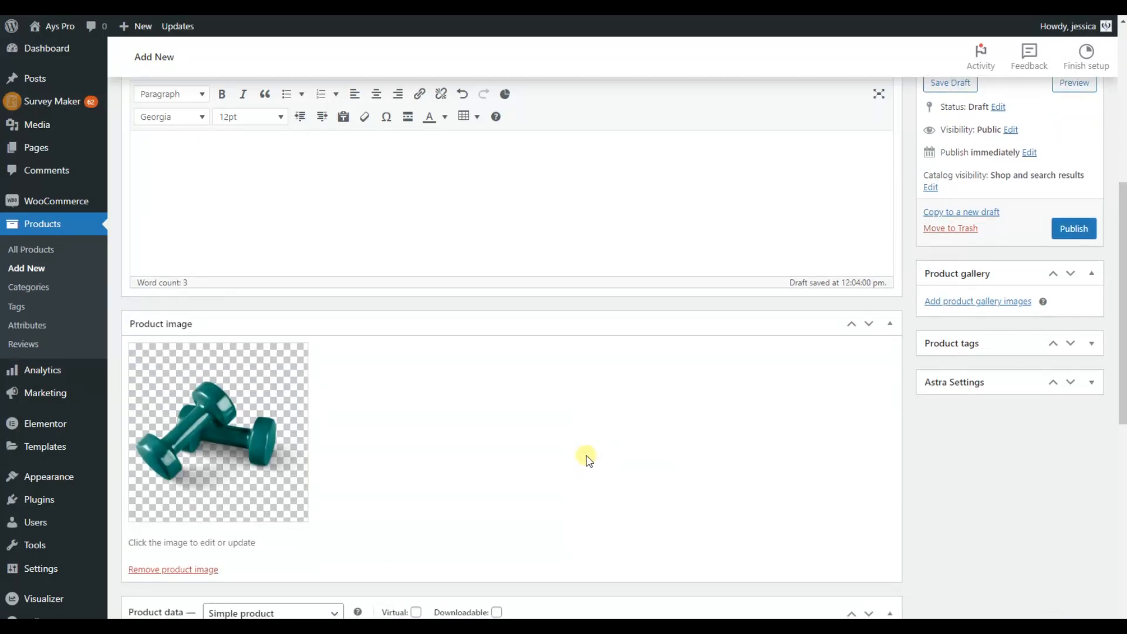
Enter 25 in the Product data Regular price field
{"action": "scroll", "scroll_direction": "down", "scroll_amount": 3}
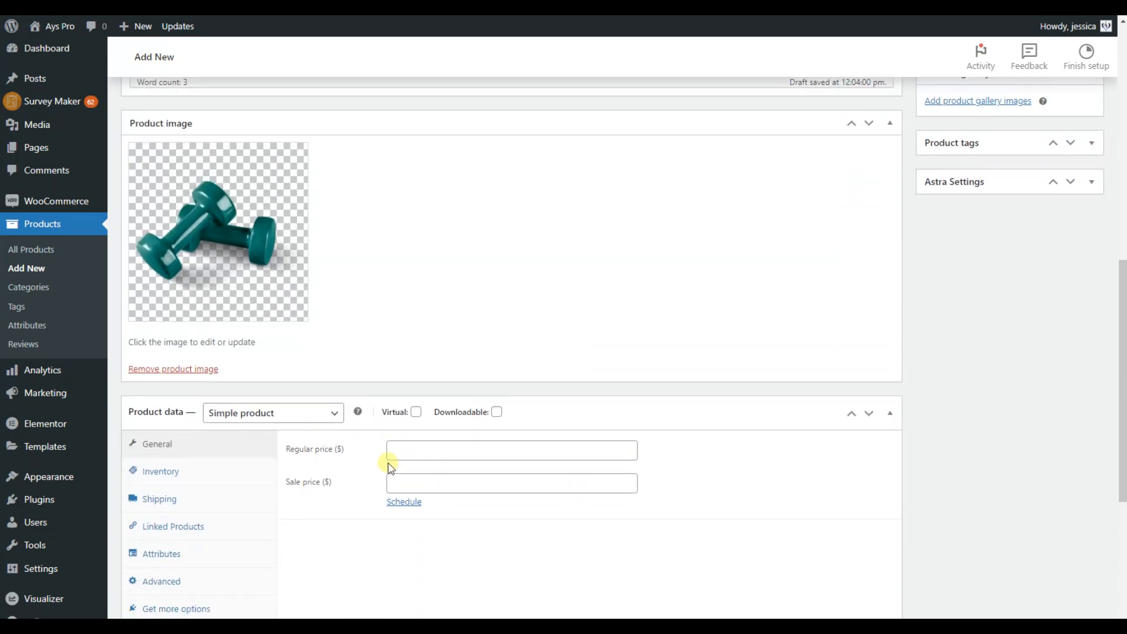
{"action": "scroll", "scroll_direction": "down", "scroll_amount": 3}
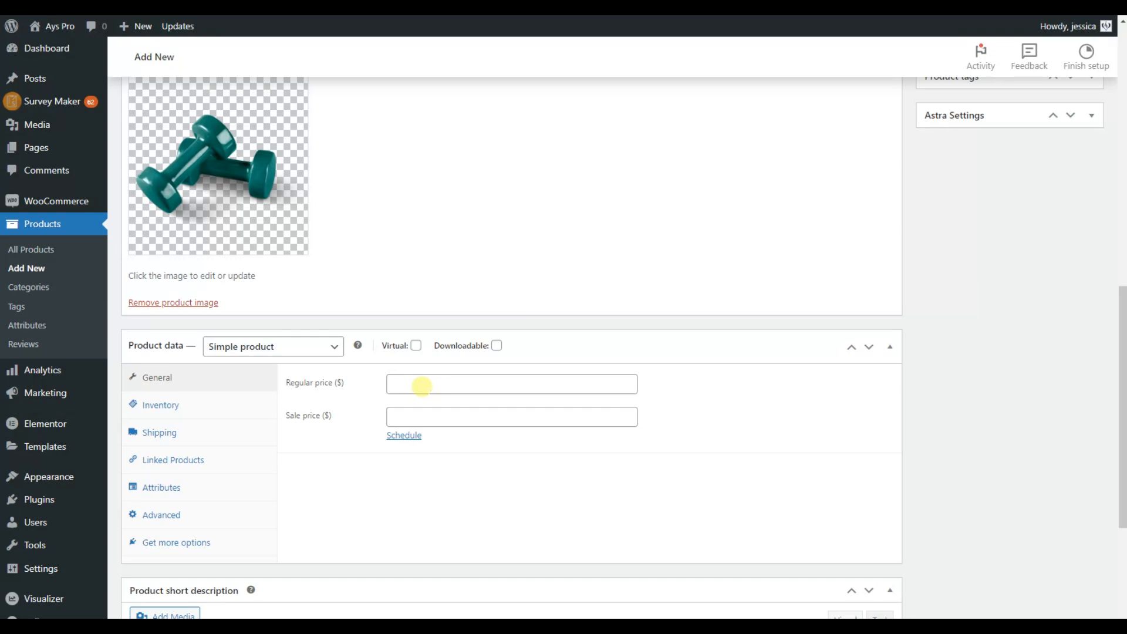
{"action": "left_click", "coordinate": [511, 384]}
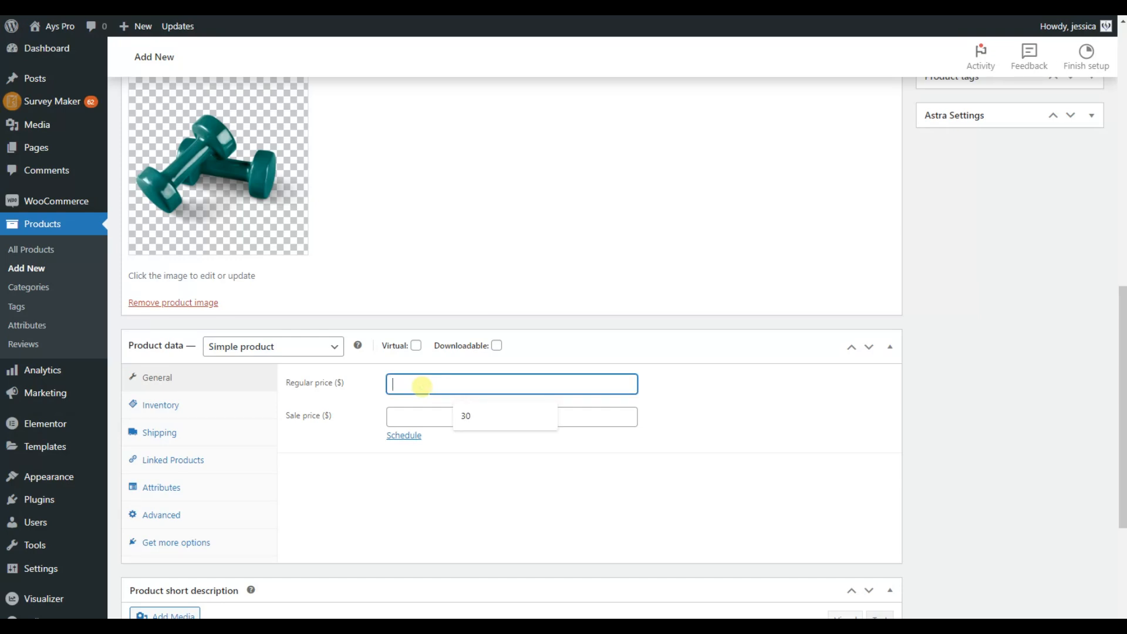
{"action": "type", "text": "25"}
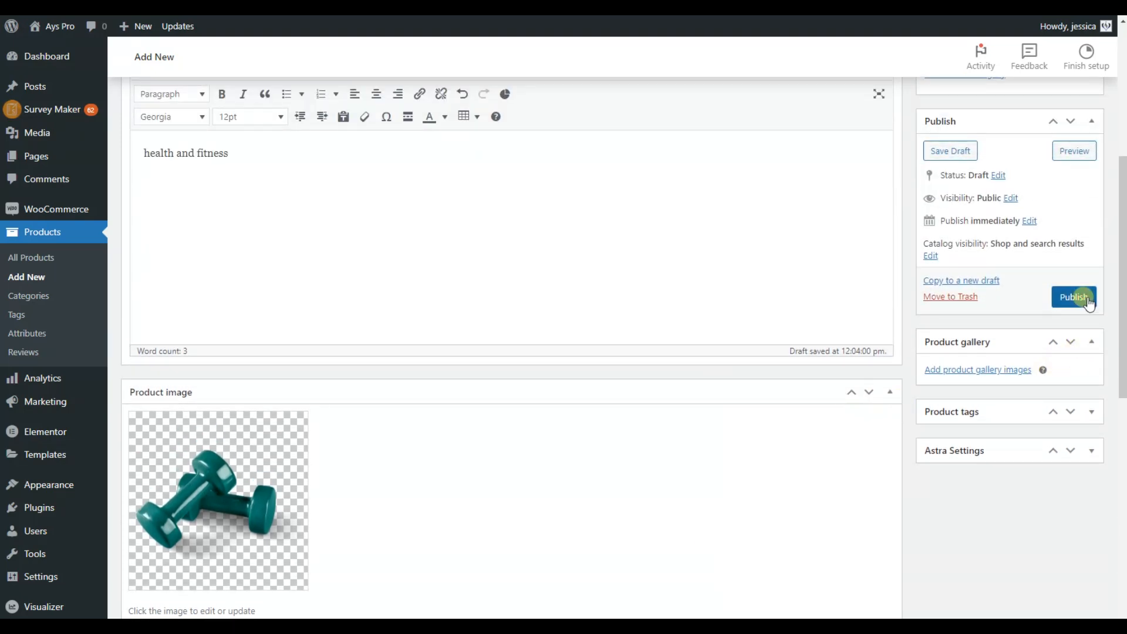
Publish dumbbells and view All Products, where it shows in stock at 25 $
{"action": "left_click", "coordinate": [1074, 297]}
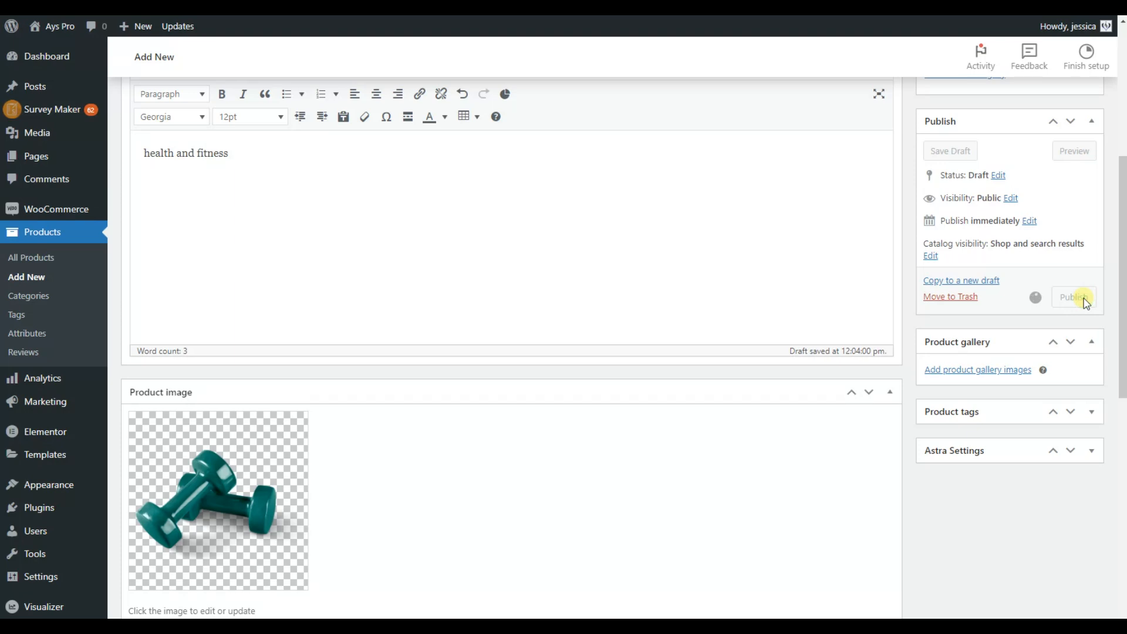
{"action": "left_click", "coordinate": [1074, 297]}
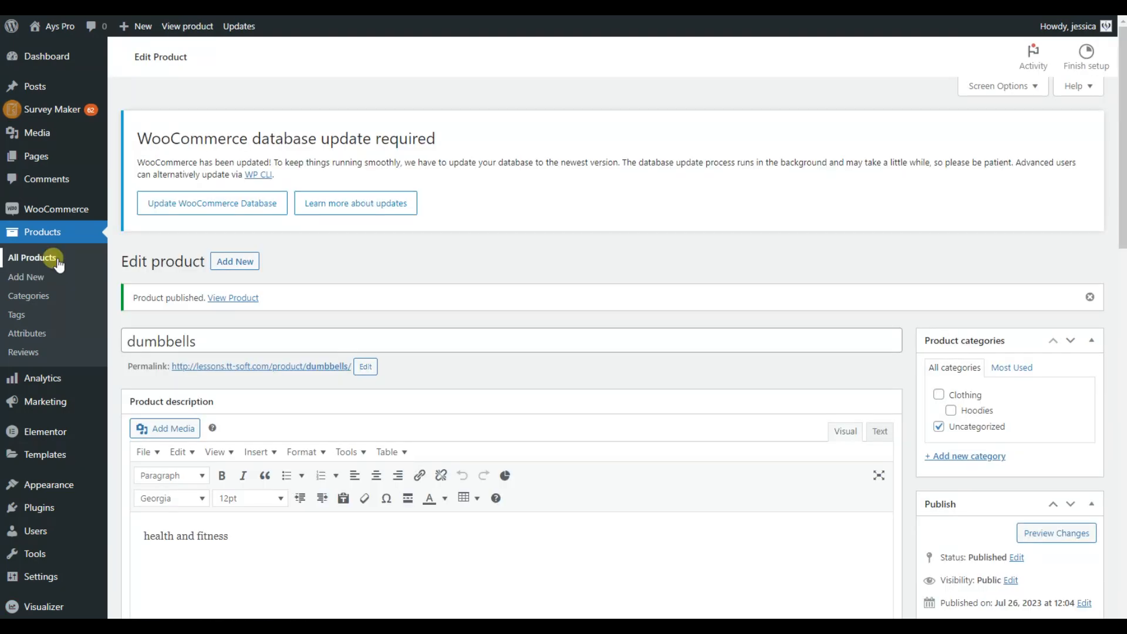
{"action": "left_click", "coordinate": [32, 258]}
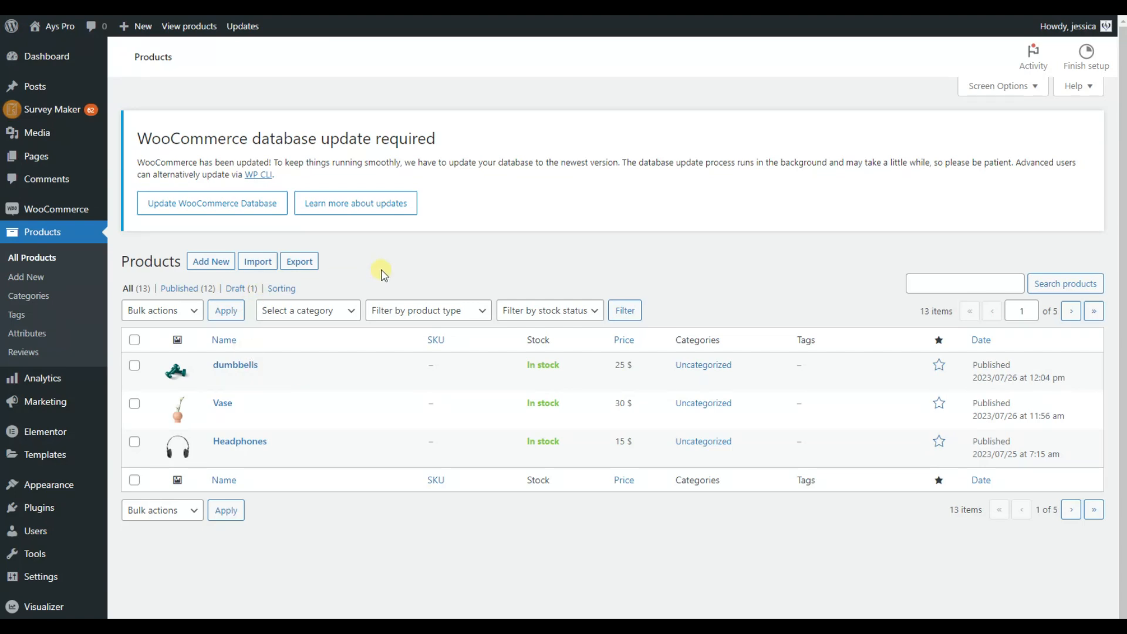
{"action": "mouse_move", "coordinate": [243, 229]}
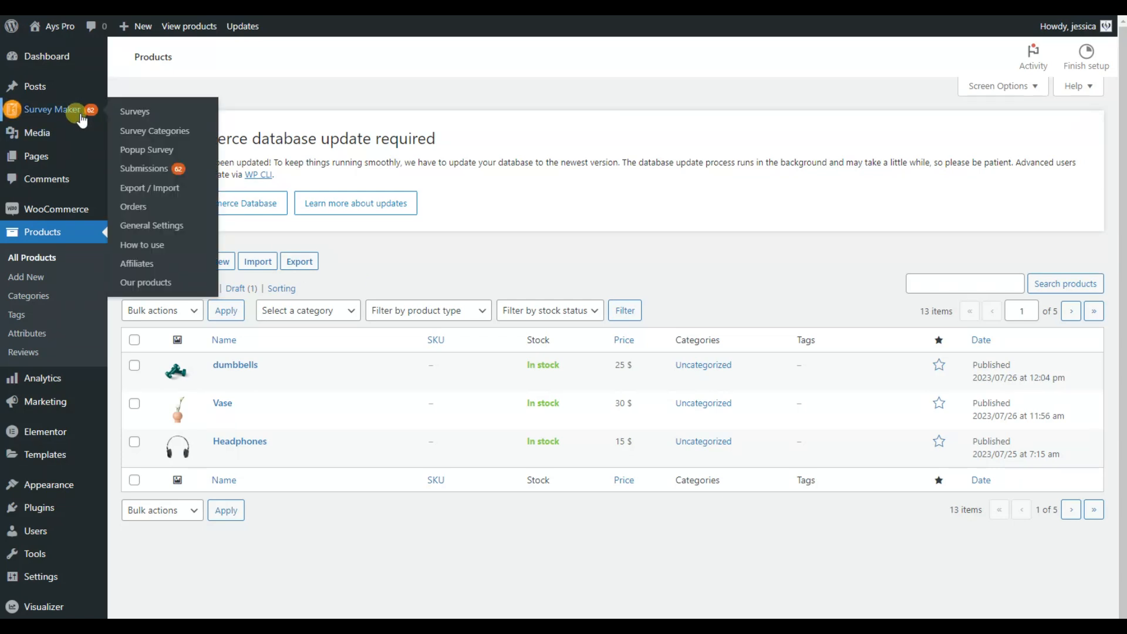
Open Survey Maker's list of 11 surveys, including Diet Survey
{"action": "left_click", "coordinate": [134, 112]}
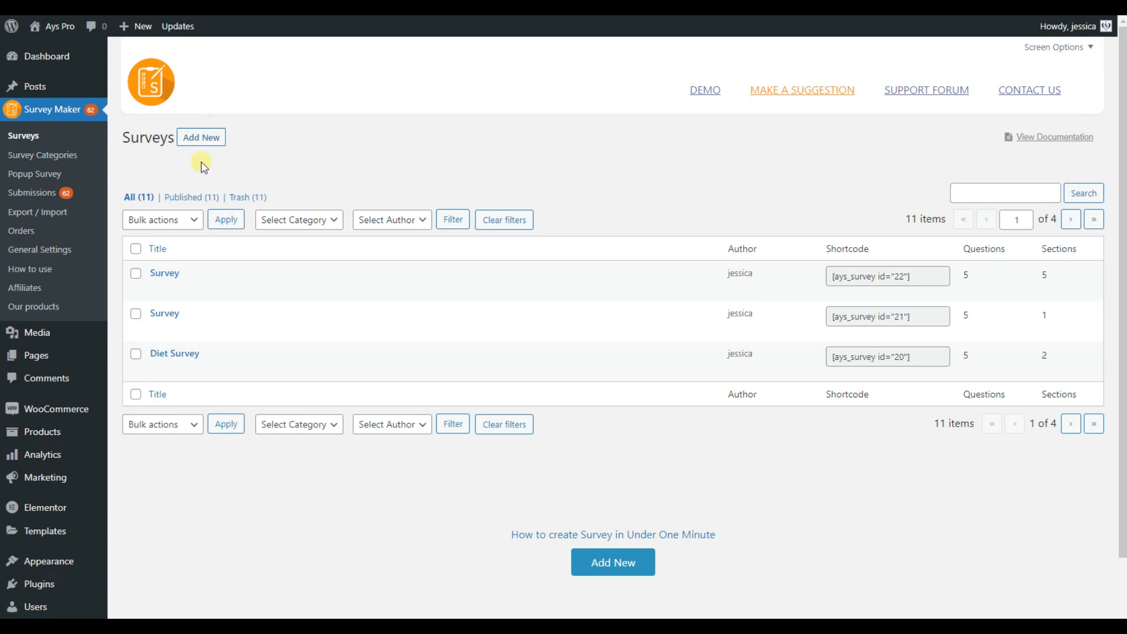
{"action": "mouse_move", "coordinate": [292, 181]}
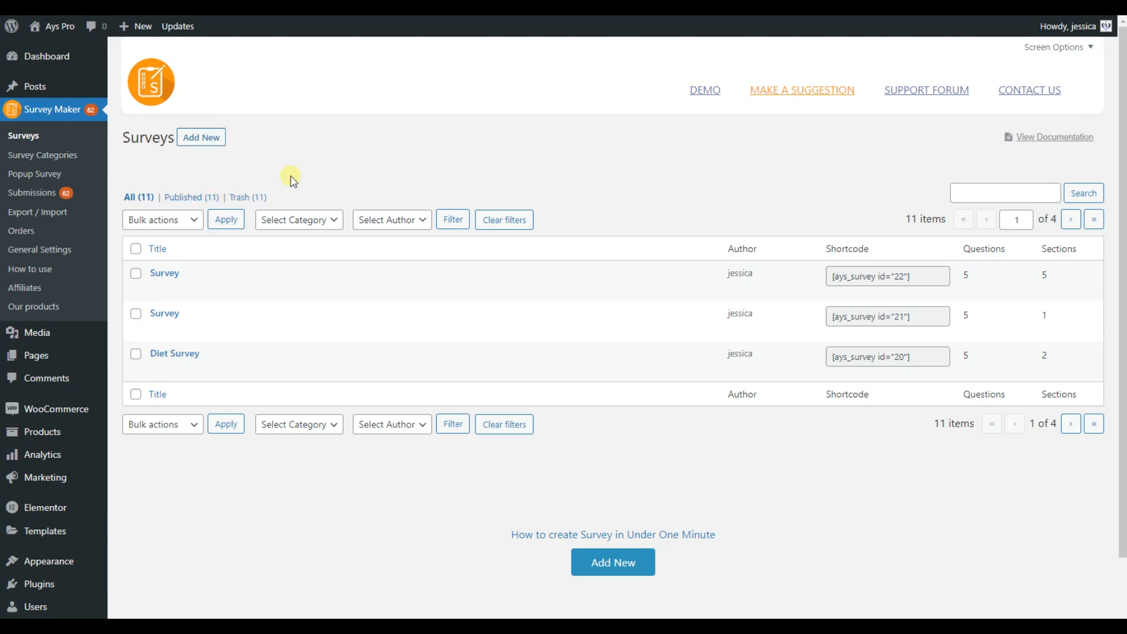
{"action": "mouse_move", "coordinate": [170, 275]}
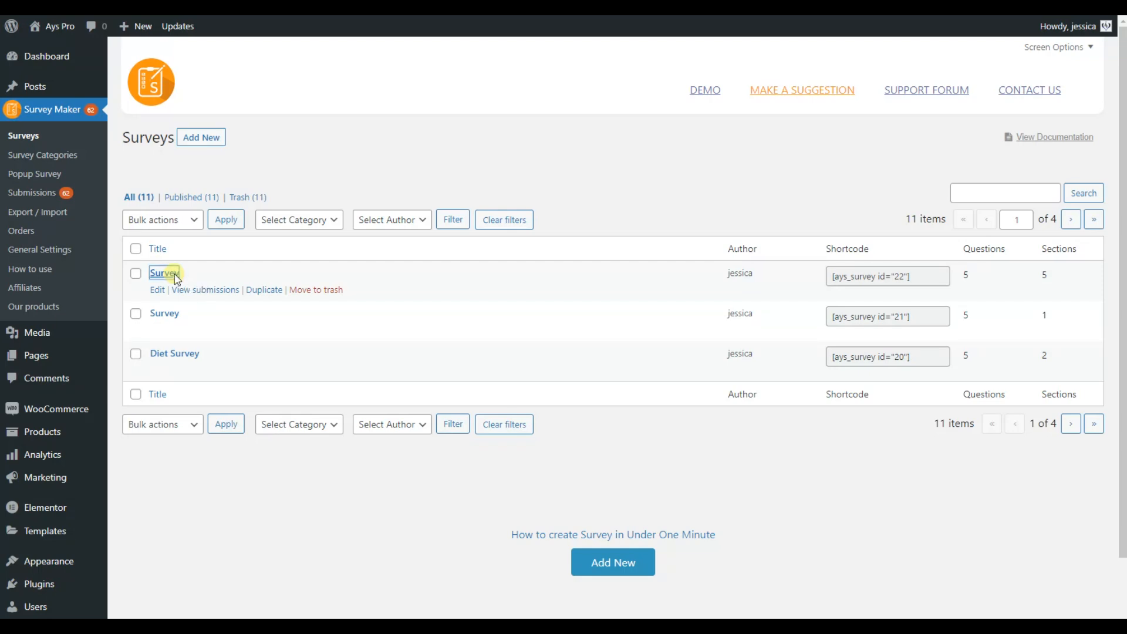
Edit the first survey (shortcode id 22) and open its Conditional Result tab
{"action": "left_click", "coordinate": [162, 273]}
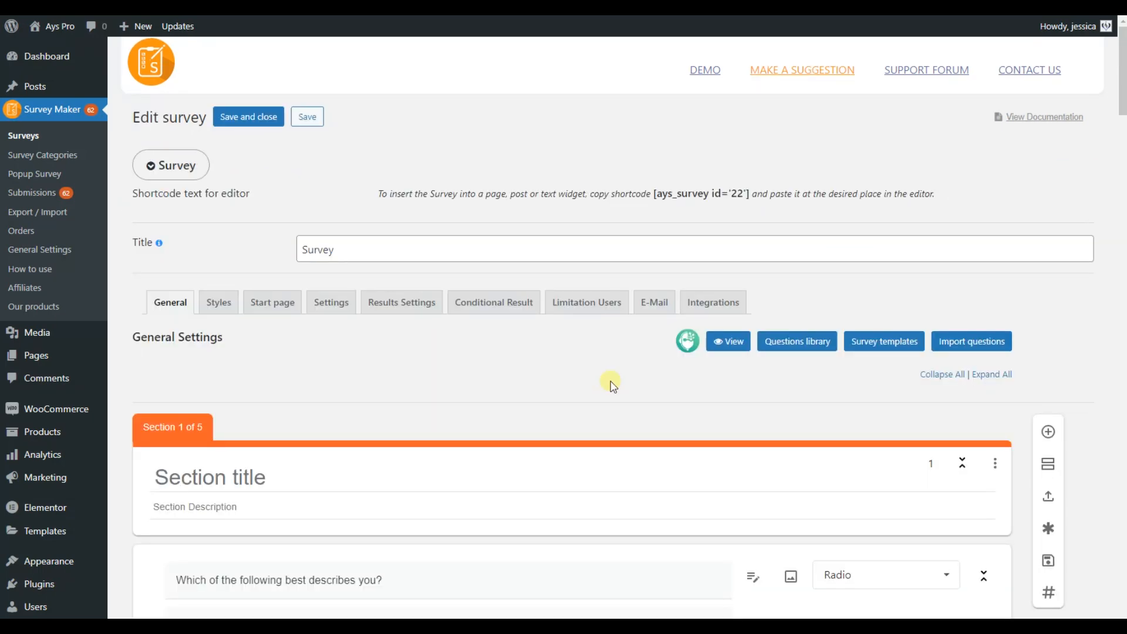
{"action": "scroll", "scroll_direction": "down", "scroll_amount": 3}
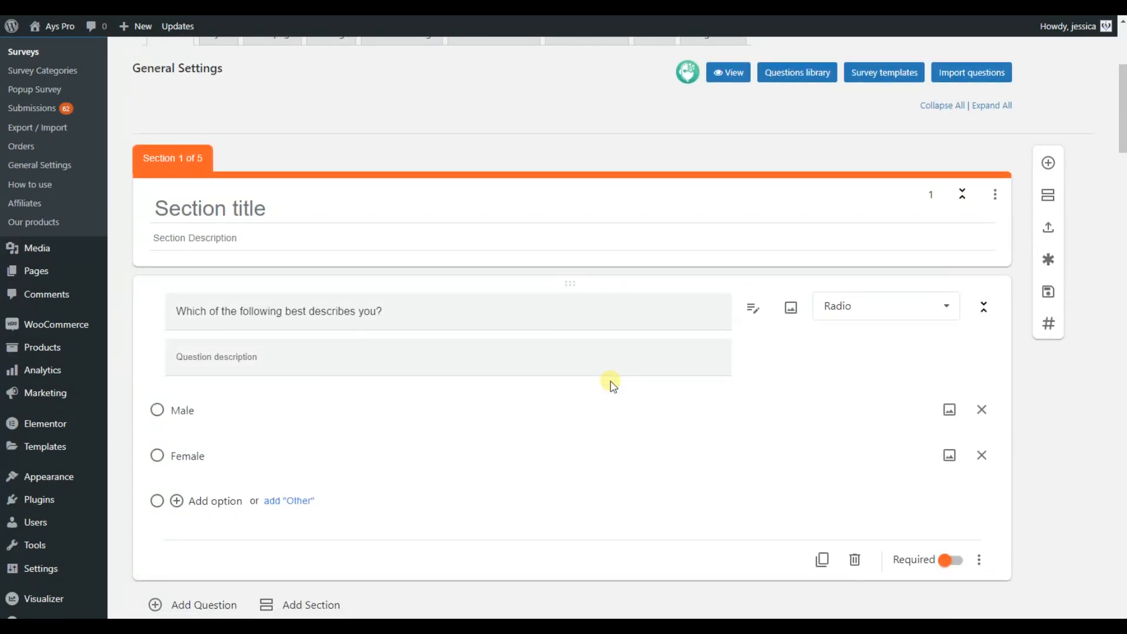
{"action": "scroll", "scroll_direction": "down", "scroll_amount": 3}
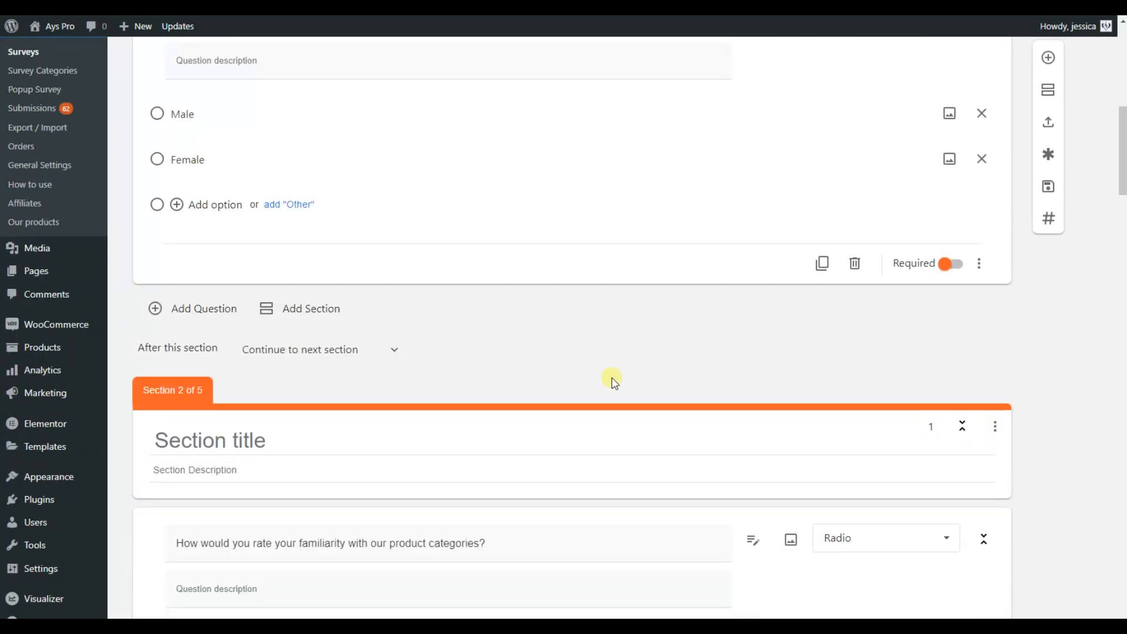
{"action": "scroll", "scroll_direction": "down", "scroll_amount": 3}
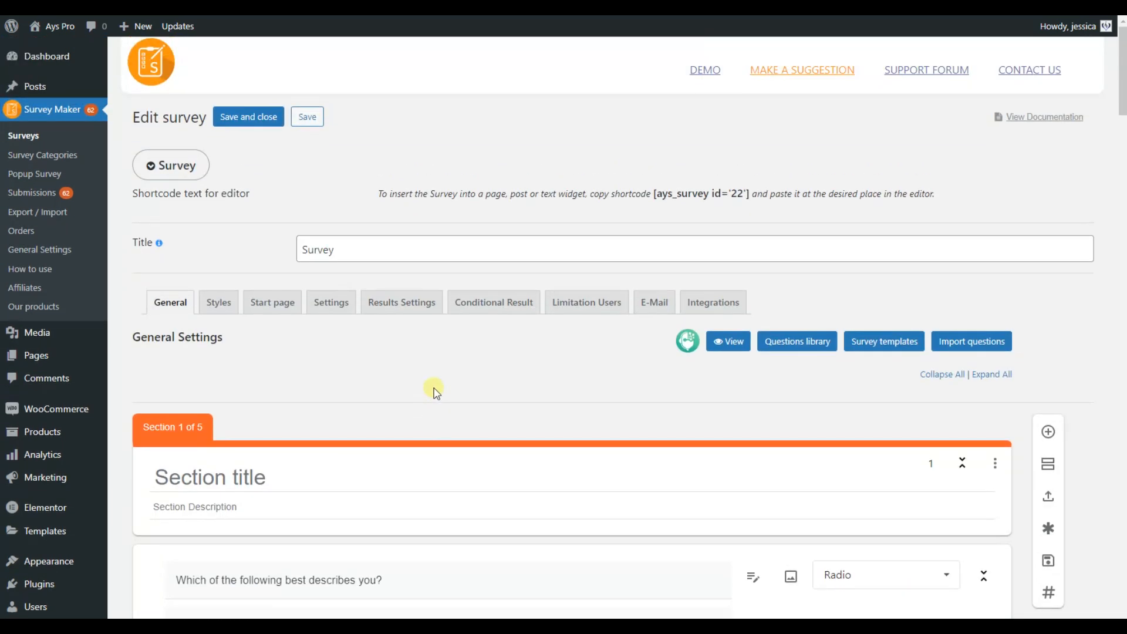
{"action": "left_click", "coordinate": [494, 302]}
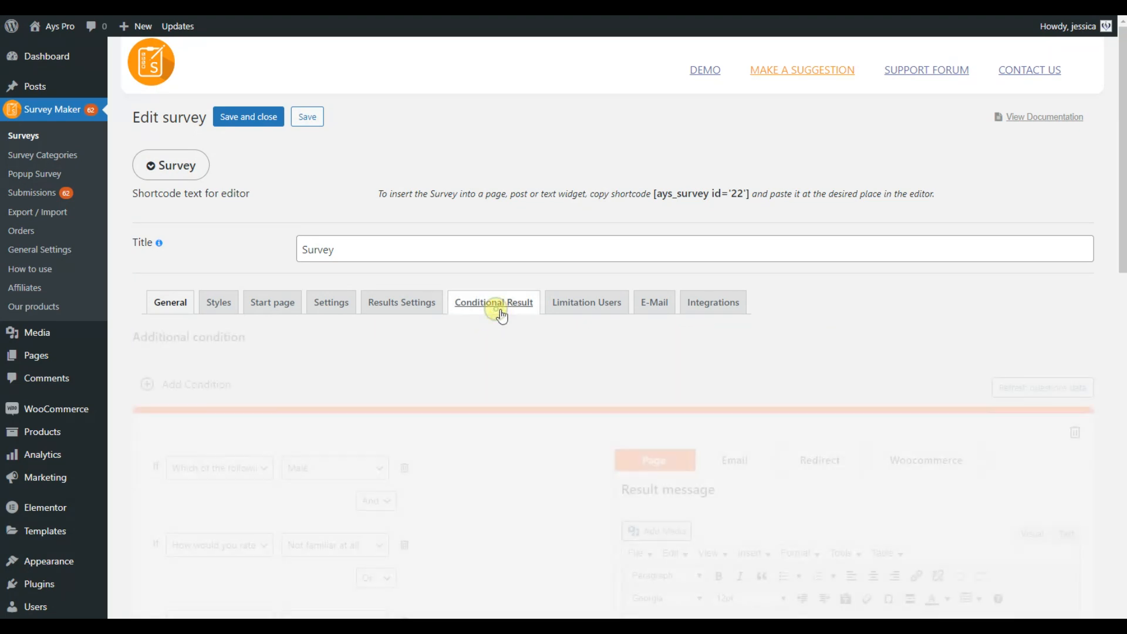
{"action": "left_click", "coordinate": [494, 302]}
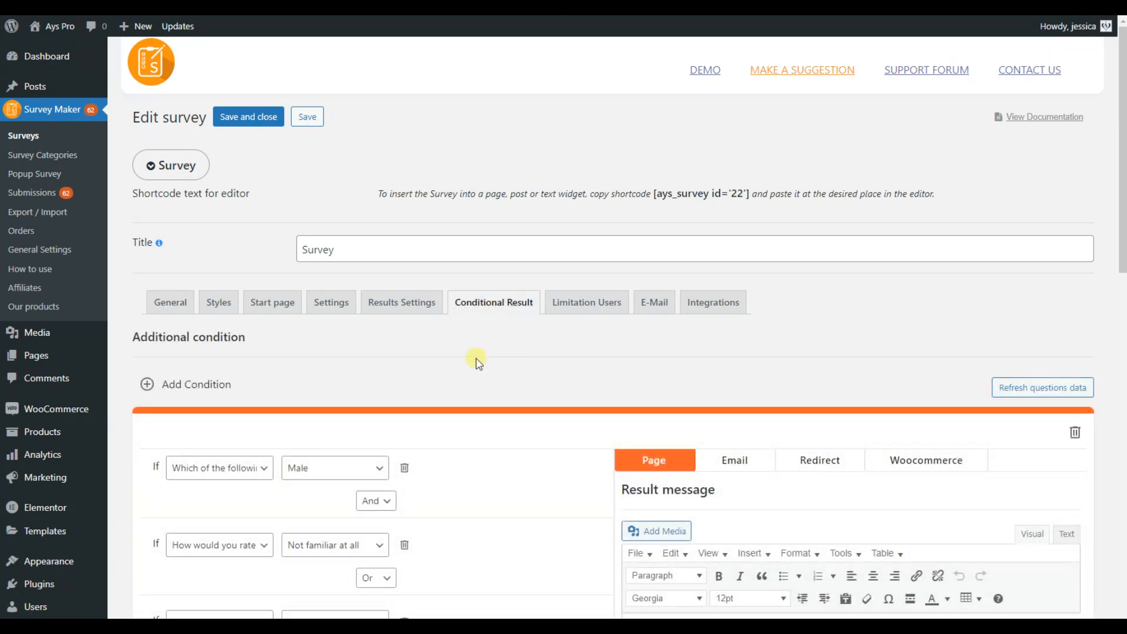
{"action": "scroll", "scroll_direction": "down", "scroll_amount": 3}
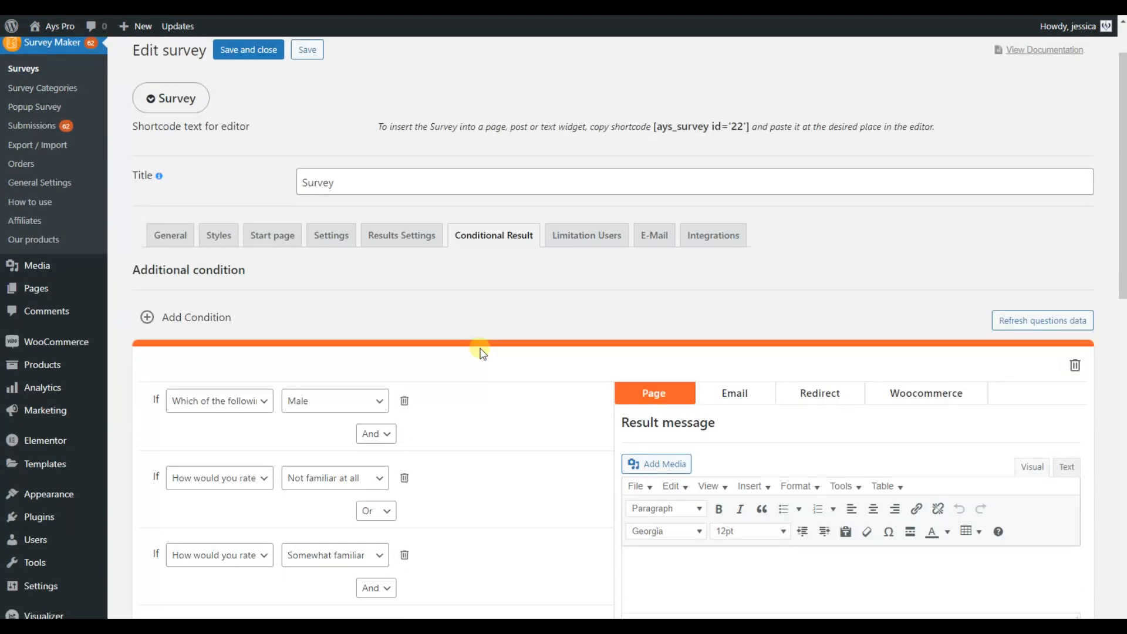
{"action": "scroll", "scroll_direction": "down", "scroll_amount": 3}
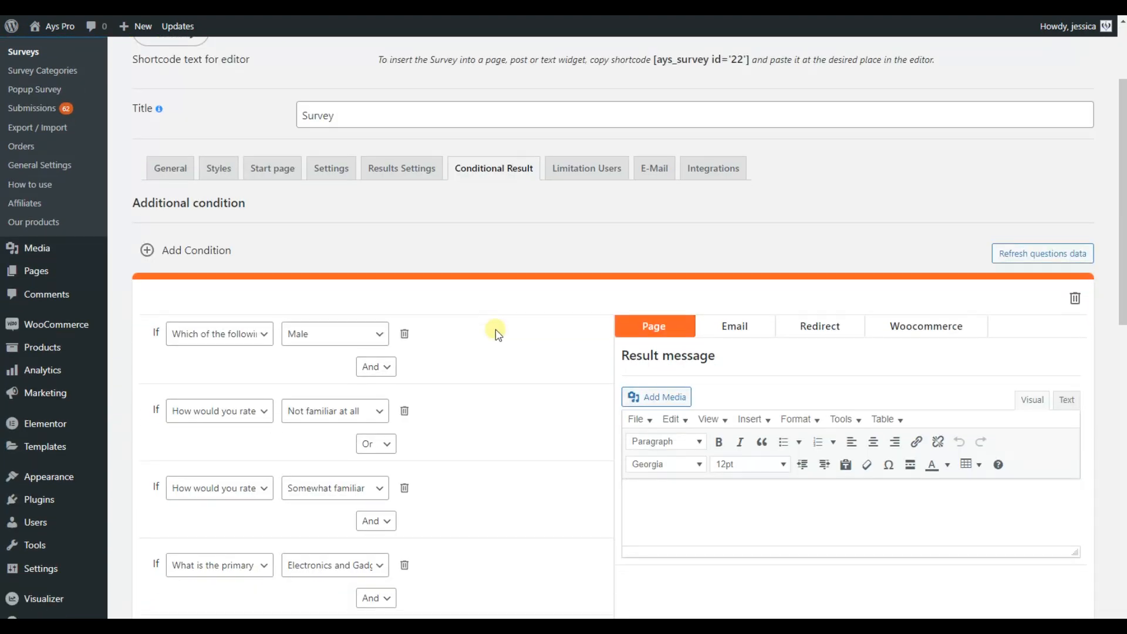
{"action": "scroll", "scroll_direction": "down", "scroll_amount": 3}
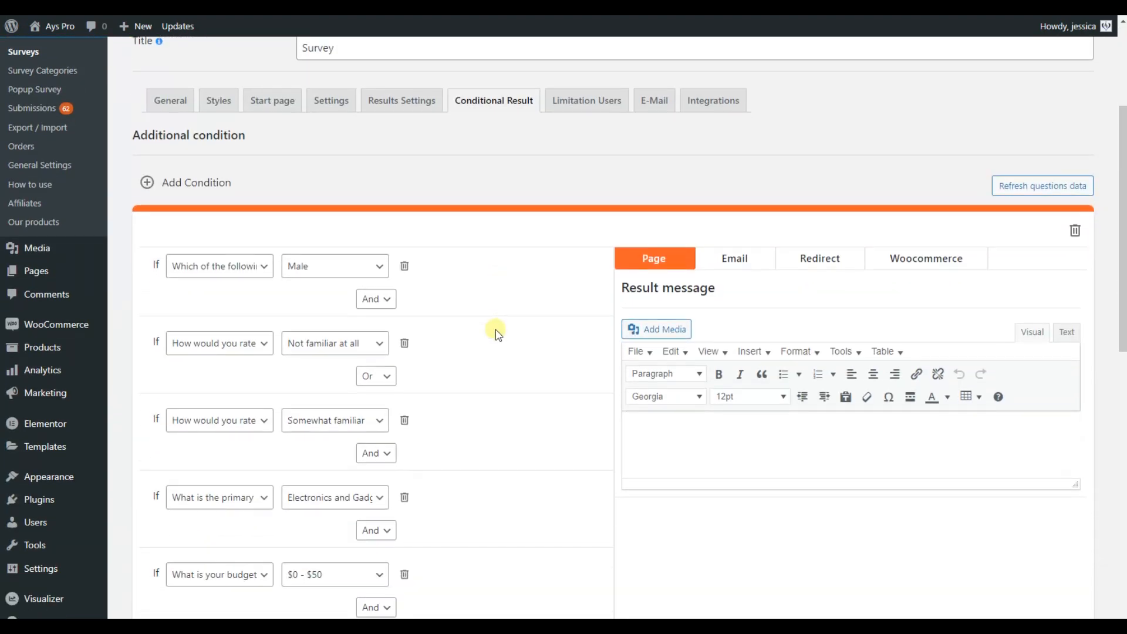
{"action": "scroll", "scroll_direction": "down", "scroll_amount": 3}
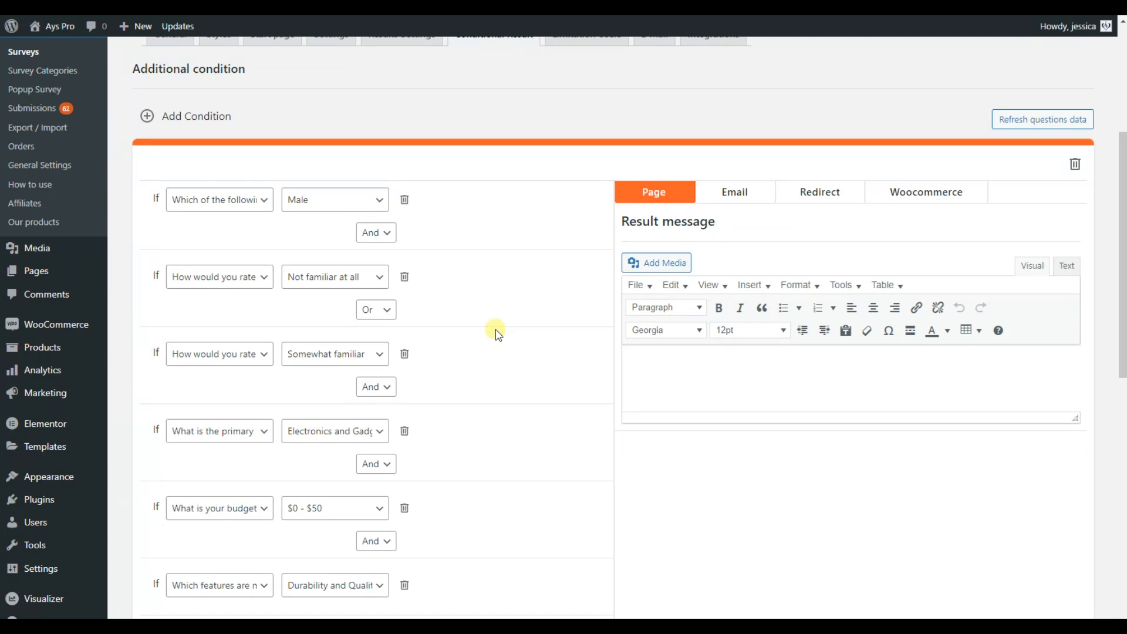
{"action": "mouse_move", "coordinate": [558, 308]}
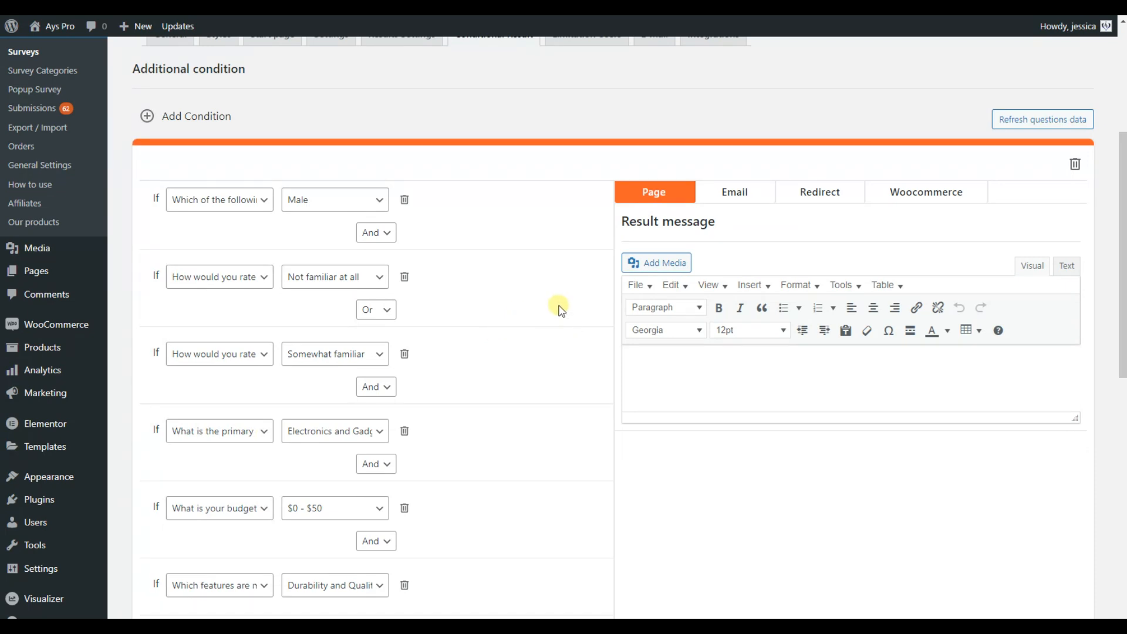
{"action": "mouse_move", "coordinate": [744, 260]}
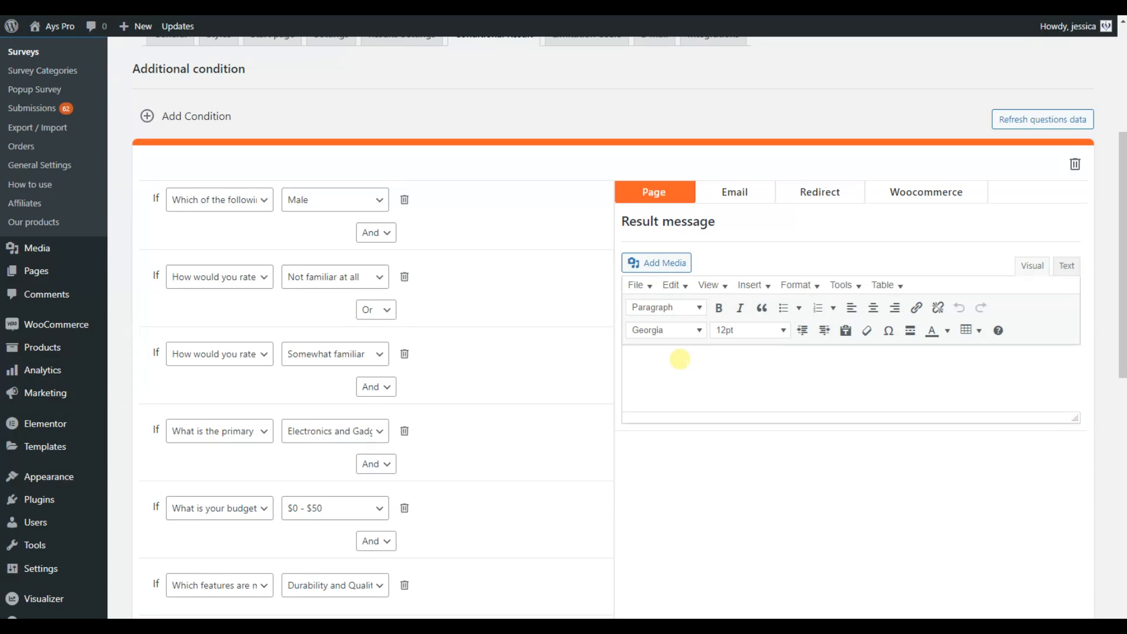
{"action": "mouse_move", "coordinate": [923, 225]}
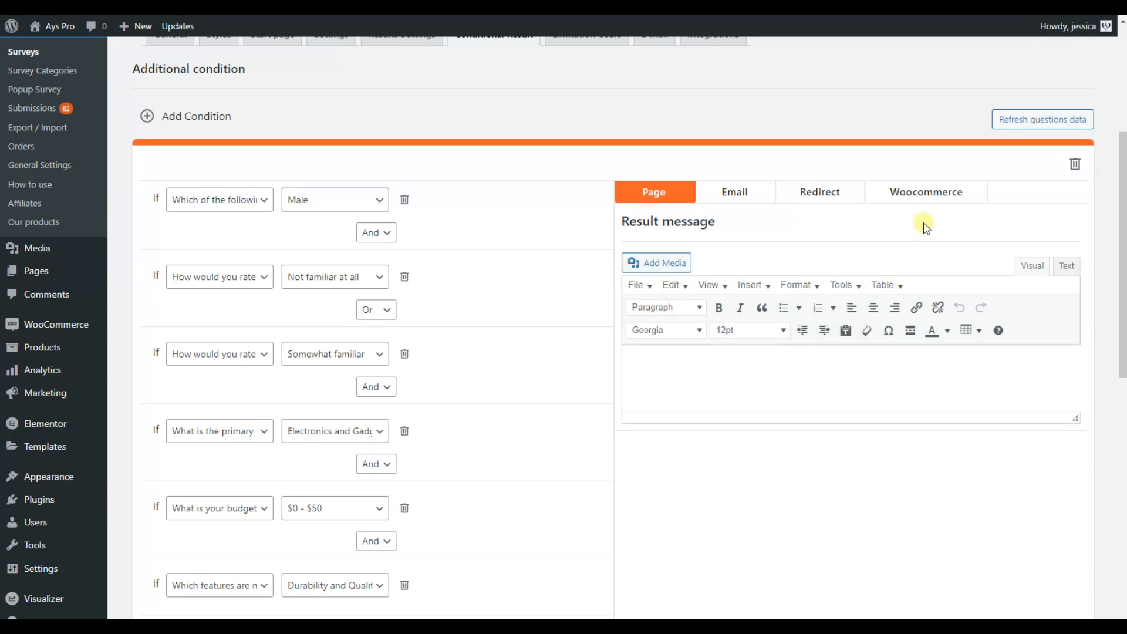
{"action": "left_click", "coordinate": [925, 192]}
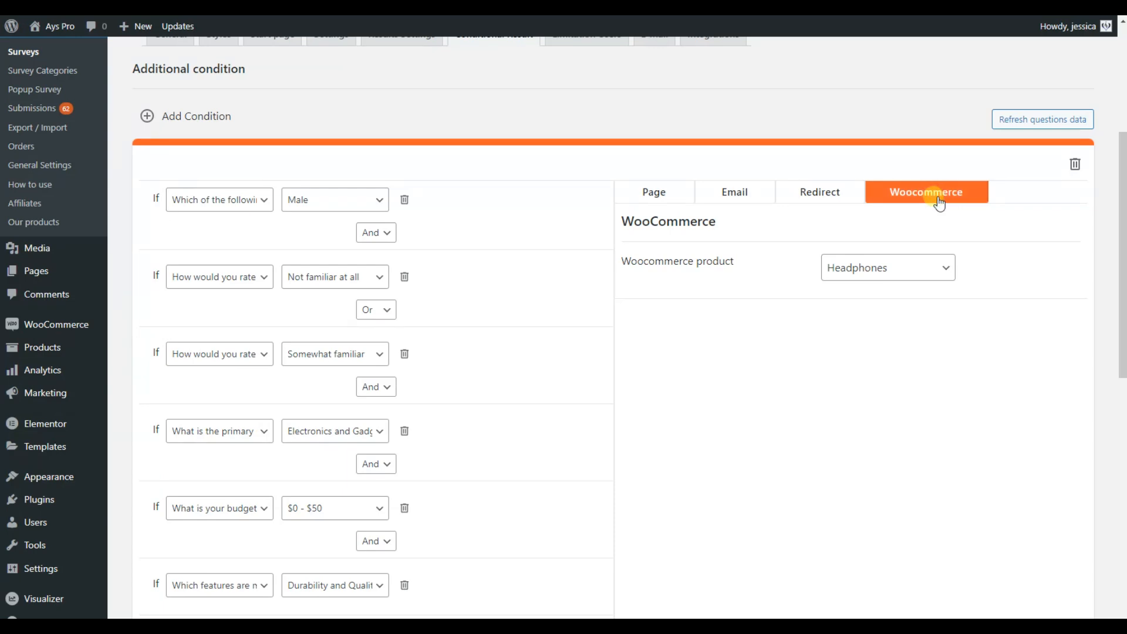
Scroll down to the second rule: Female, Very familiar, Home and Living, $0 - $50
{"action": "scroll", "scroll_direction": "down", "scroll_amount": 3}
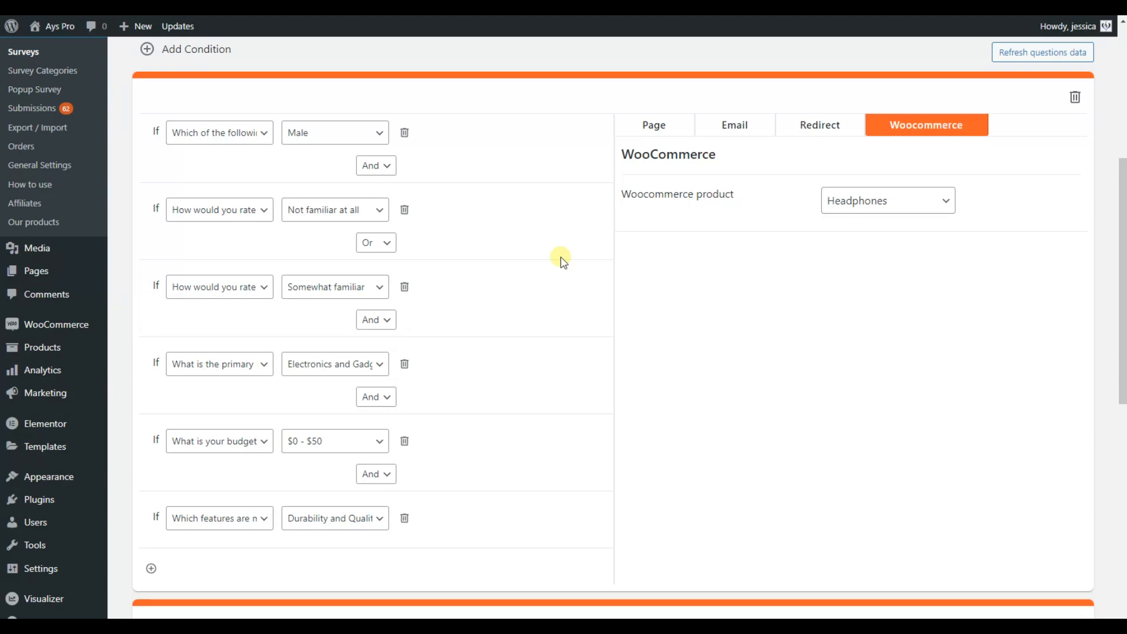
{"action": "mouse_move", "coordinate": [300, 146]}
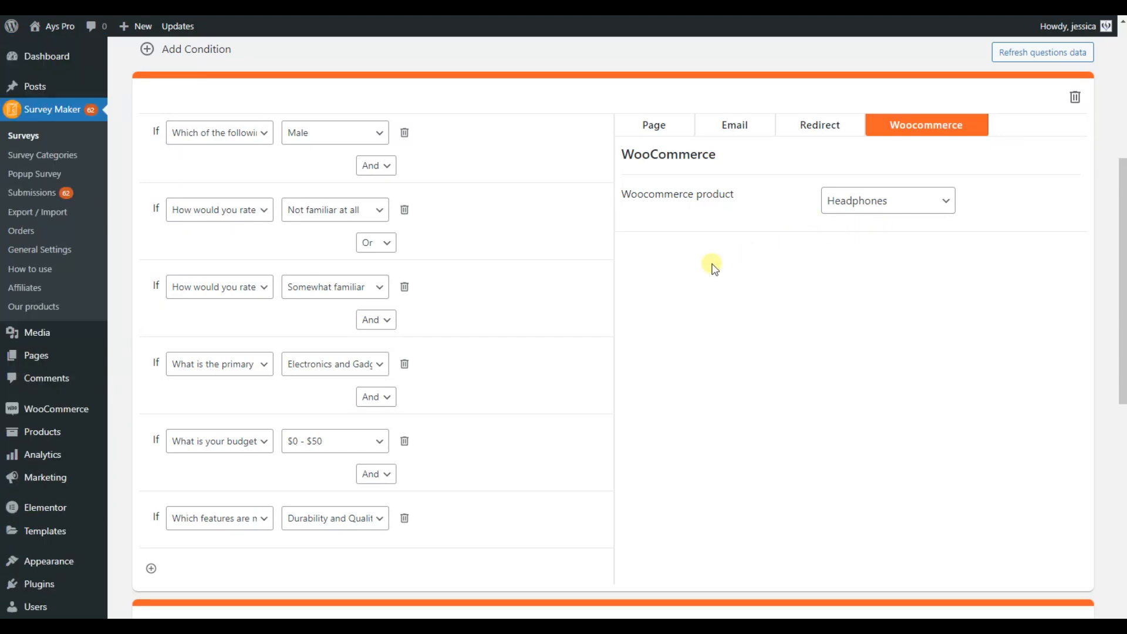
{"action": "scroll", "scroll_direction": "down", "scroll_amount": 3}
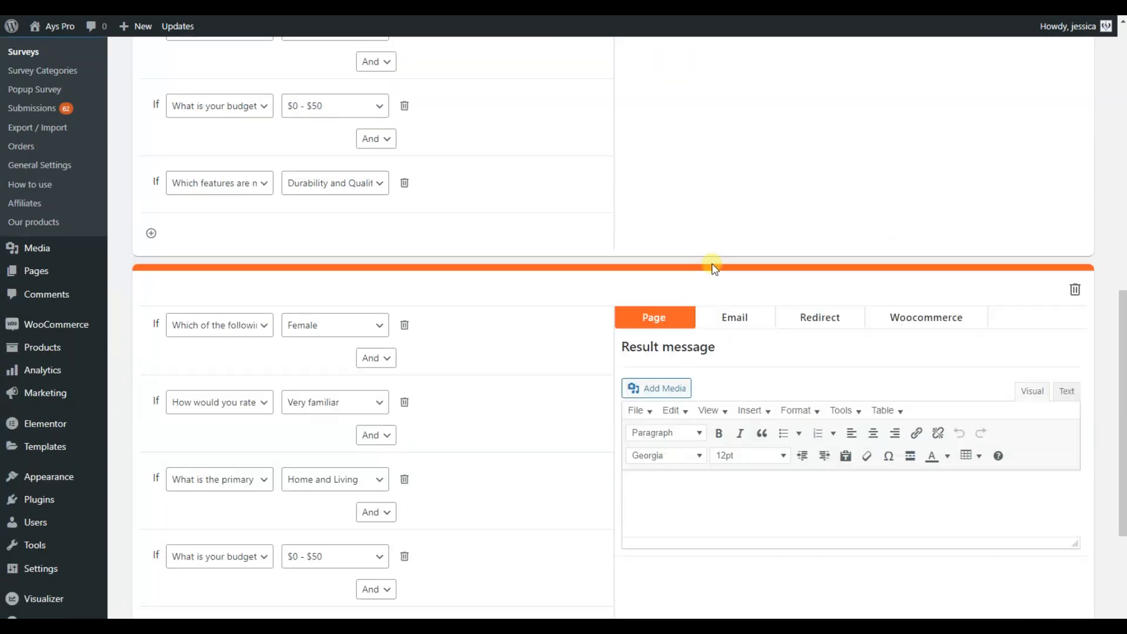
{"action": "scroll", "scroll_direction": "down", "scroll_amount": 3}
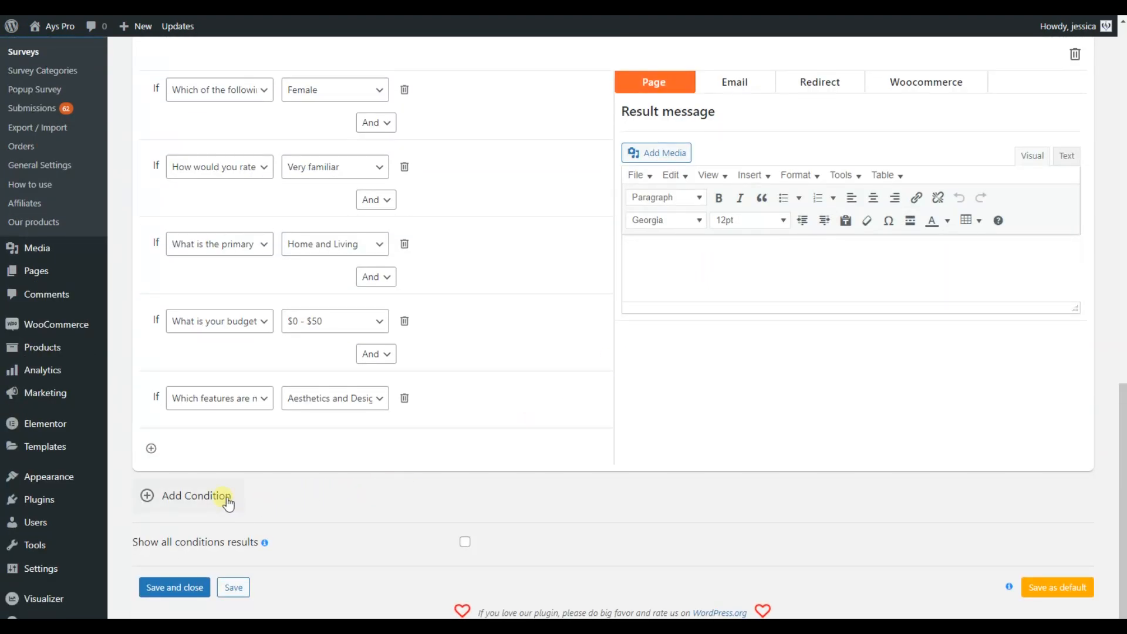
Add a conditional result requiring Male for 'best describes you', then add a second rule
{"action": "left_click", "coordinate": [195, 496]}
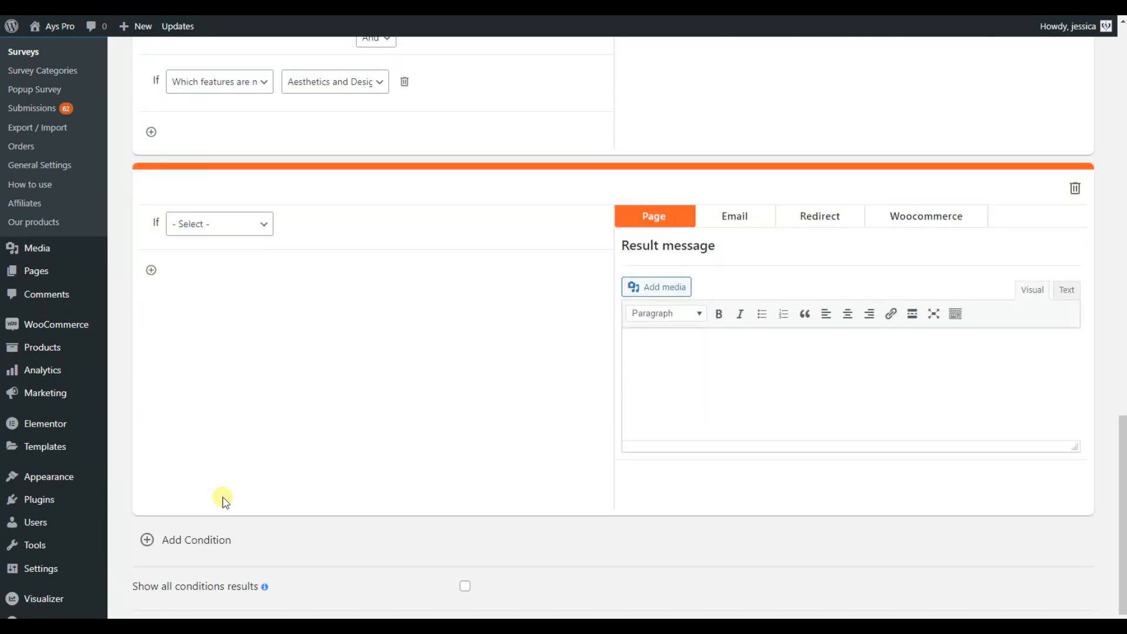
{"action": "mouse_move", "coordinate": [222, 374]}
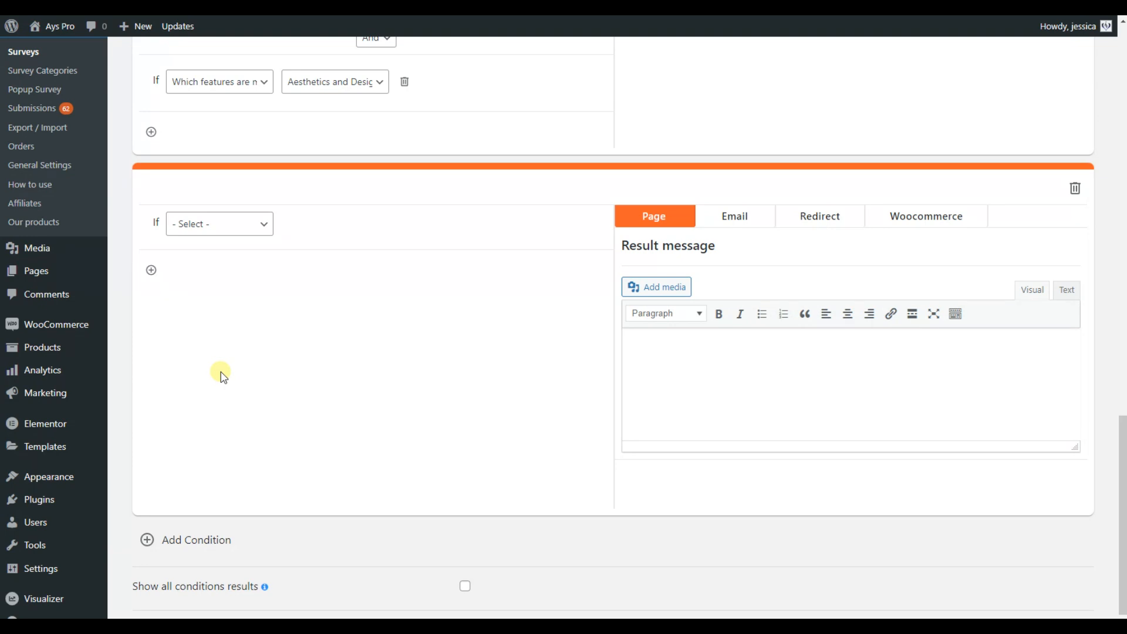
{"action": "mouse_move", "coordinate": [155, 222]}
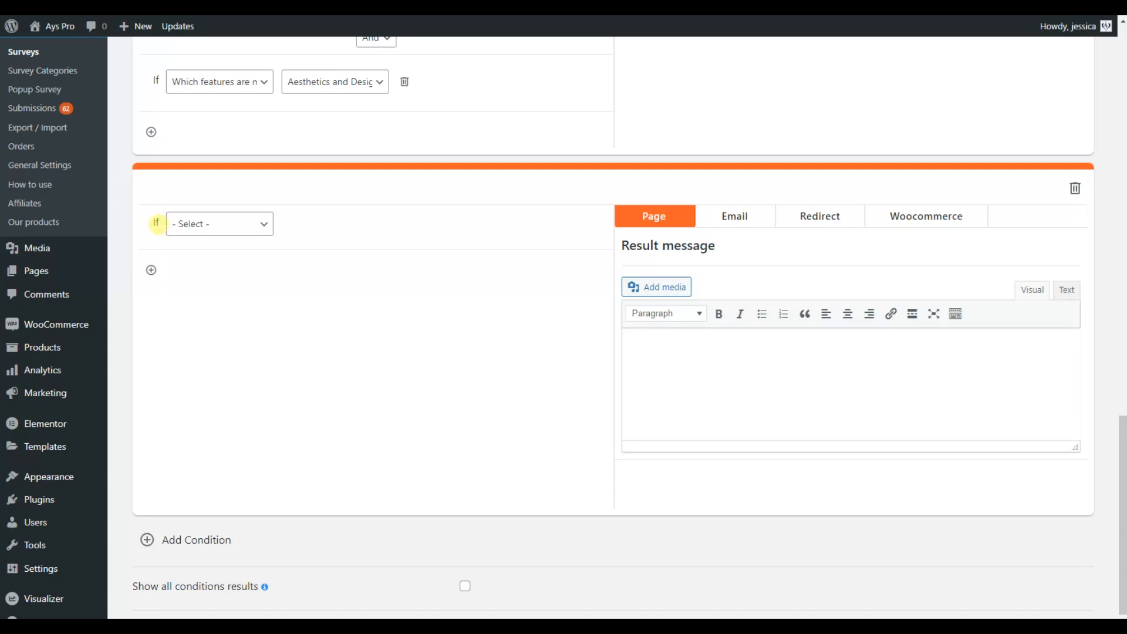
{"action": "left_click", "coordinate": [218, 223]}
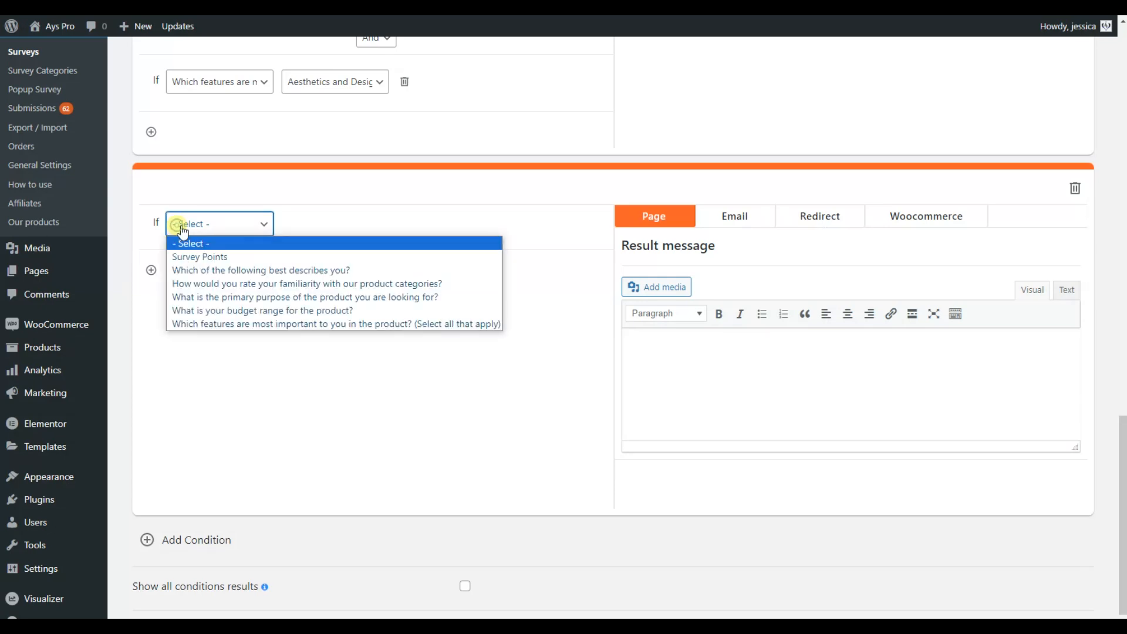
{"action": "left_click", "coordinate": [261, 269]}
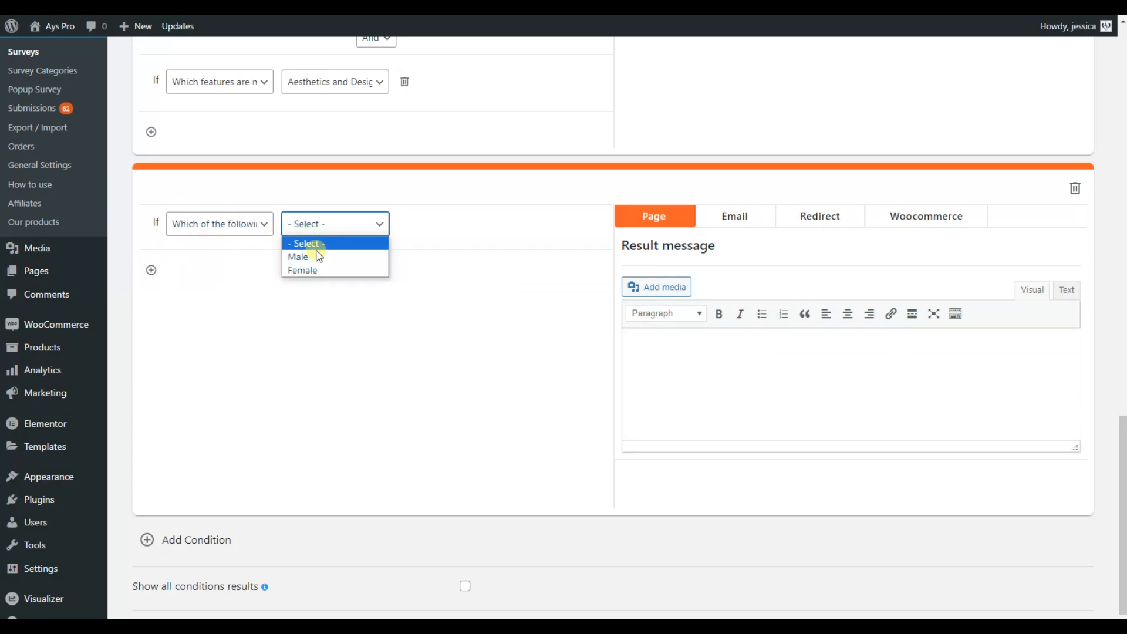
{"action": "left_click", "coordinate": [297, 256]}
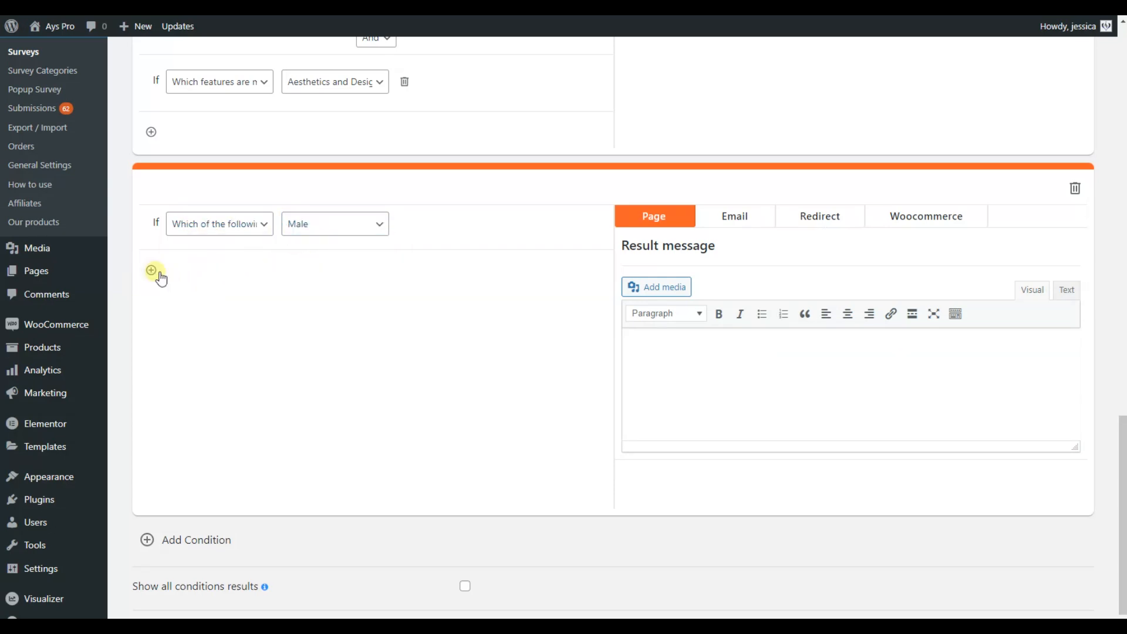
{"action": "left_click", "coordinate": [150, 270]}
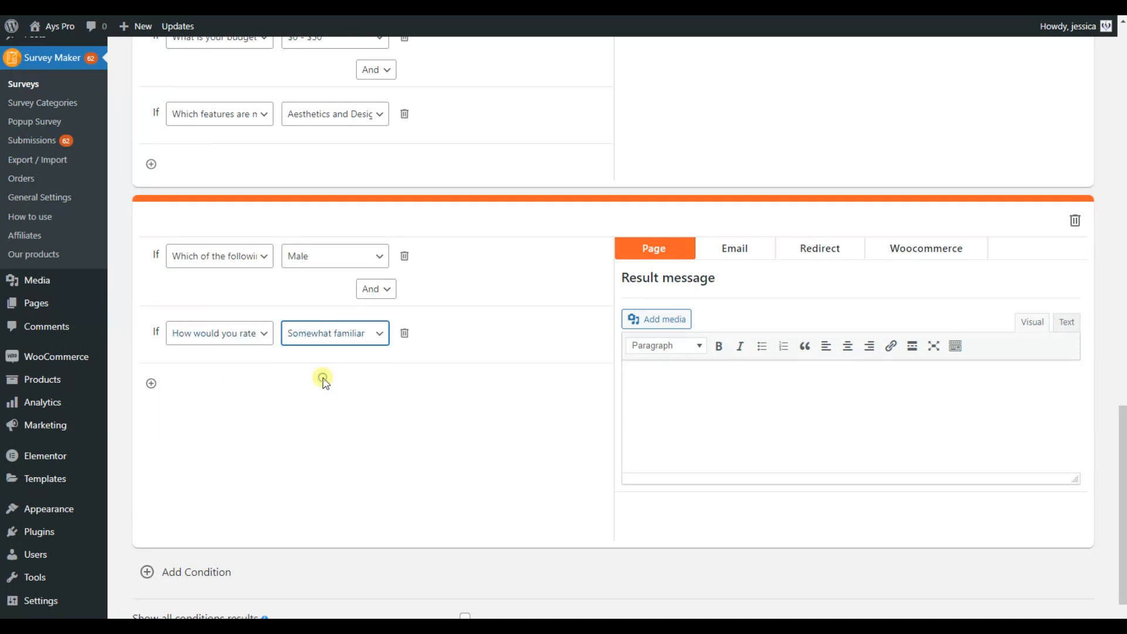
Set the condition's WooCommerce product to dumbbells
{"action": "left_click", "coordinate": [926, 248]}
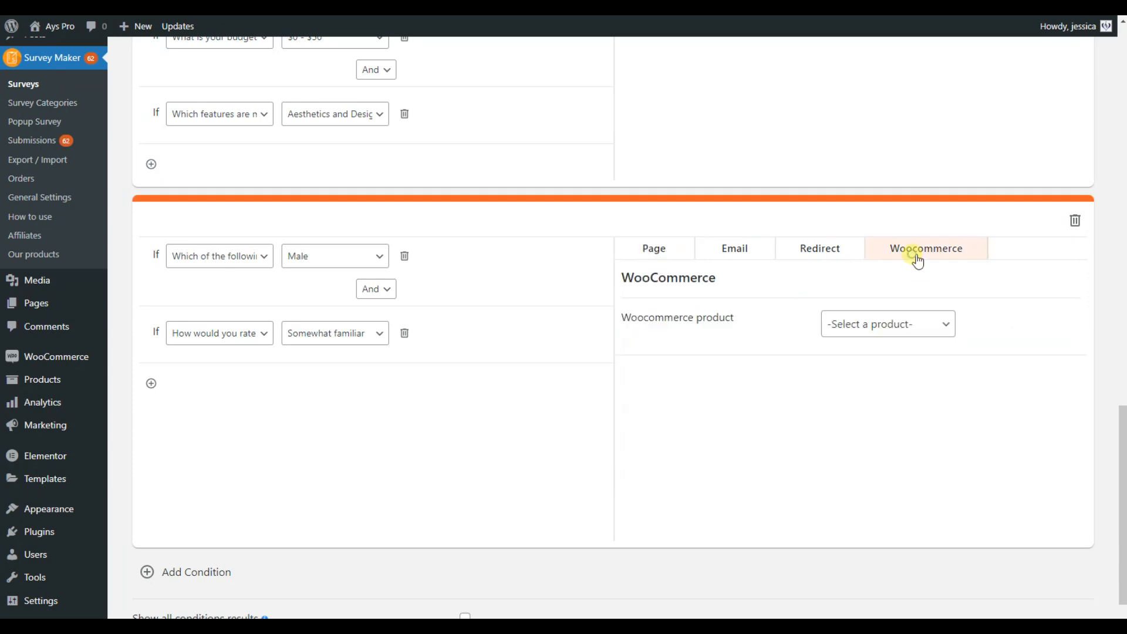
{"action": "left_click", "coordinate": [888, 323]}
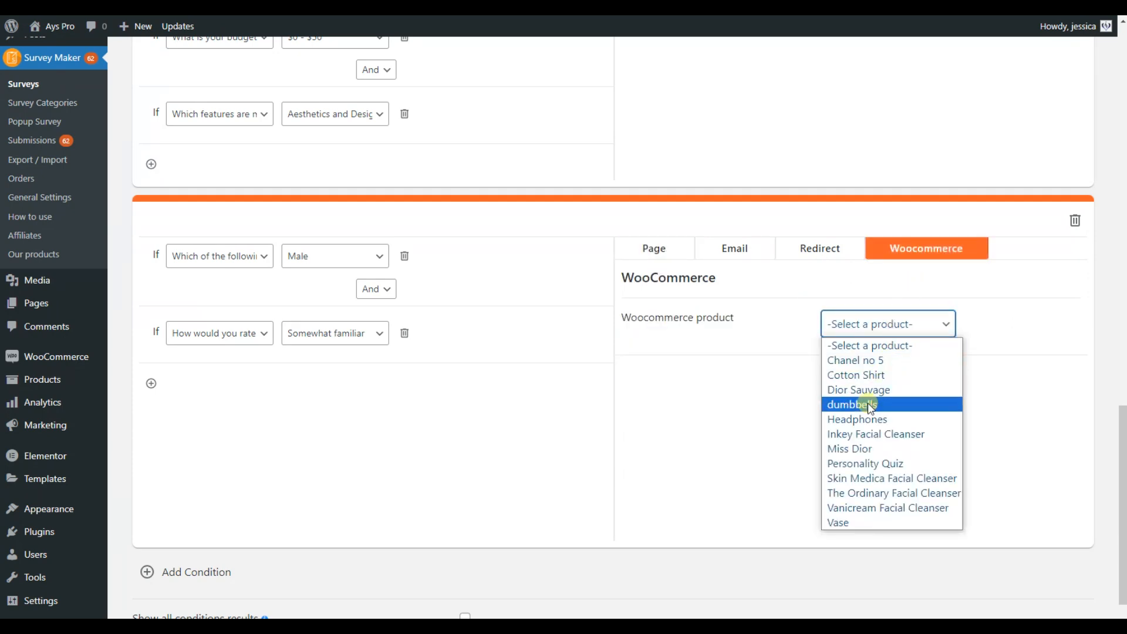
{"action": "left_click", "coordinate": [853, 404]}
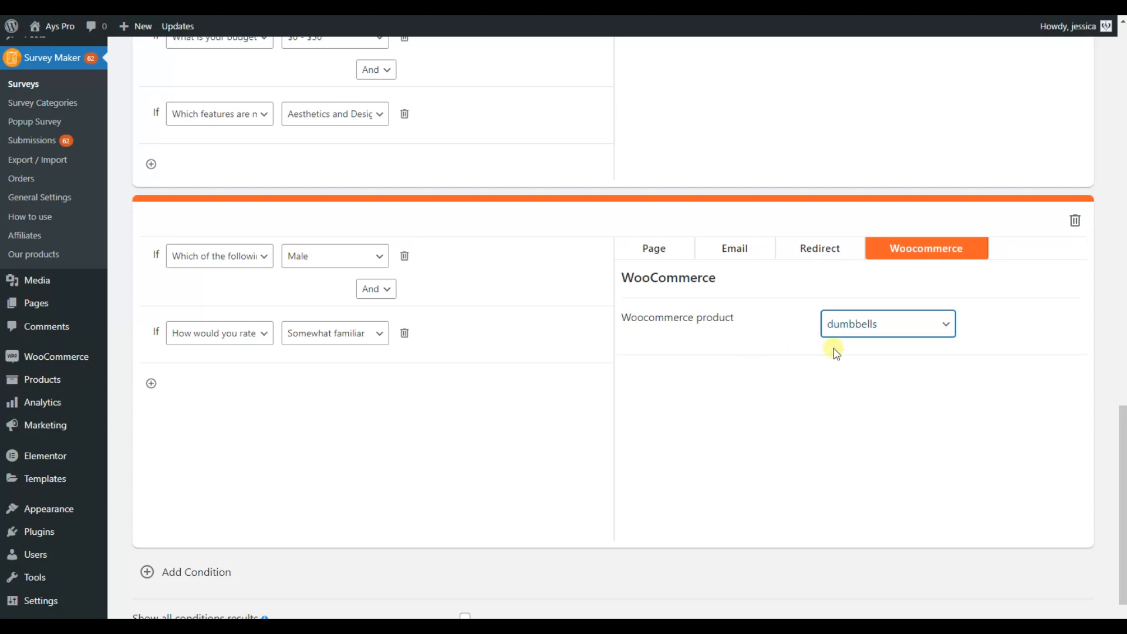
{"action": "mouse_move", "coordinate": [854, 344]}
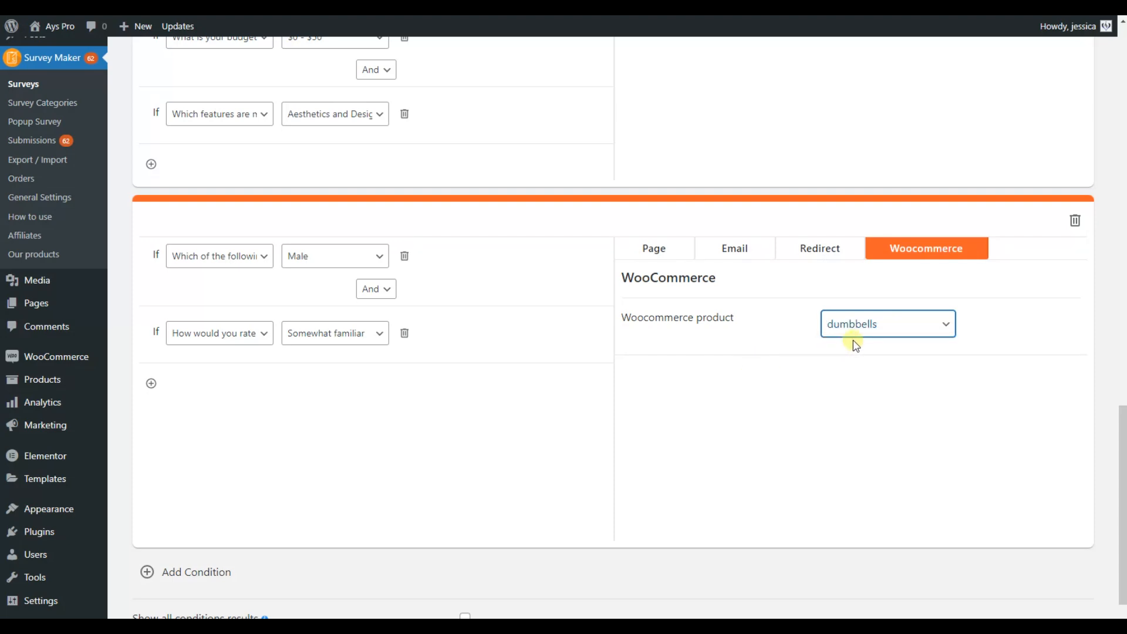
{"action": "mouse_move", "coordinate": [826, 358]}
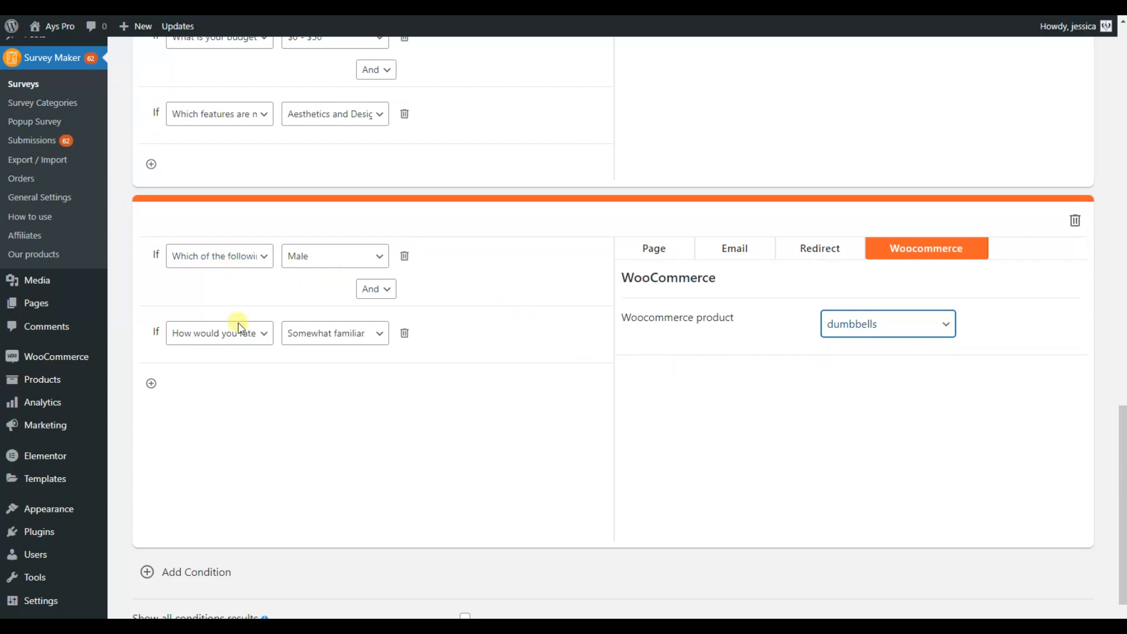
{"action": "mouse_move", "coordinate": [329, 373]}
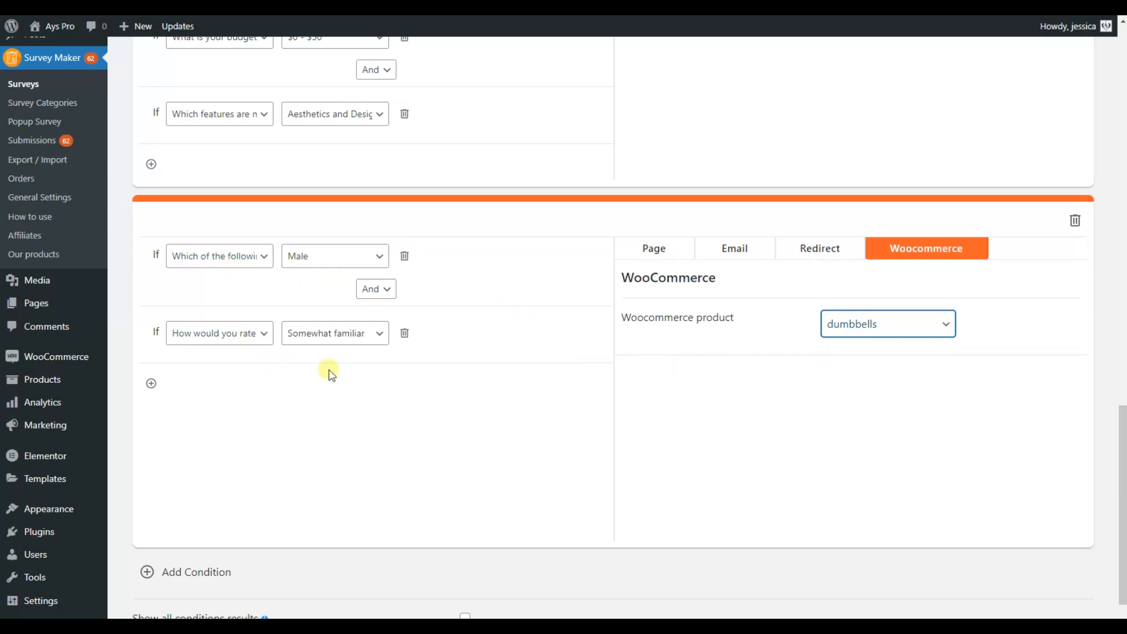
Add a rule requiring Health and Fitness for the primary purpose question
{"action": "scroll", "scroll_direction": "down", "scroll_amount": 3}
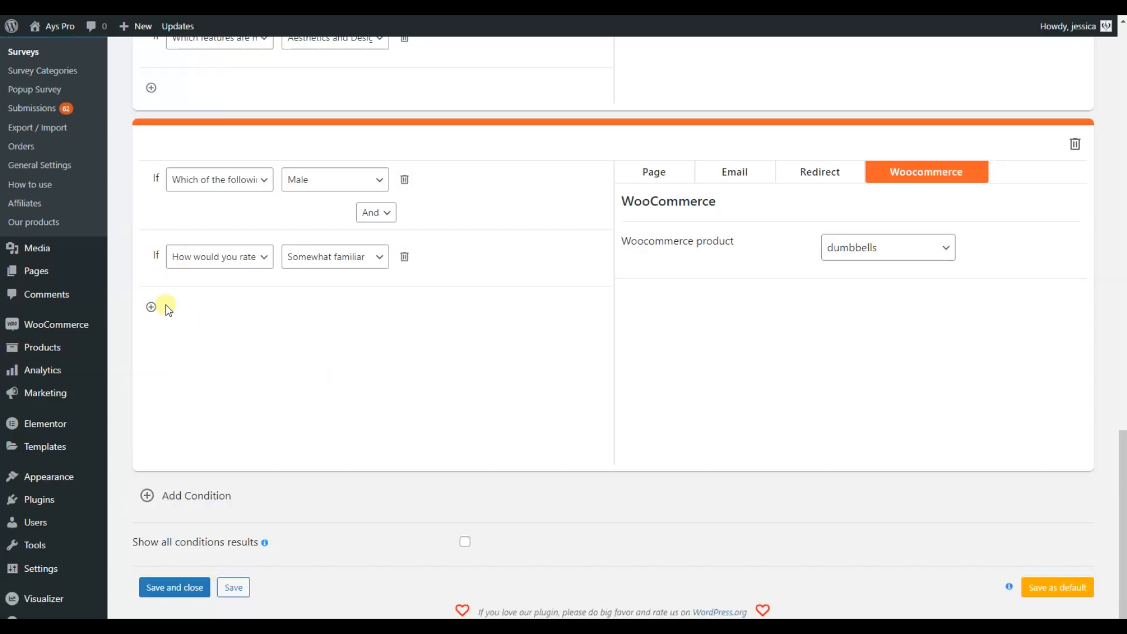
{"action": "left_click", "coordinate": [150, 306]}
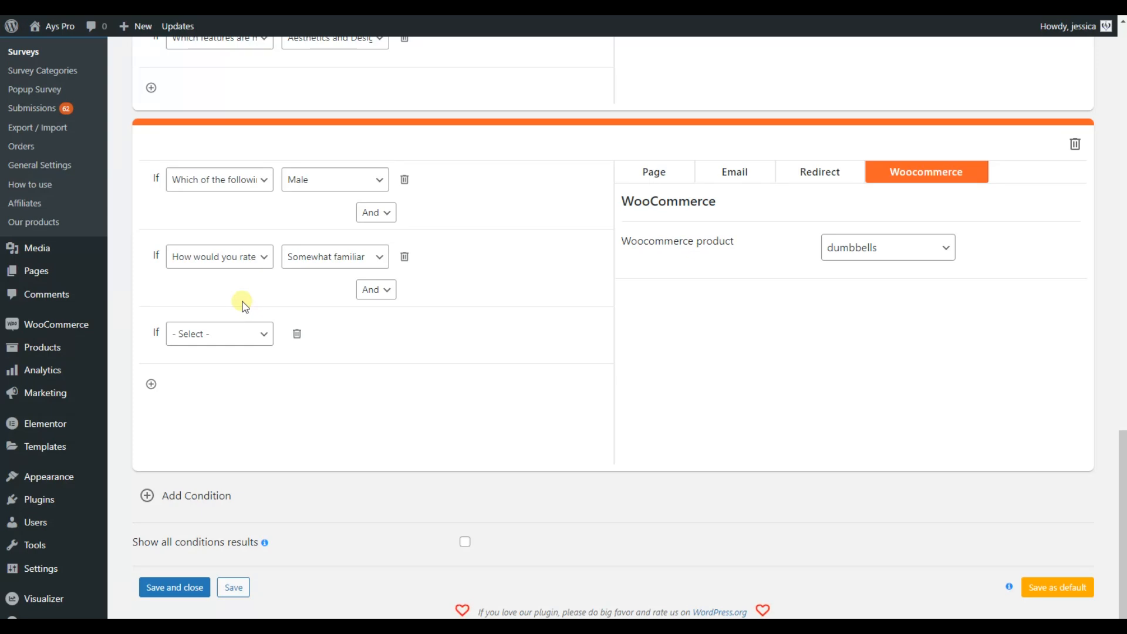
{"action": "left_click", "coordinate": [219, 333]}
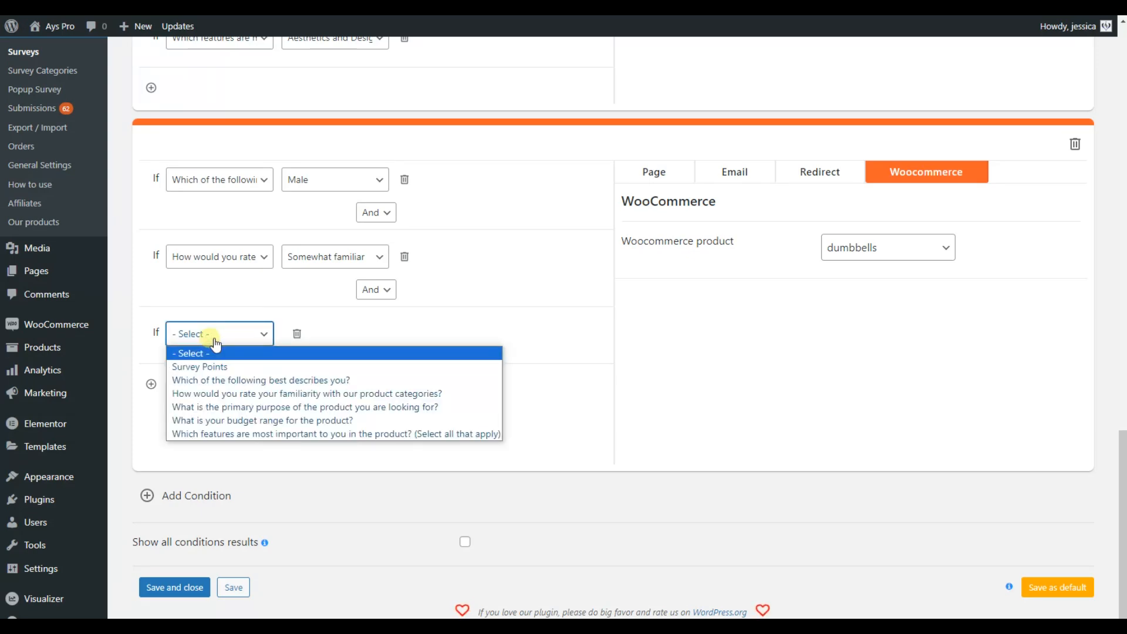
{"action": "mouse_move", "coordinate": [238, 407]}
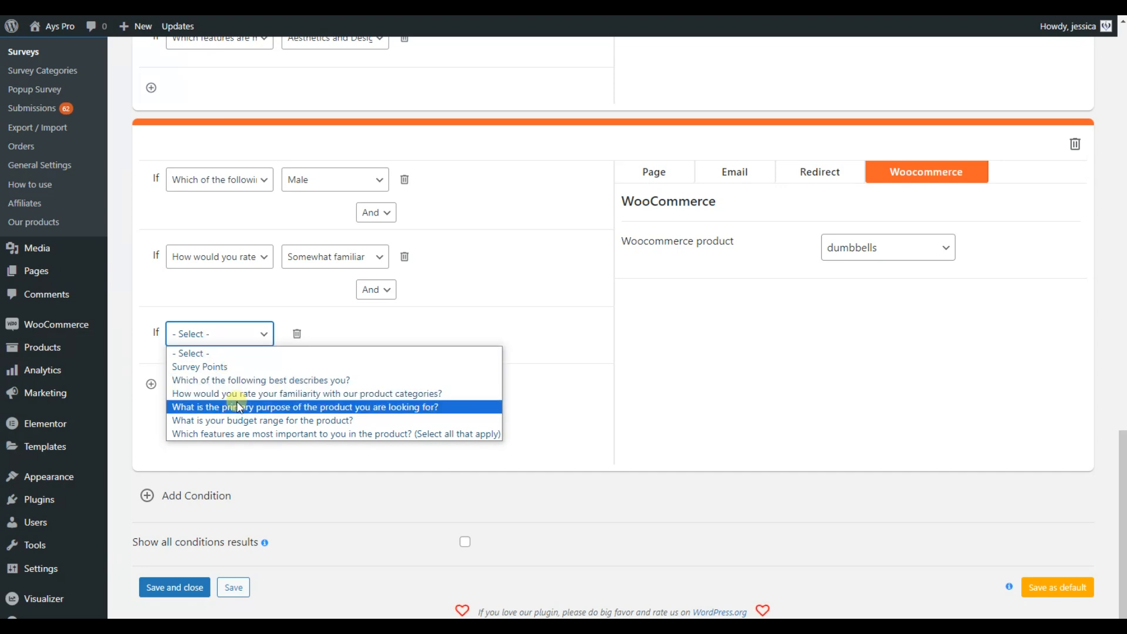
{"action": "left_click", "coordinate": [312, 407]}
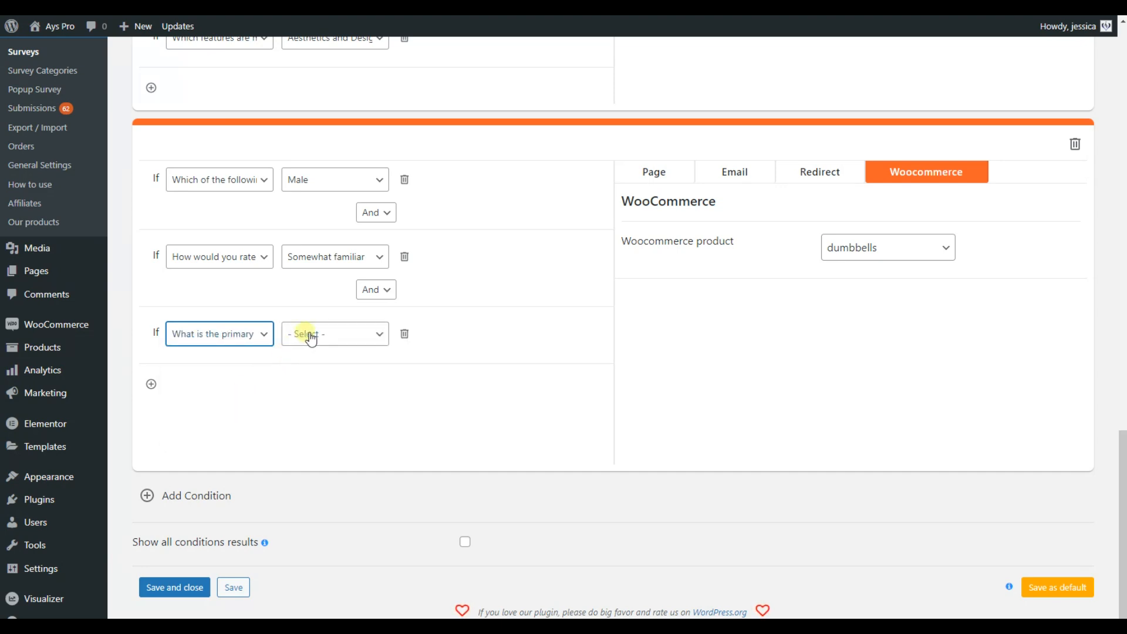
{"action": "left_click", "coordinate": [334, 333]}
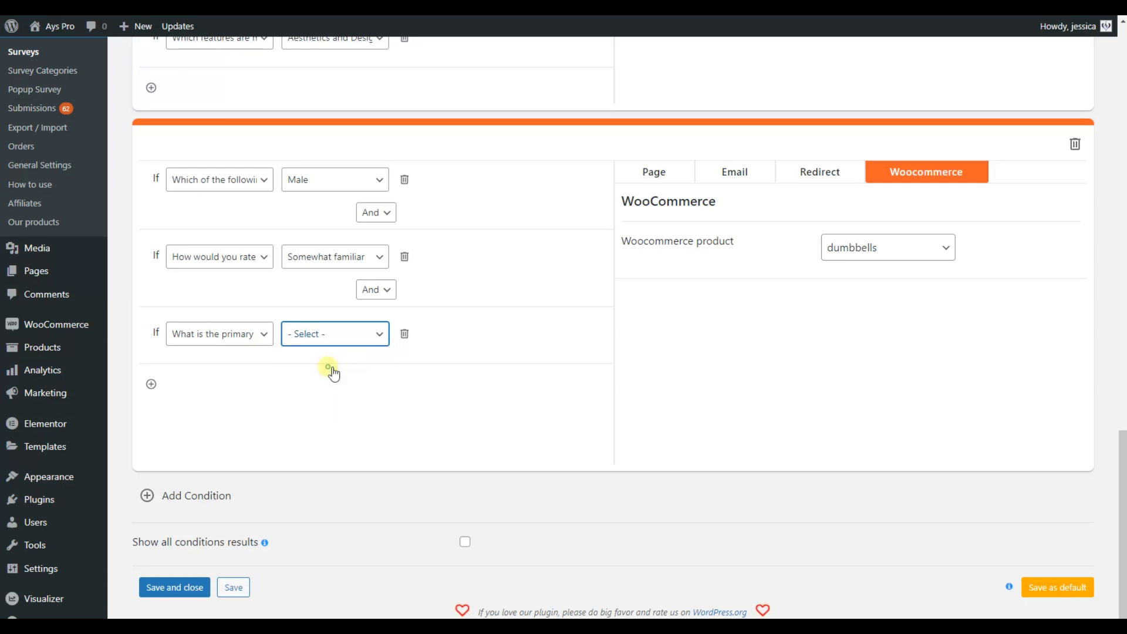
{"action": "left_click", "coordinate": [335, 333]}
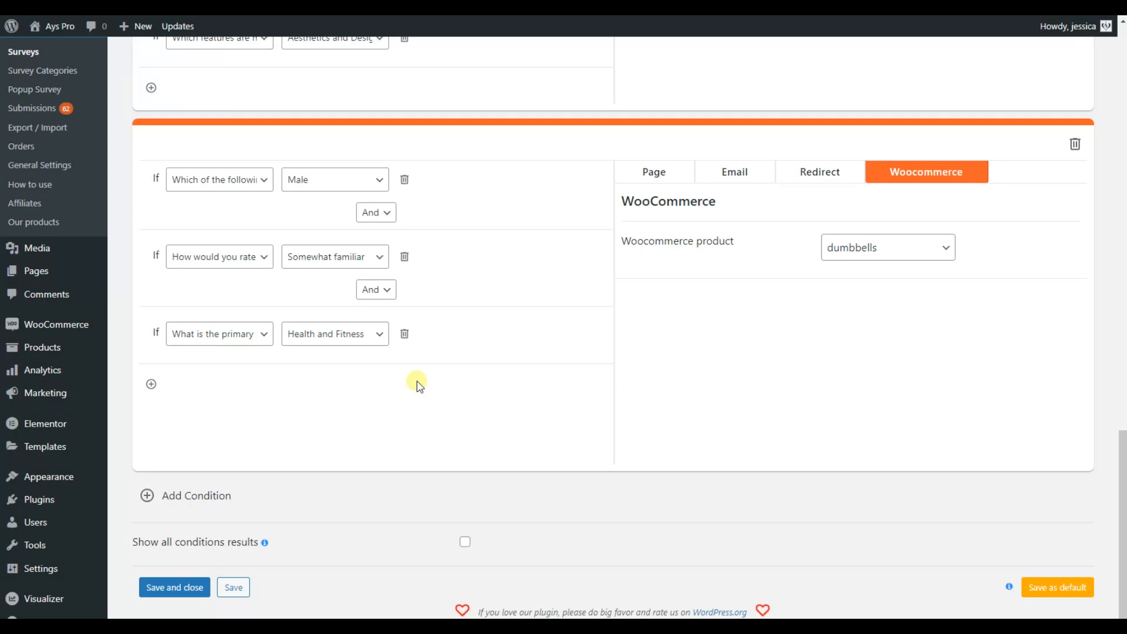
{"action": "mouse_move", "coordinate": [367, 472]}
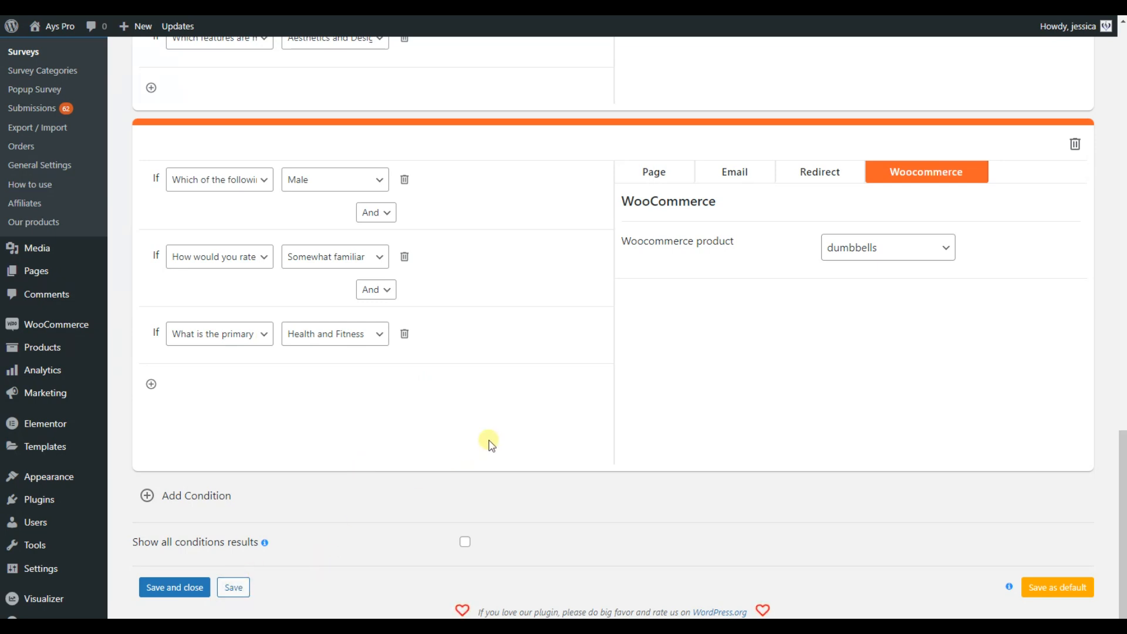
{"action": "mouse_move", "coordinate": [233, 587]}
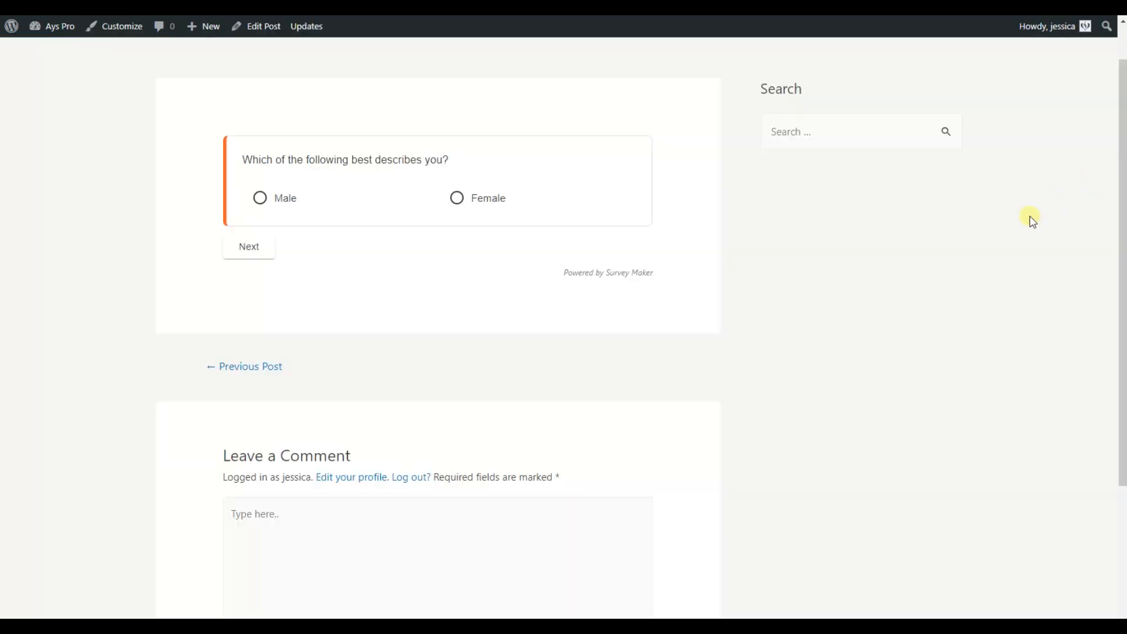
{"action": "mouse_move", "coordinate": [789, 291]}
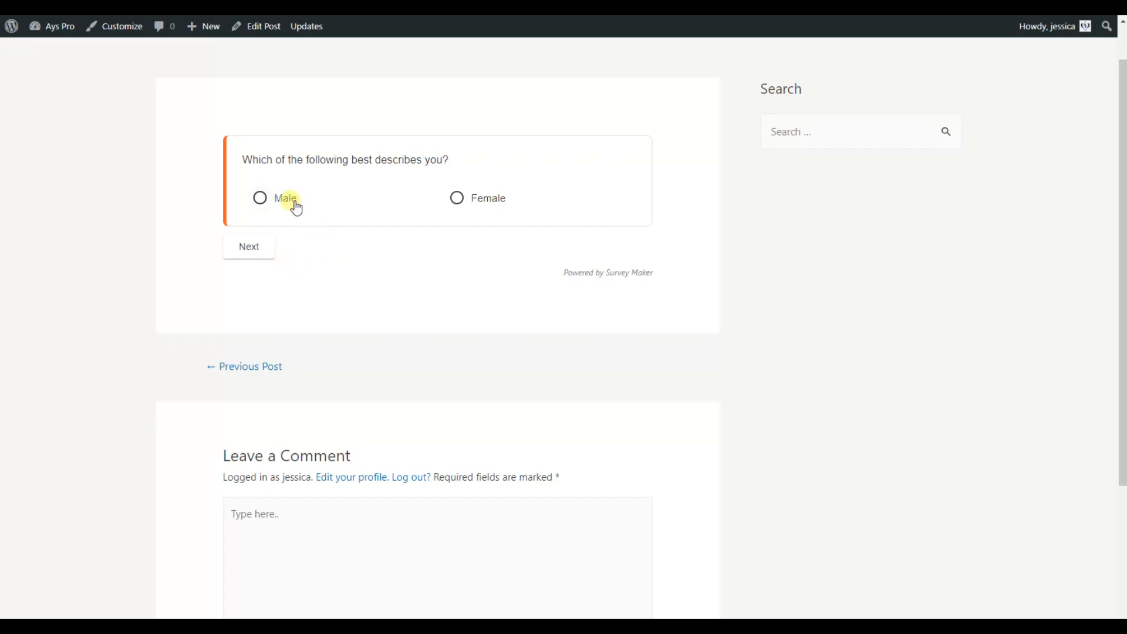
Take the survey as Male, Somewhat familiar, Health and Fitness, Brand Reputation, and finish
{"action": "left_click", "coordinate": [248, 246]}
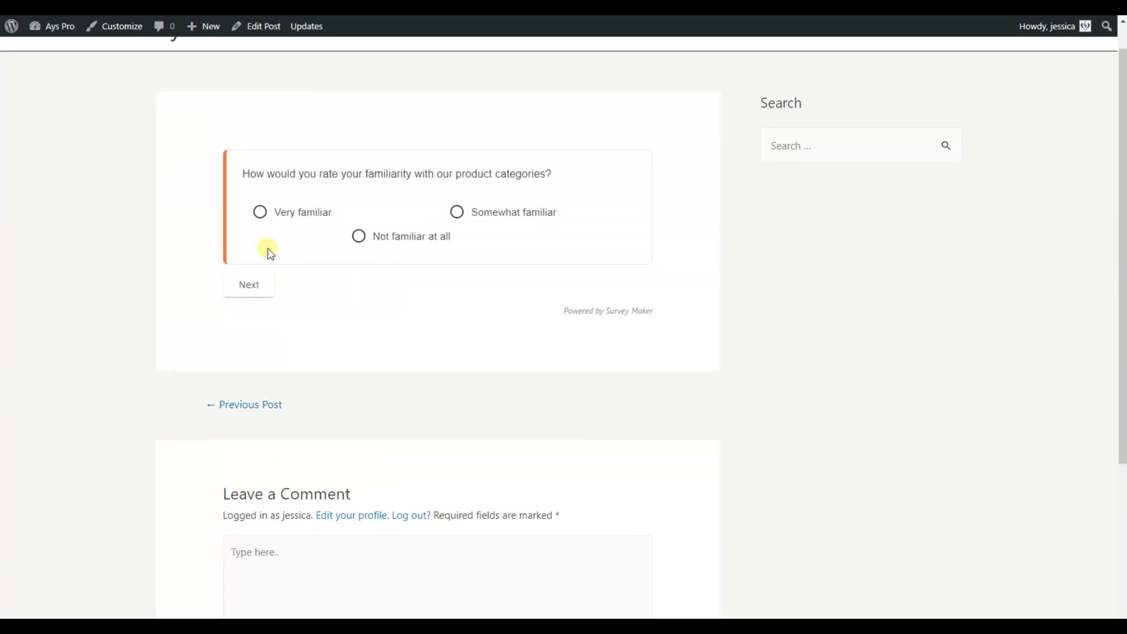
{"action": "left_click", "coordinate": [457, 212]}
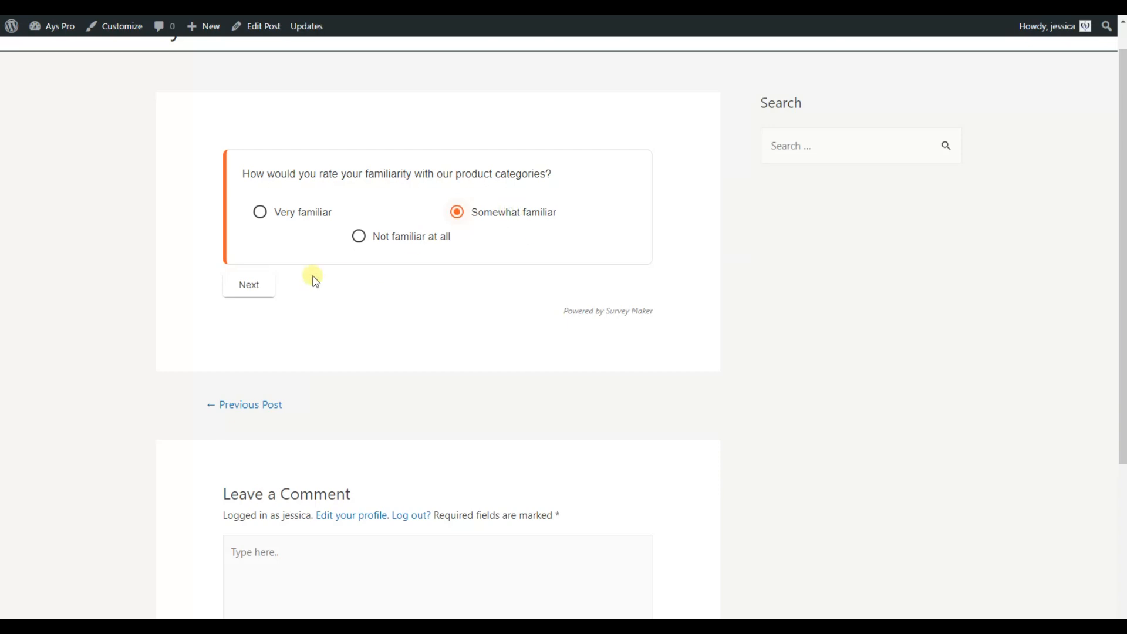
{"action": "left_click", "coordinate": [248, 284]}
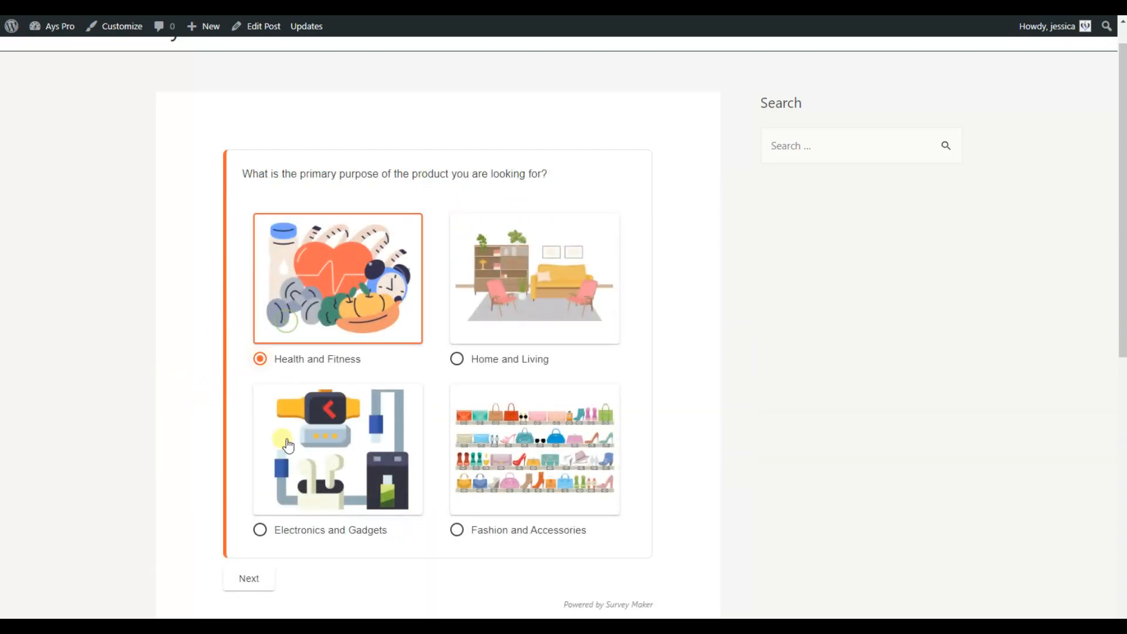
{"action": "left_click", "coordinate": [249, 578]}
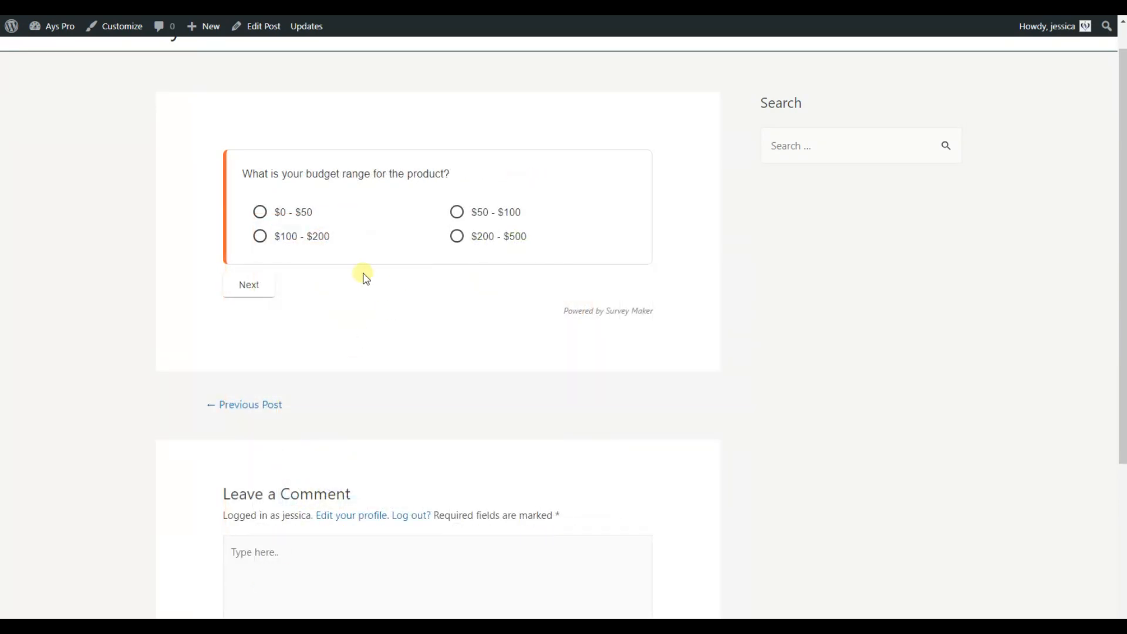
{"action": "left_click", "coordinate": [248, 284]}
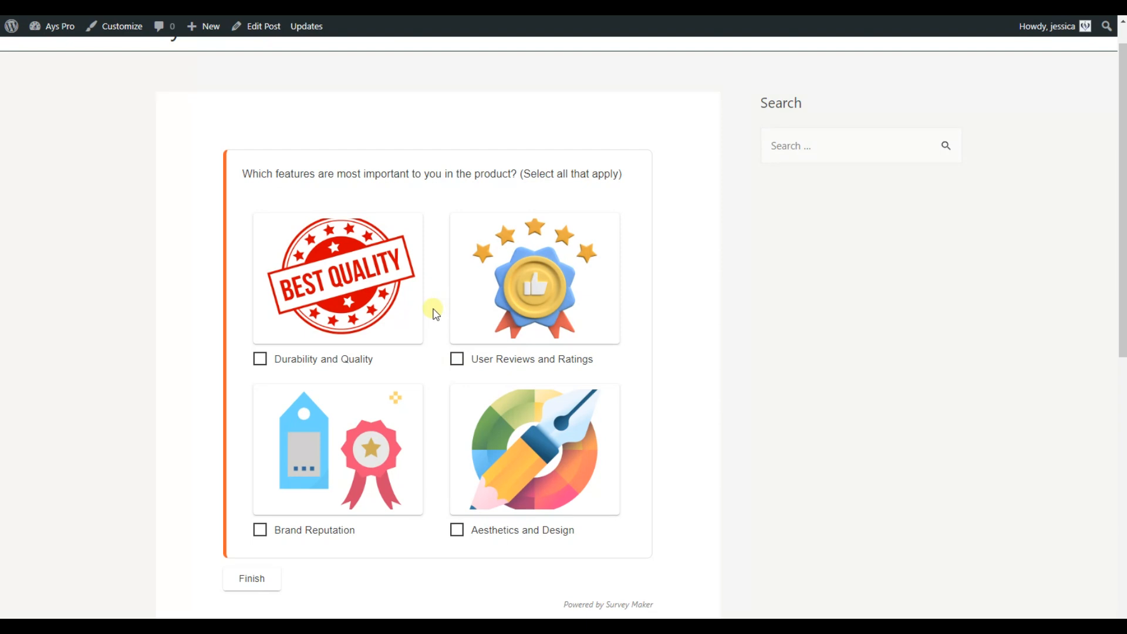
{"action": "left_click", "coordinate": [260, 530]}
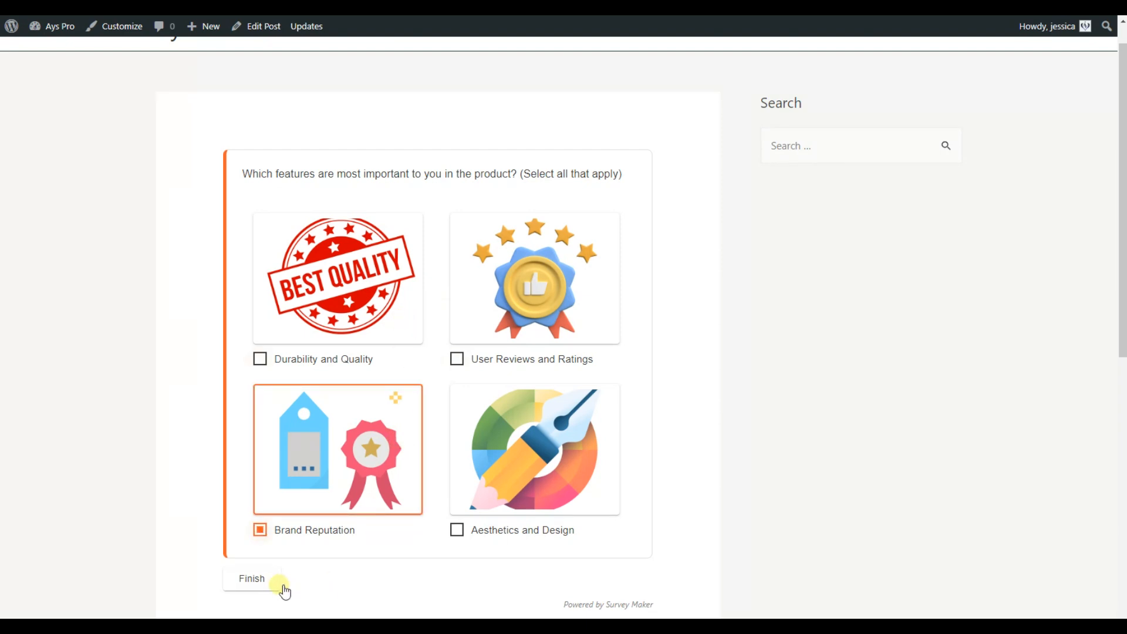
{"action": "left_click", "coordinate": [251, 578]}
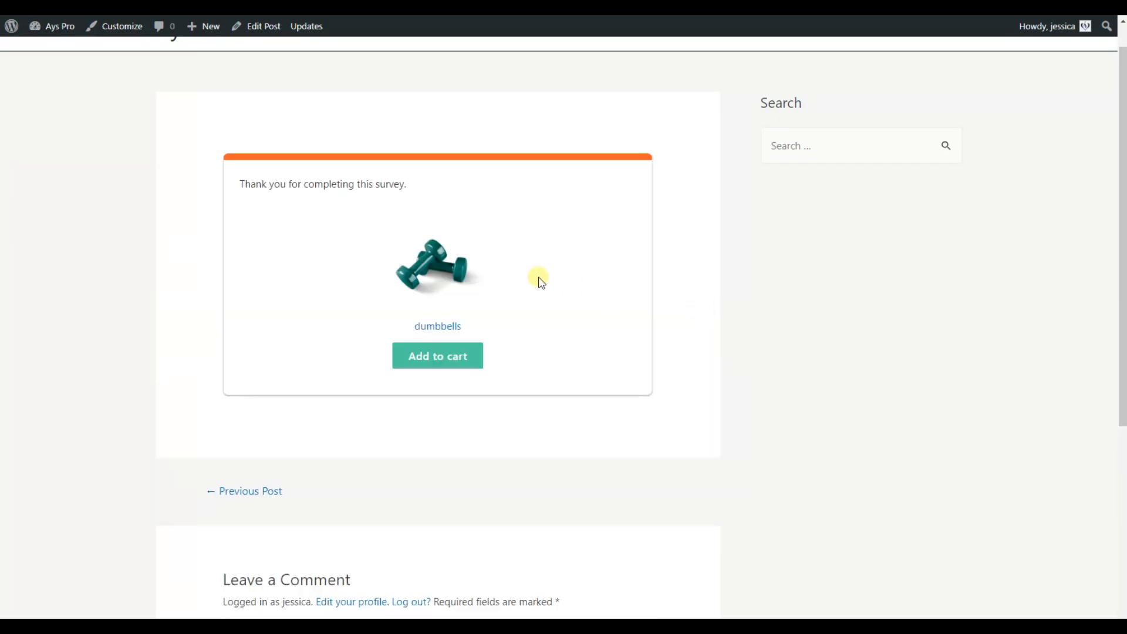
{"action": "mouse_move", "coordinate": [611, 268]}
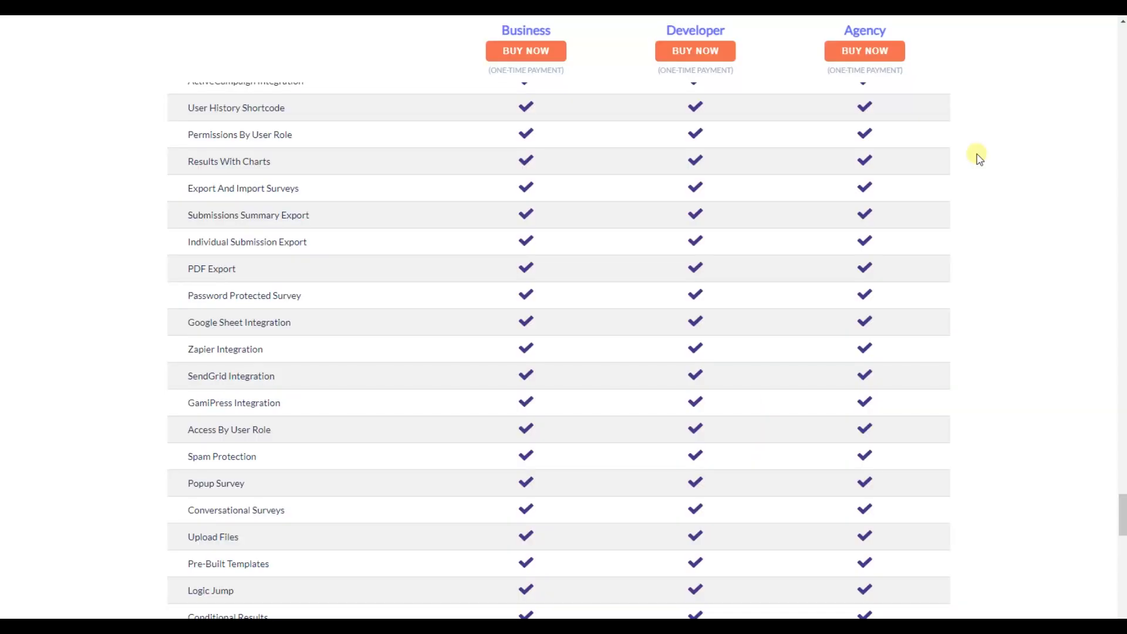
Scroll the pricing comparison table down to the Agency-only integration rows
{"action": "scroll", "scroll_direction": "down", "scroll_amount": 3}
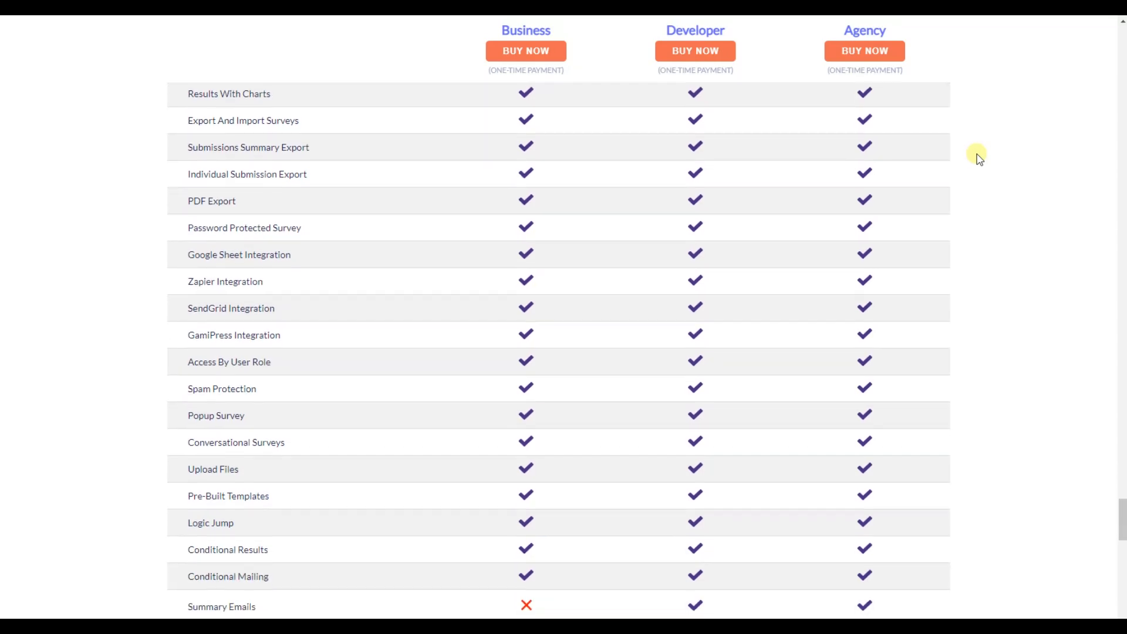
{"action": "scroll", "scroll_direction": "down", "scroll_amount": 3}
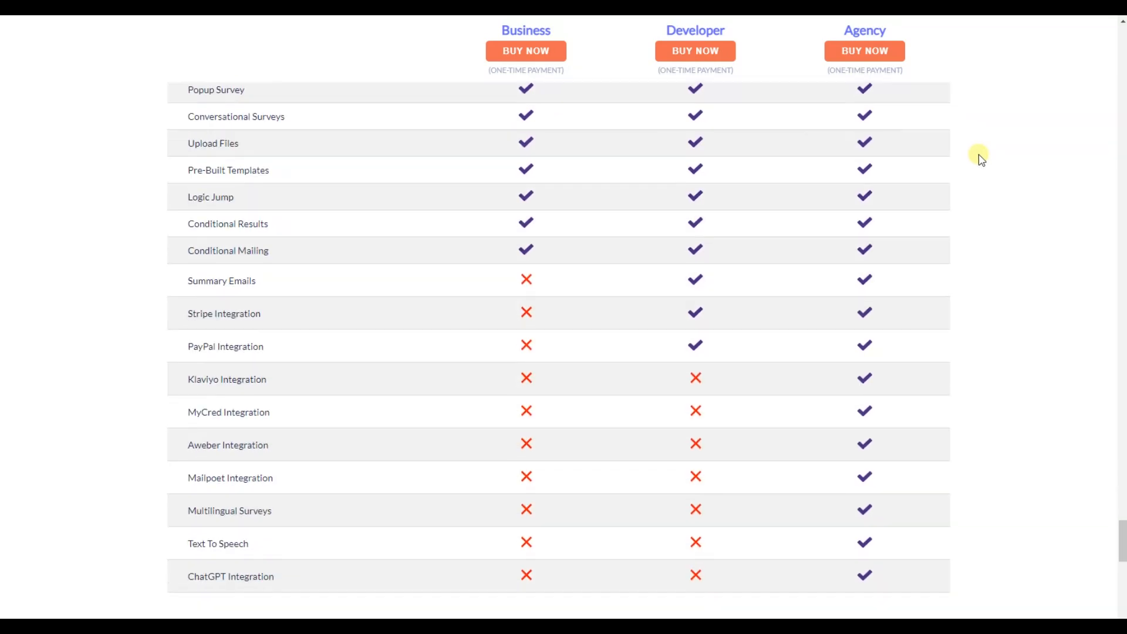
{"action": "scroll", "scroll_direction": "down", "scroll_amount": 3}
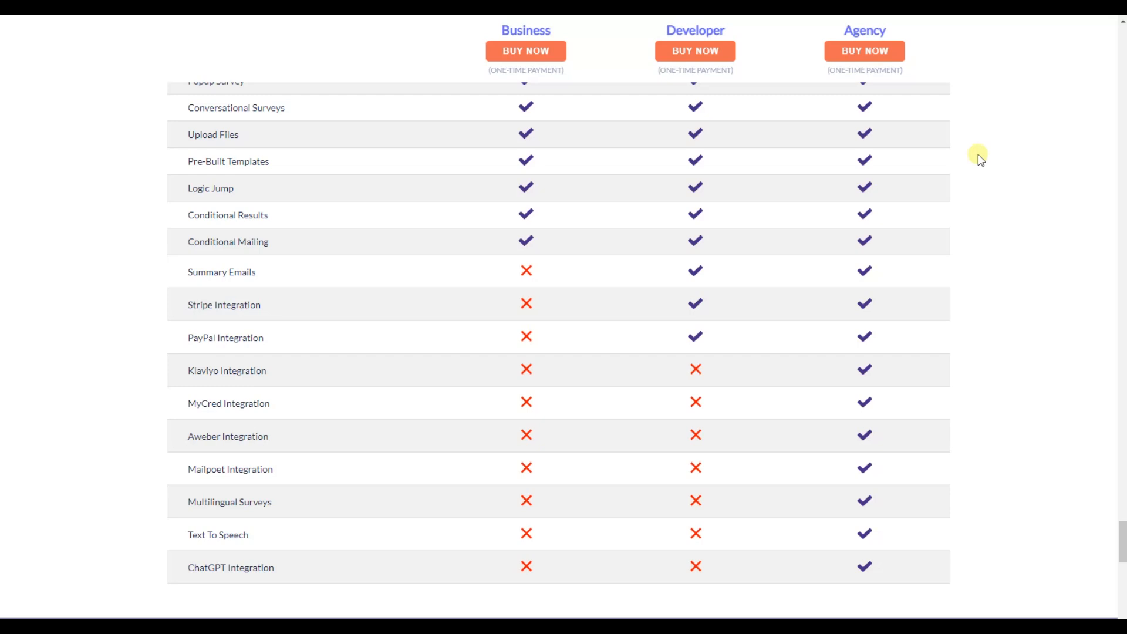